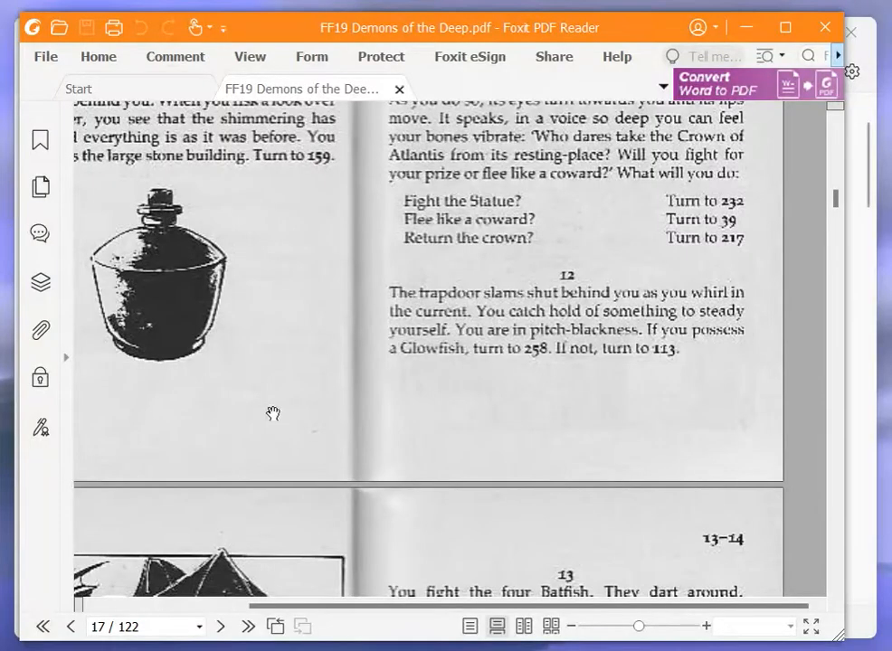
{"action": "mouse_move", "coordinate": [810, 238]}
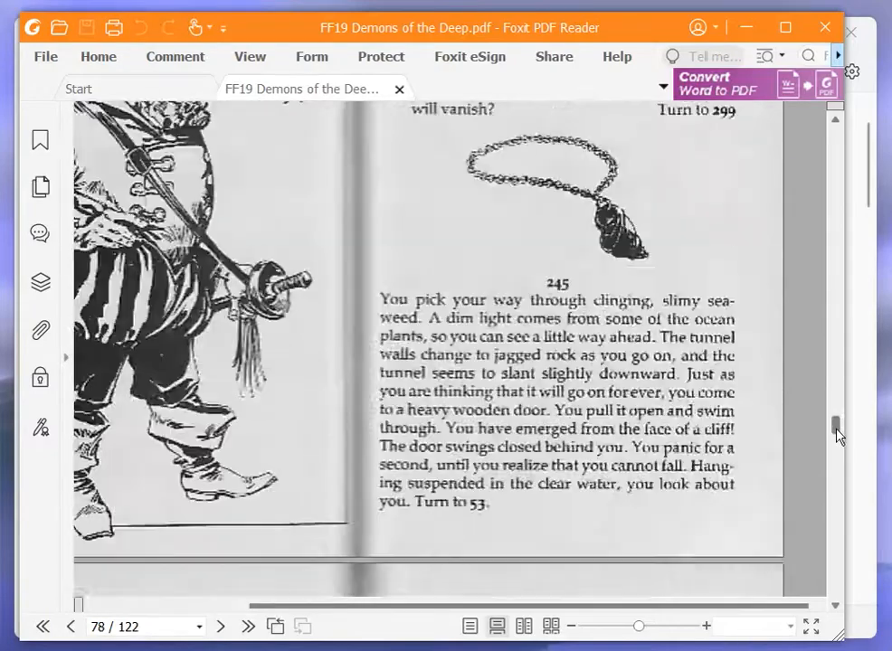
Scroll the gamebook forward toward paragraph 258 about releasing the Glowfish
{"action": "scroll", "scroll_direction": "down", "scroll_amount": 3}
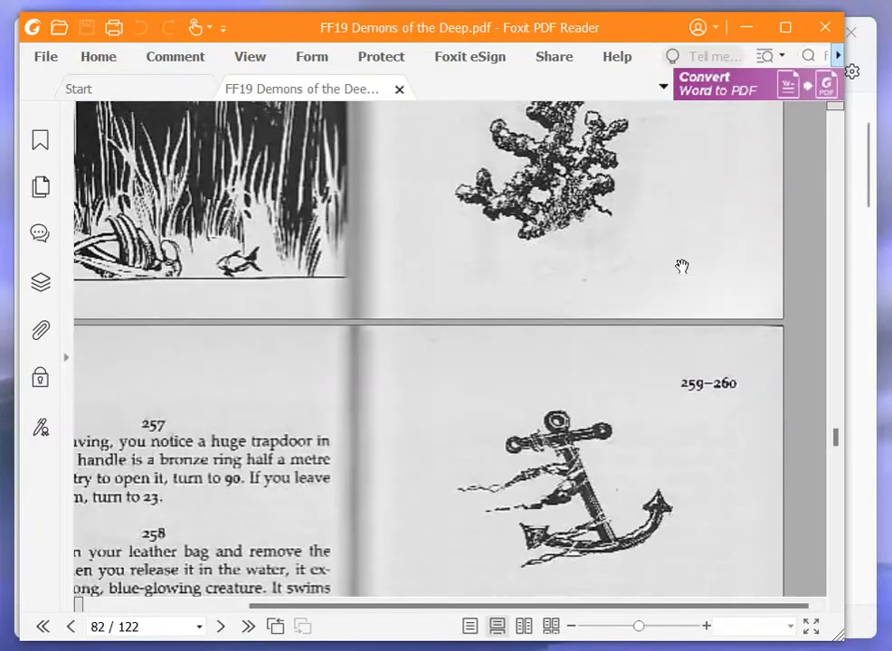
{"action": "scroll", "scroll_direction": "down", "scroll_amount": 3}
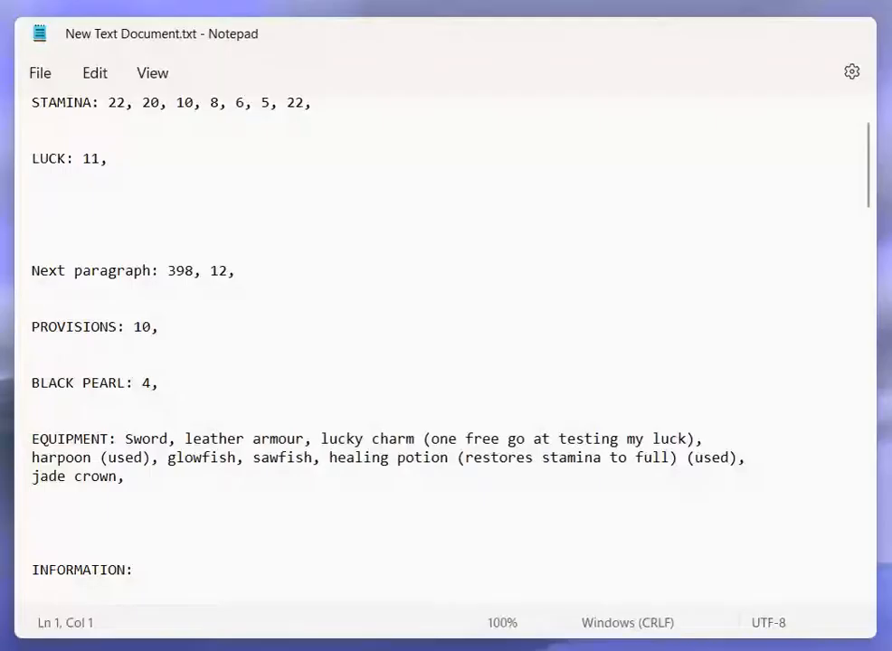
Add '(used)' after 'glowfish' in the EQUIPMENT line
{"action": "left_click", "coordinate": [237, 456]}
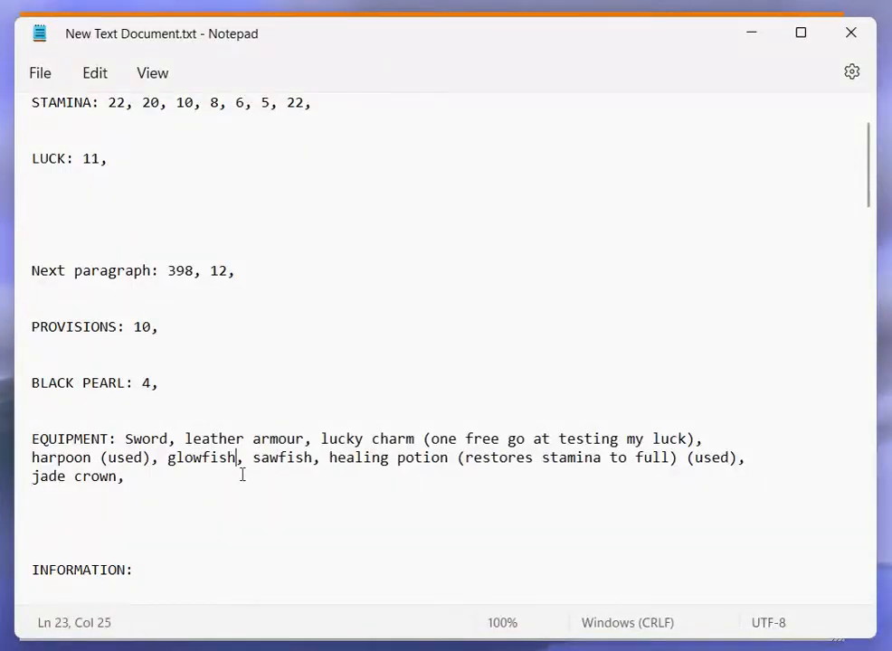
{"action": "type", "text": "("}
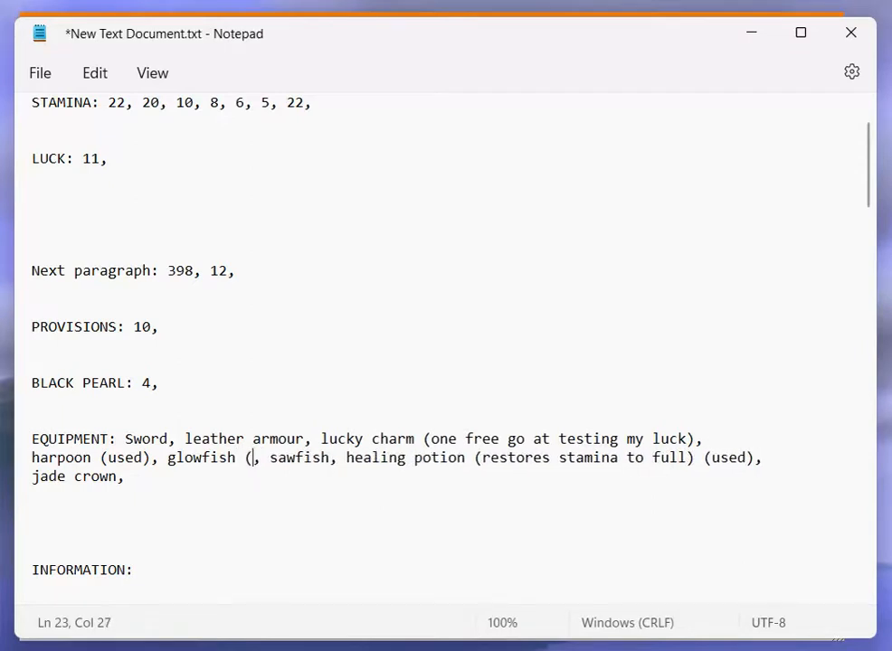
{"action": "type", "text": "used)"}
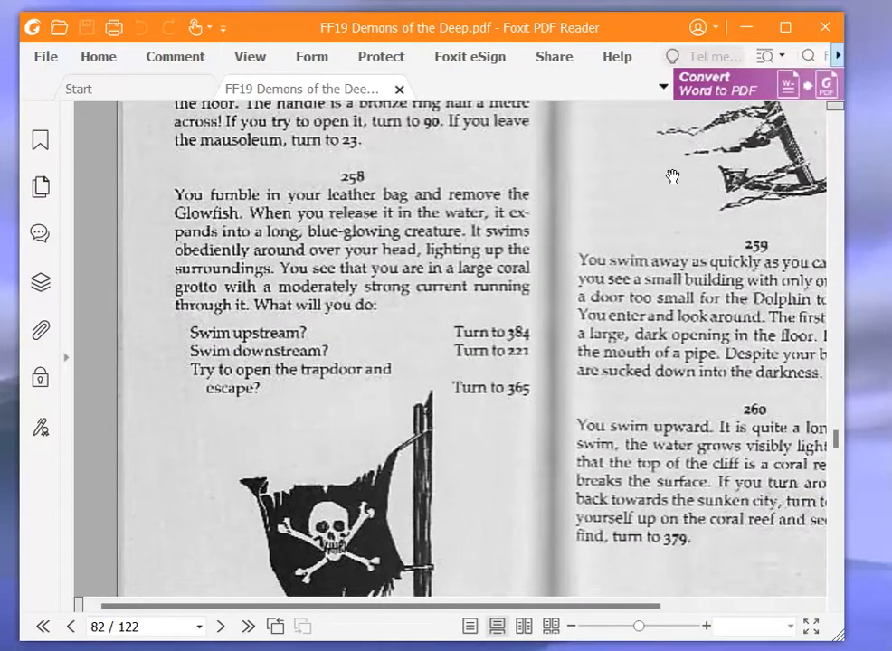
{"action": "mouse_move", "coordinate": [619, 199]}
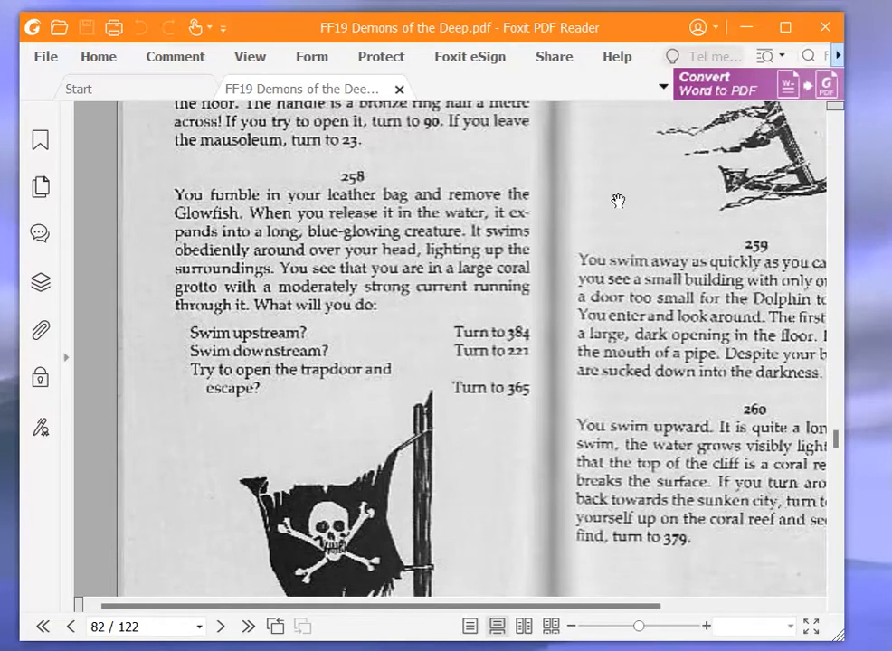
{"action": "mouse_move", "coordinate": [590, 195]}
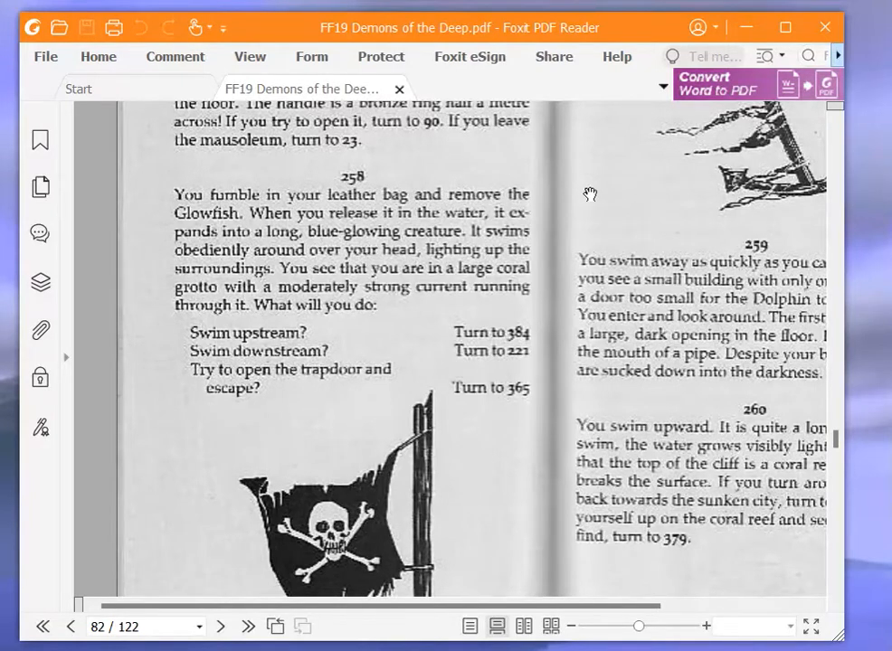
{"action": "mouse_move", "coordinate": [577, 196]}
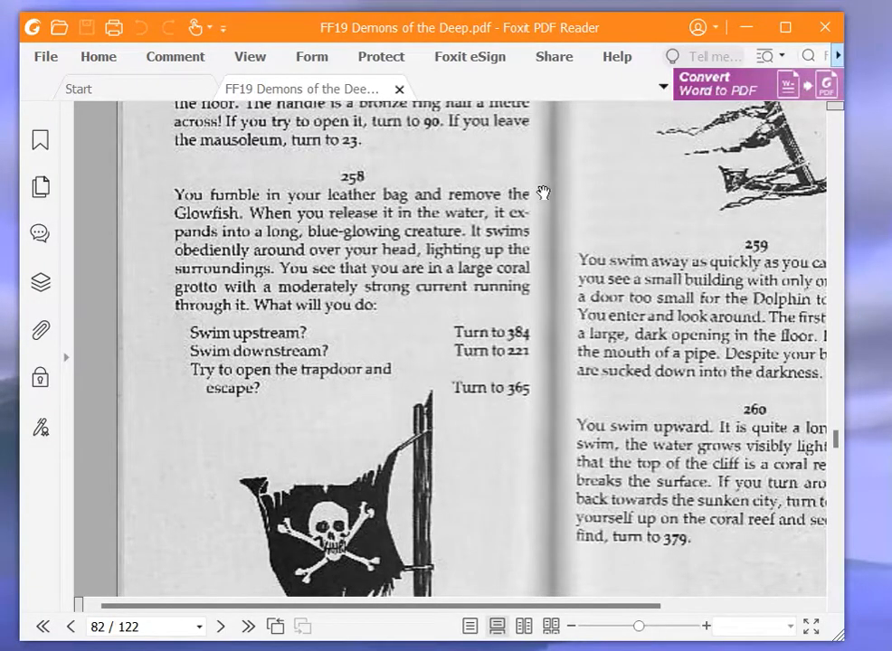
{"action": "mouse_move", "coordinate": [647, 236]}
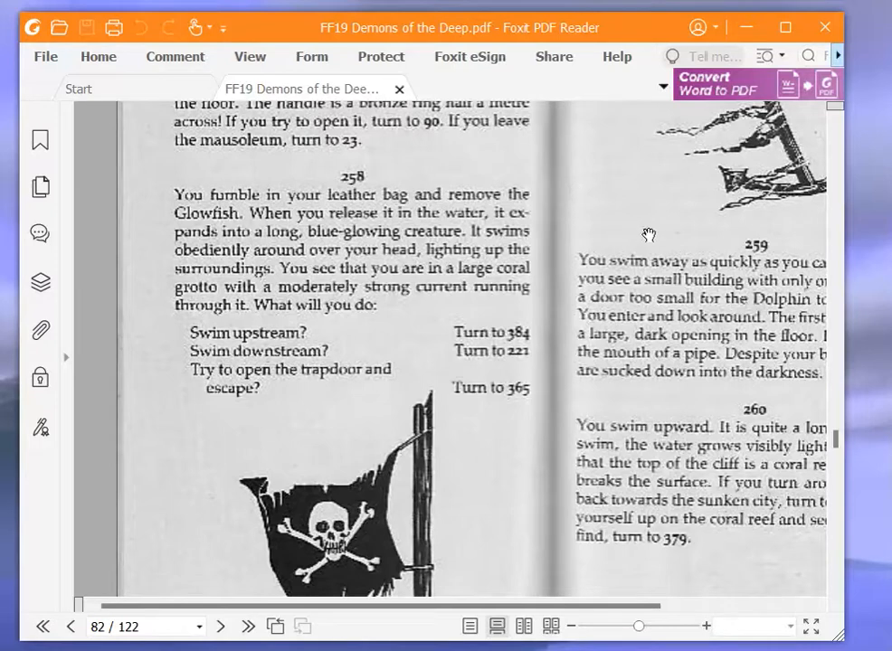
{"action": "mouse_move", "coordinate": [443, 267]}
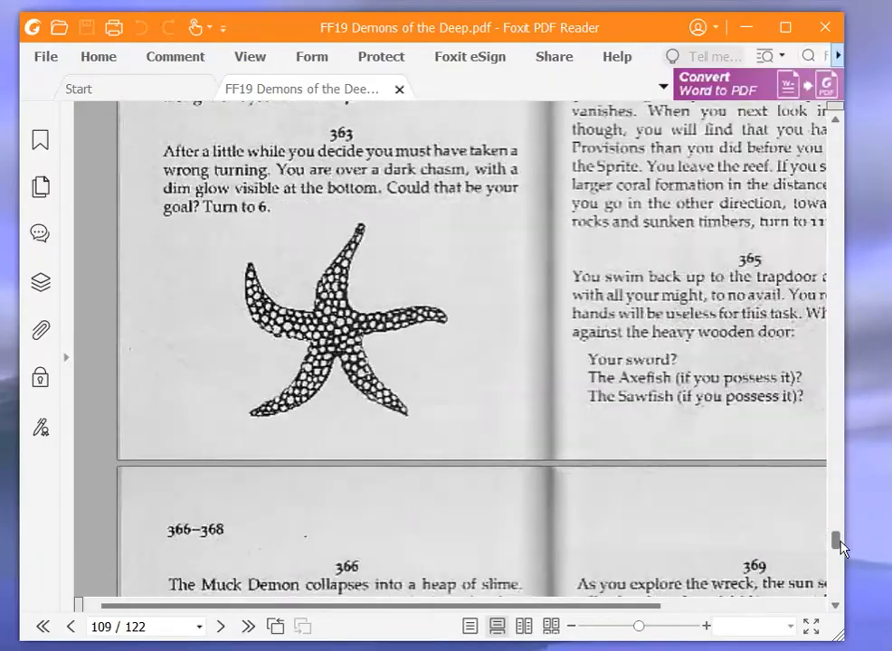
Scroll forward to page 109 holding paragraphs 363 to 369
{"action": "scroll", "scroll_direction": "down", "scroll_amount": 3}
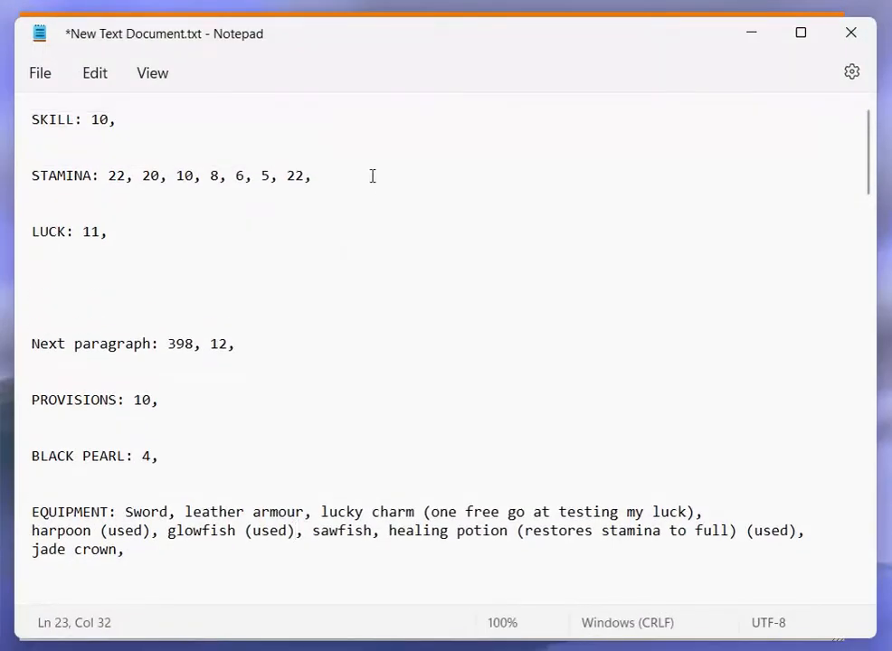
Append stamina value 21 to the STAMINA line
{"action": "type", "text": "21"}
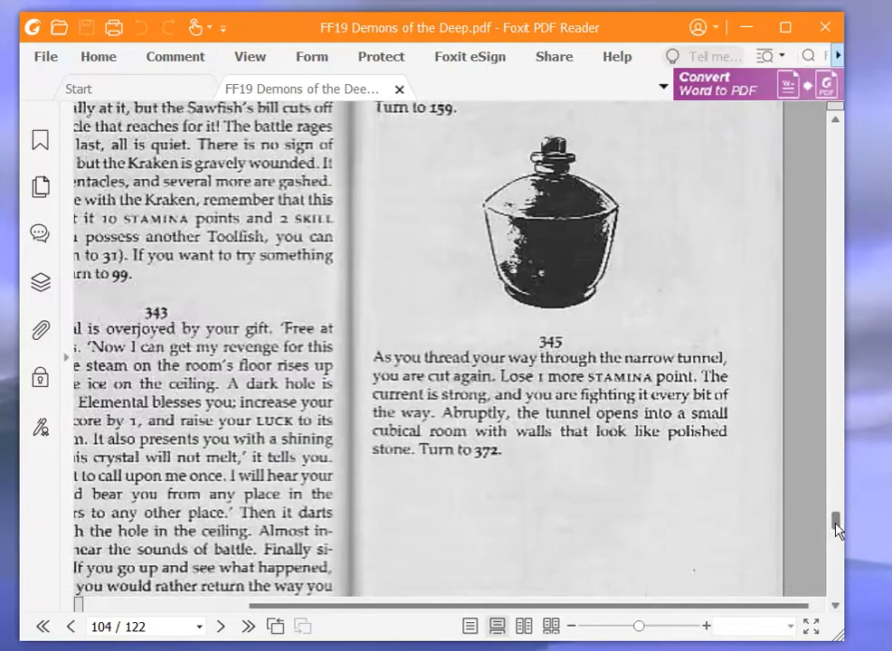
Read paragraph 345 and log the reduced stamina '20,' on the sheet
{"action": "scroll", "scroll_direction": "down", "scroll_amount": 3}
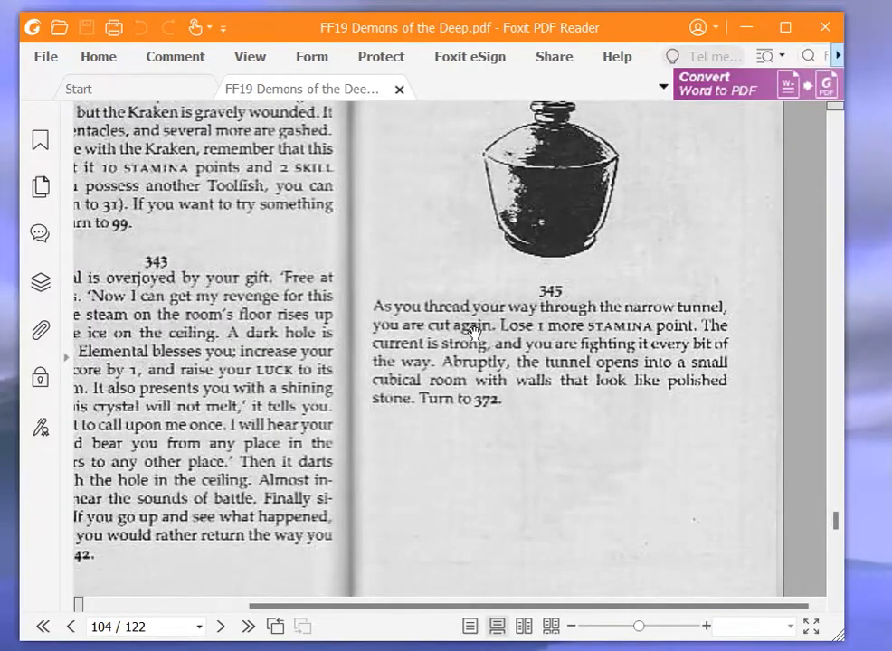
{"action": "mouse_move", "coordinate": [568, 503]}
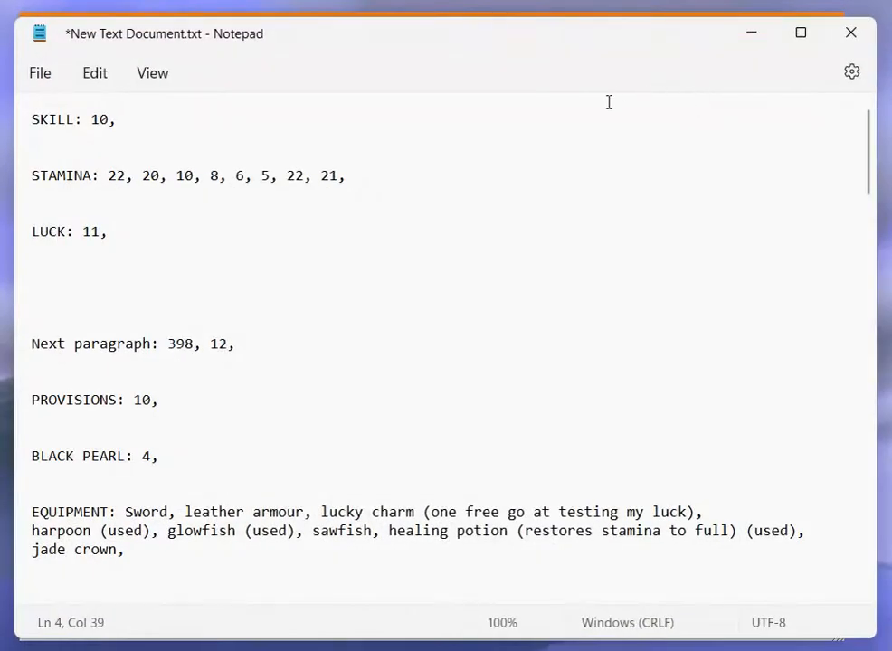
{"action": "type", "text": "20,"}
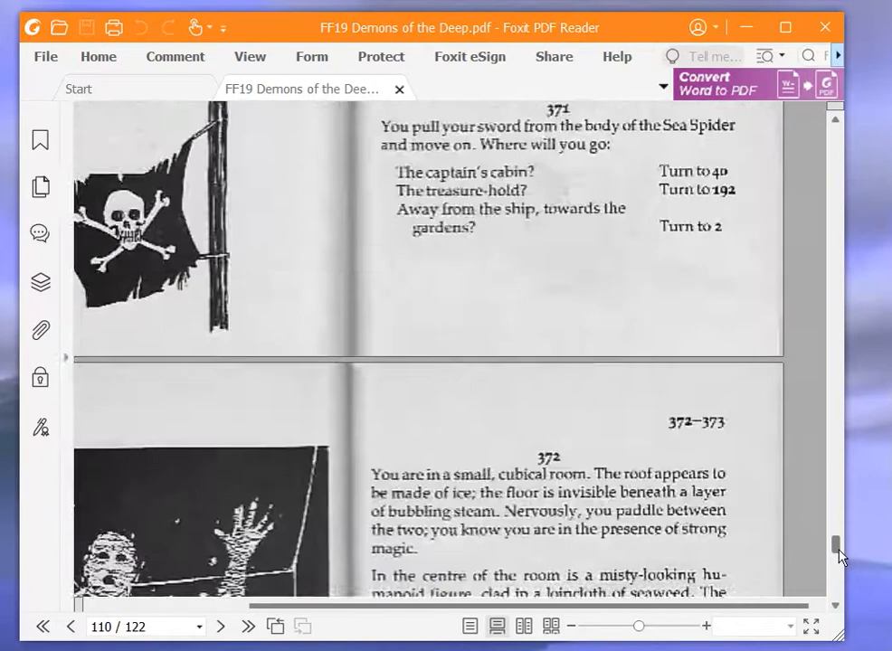
Scroll to page 111 showing paragraph 372's Water Elemental choices
{"action": "scroll", "scroll_direction": "down", "scroll_amount": 3}
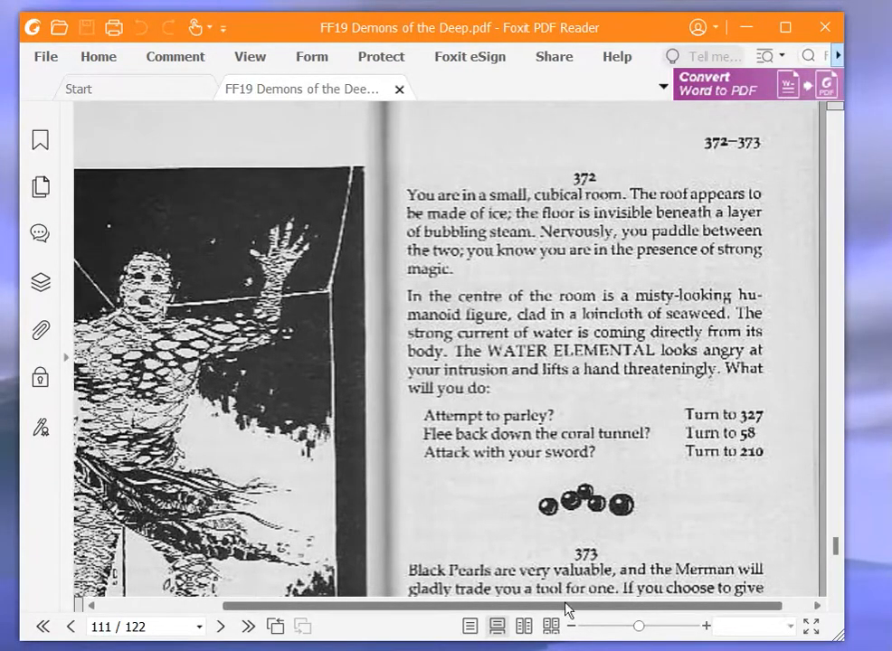
{"action": "scroll", "scroll_direction": "down", "scroll_amount": 3}
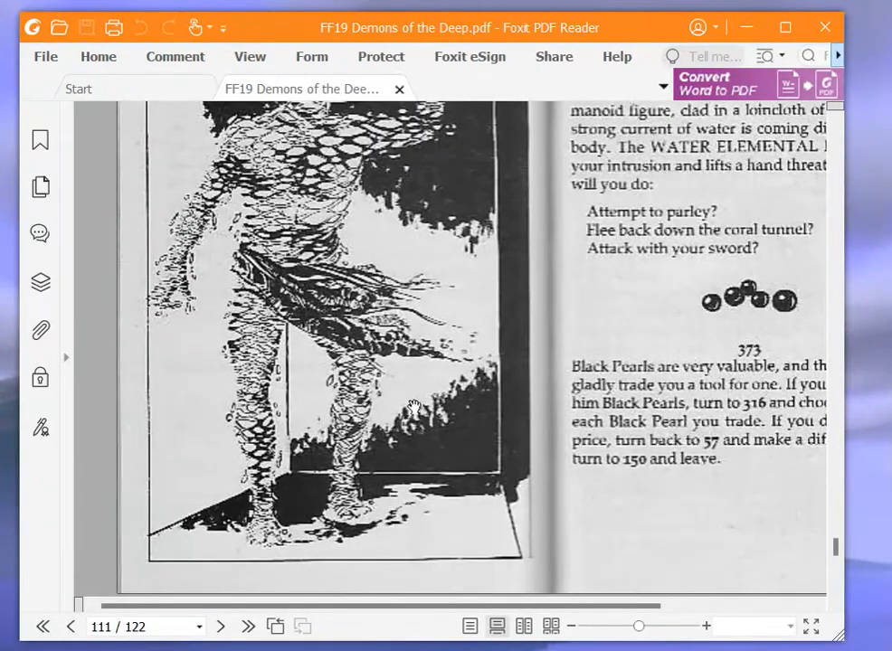
{"action": "scroll", "scroll_direction": "up", "scroll_amount": 3}
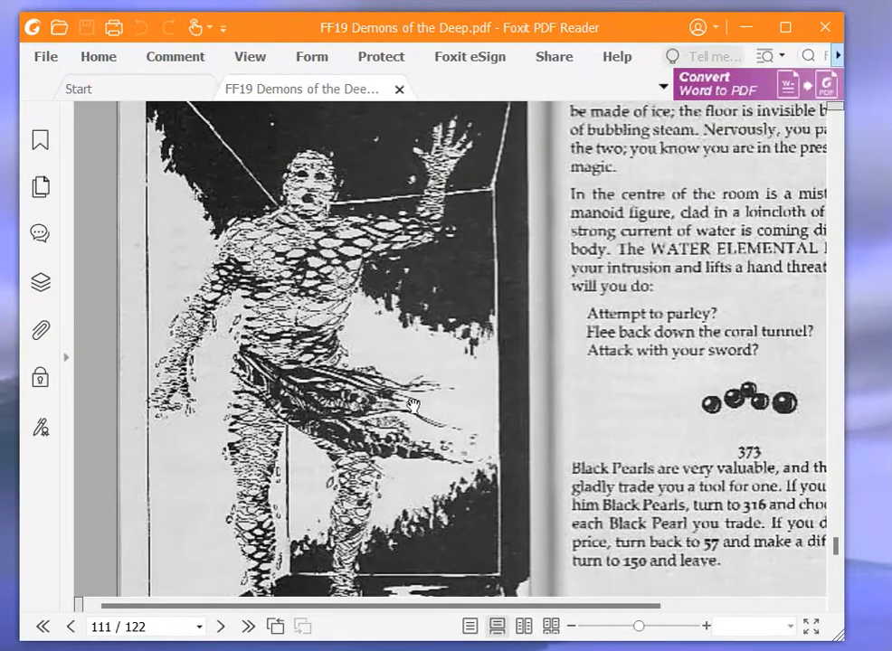
{"action": "scroll", "scroll_direction": "up", "scroll_amount": 3}
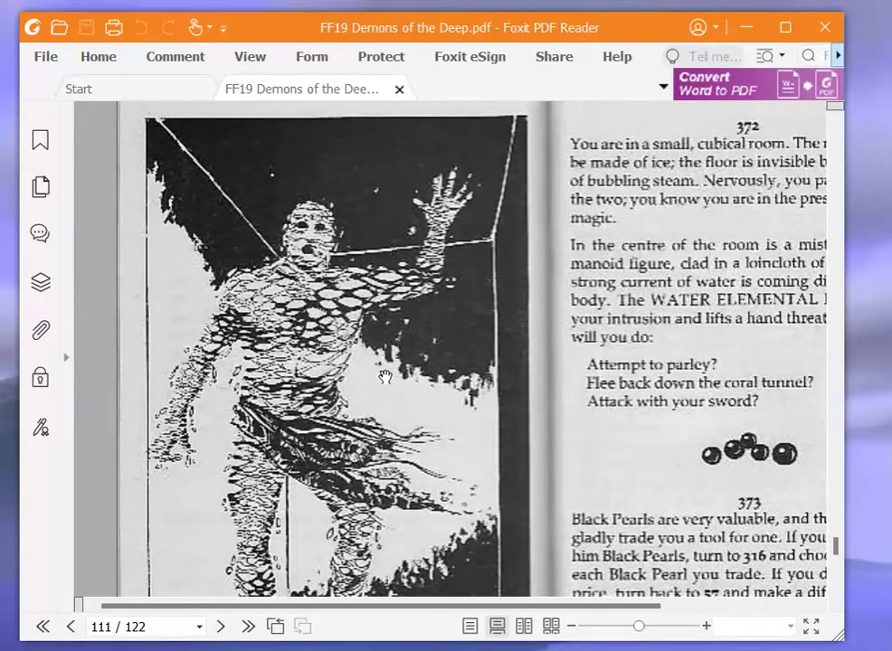
{"action": "mouse_move", "coordinate": [304, 308]}
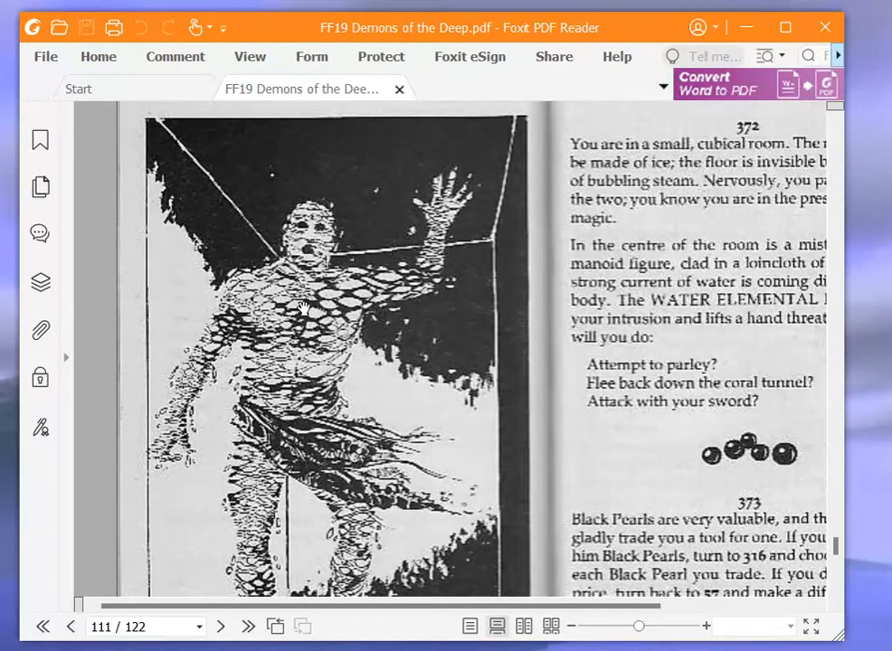
{"action": "mouse_move", "coordinate": [301, 301]}
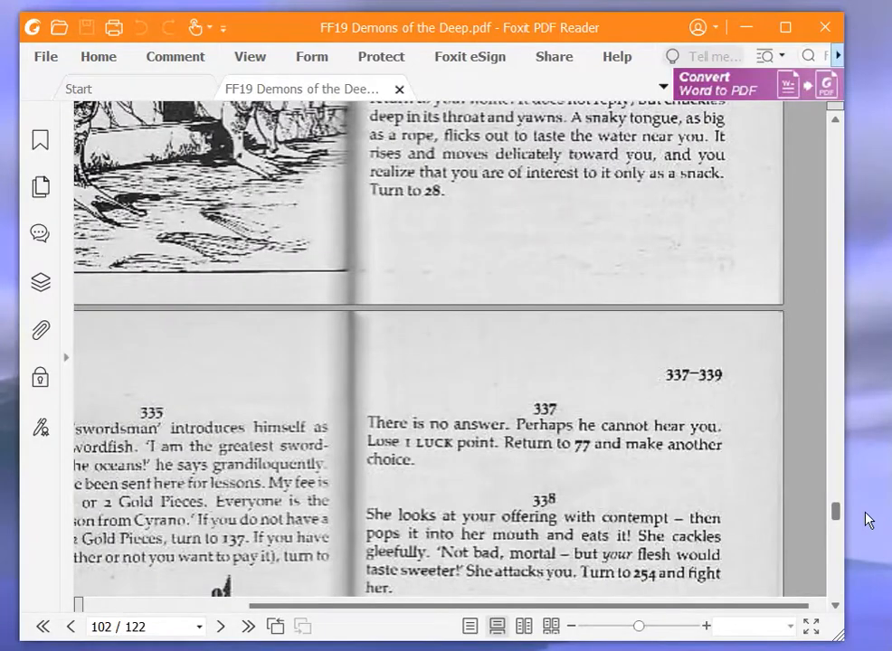
Scroll back toward paragraph 327 and return focus to the gamebook PDF
{"action": "scroll", "scroll_direction": "up", "scroll_amount": 3}
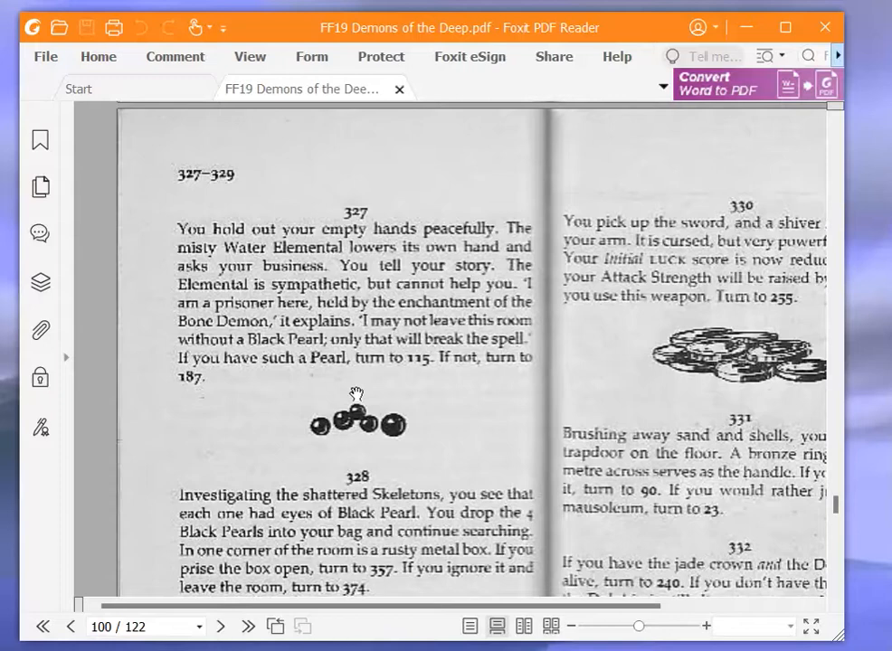
{"action": "mouse_move", "coordinate": [683, 396]}
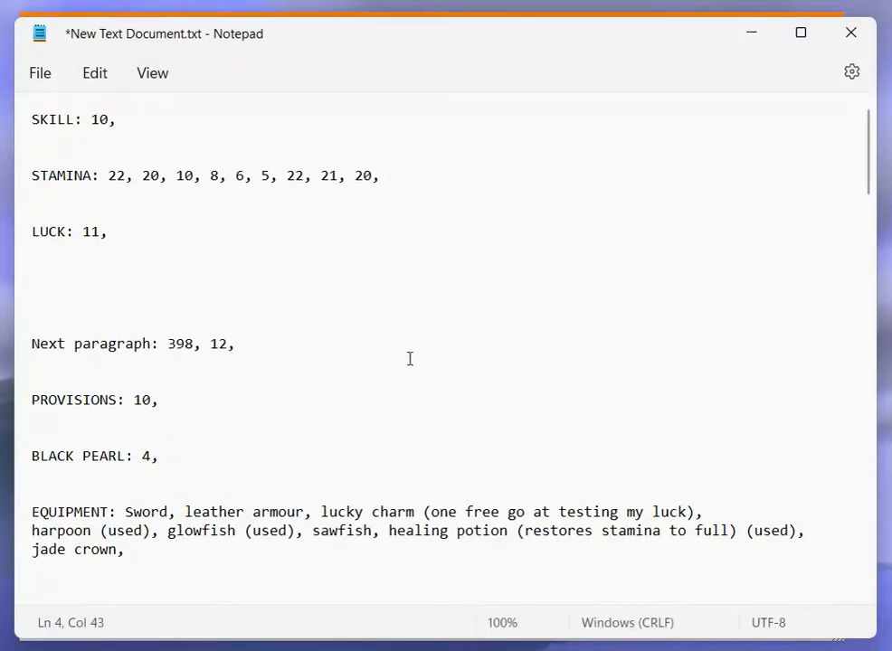
{"action": "left_click", "coordinate": [387, 176]}
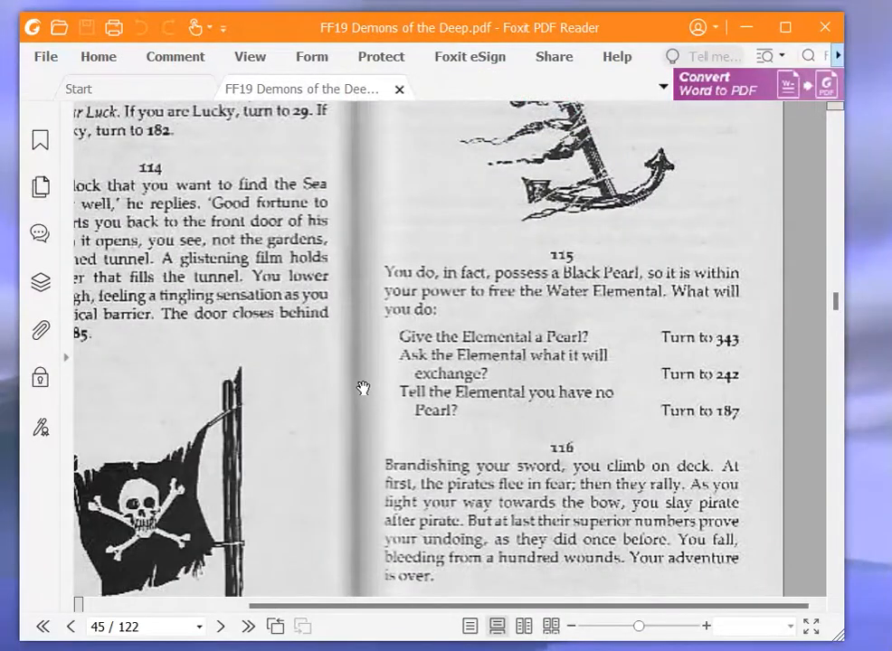
{"action": "mouse_move", "coordinate": [318, 388]}
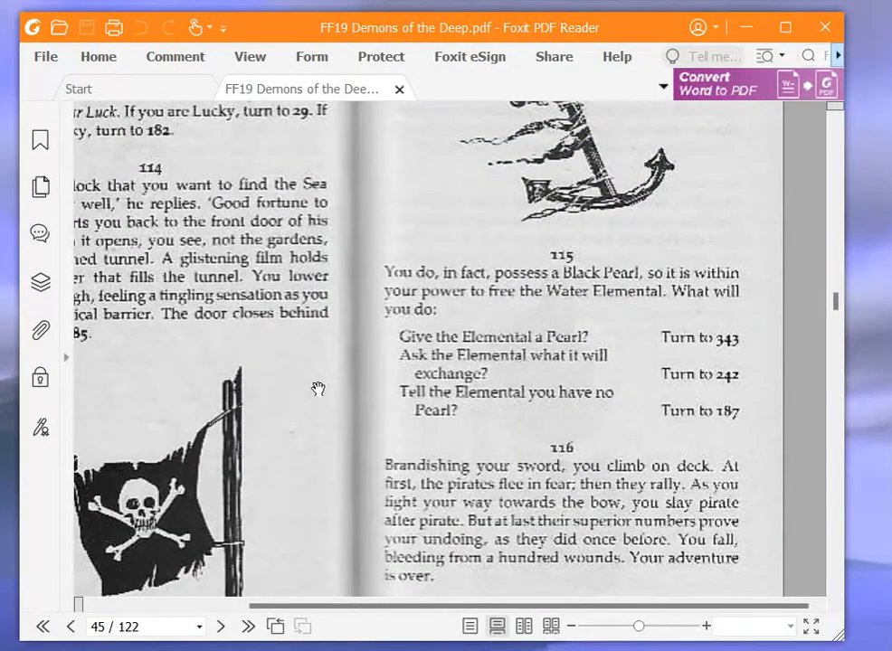
{"action": "mouse_move", "coordinate": [315, 369]}
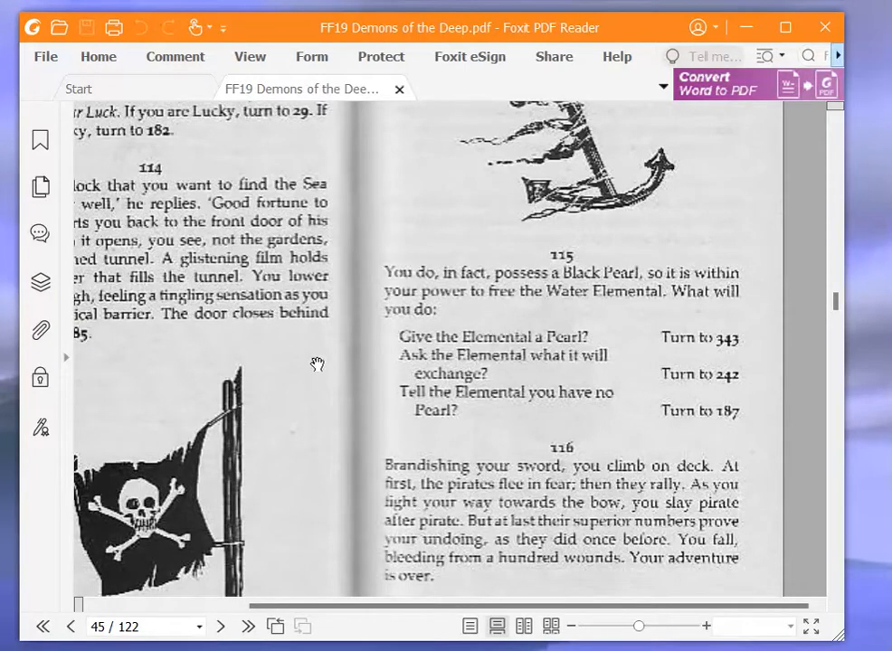
{"action": "mouse_move", "coordinate": [316, 354]}
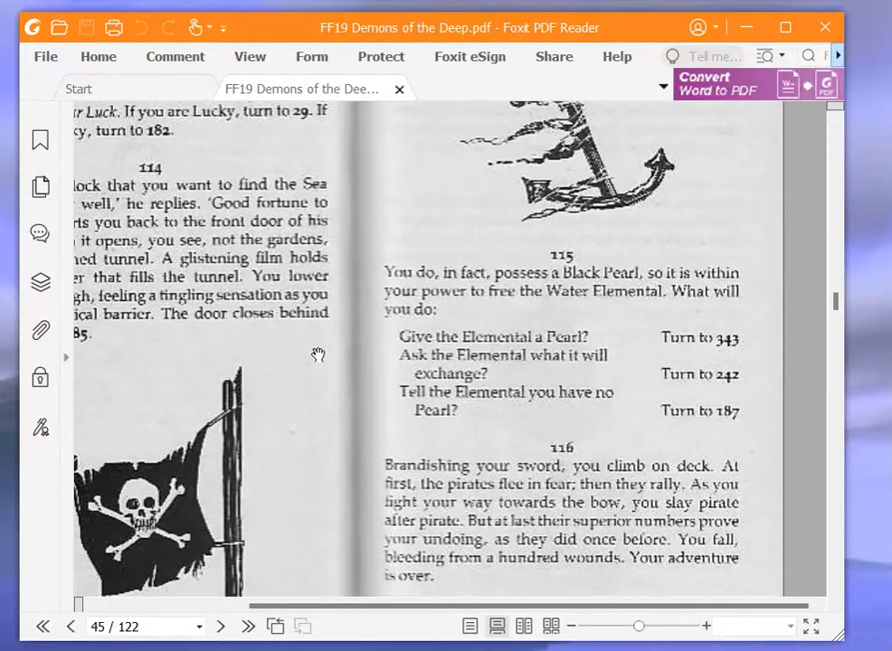
{"action": "mouse_move", "coordinate": [754, 351]}
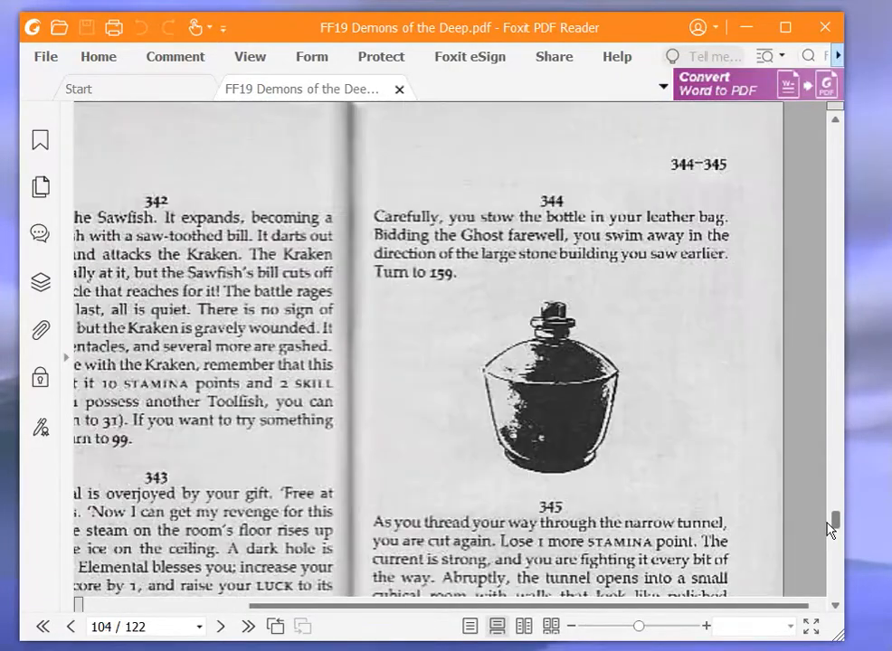
Locate paragraph 343 and record Luck '12,' on the character sheet
{"action": "scroll", "scroll_direction": "down", "scroll_amount": 3}
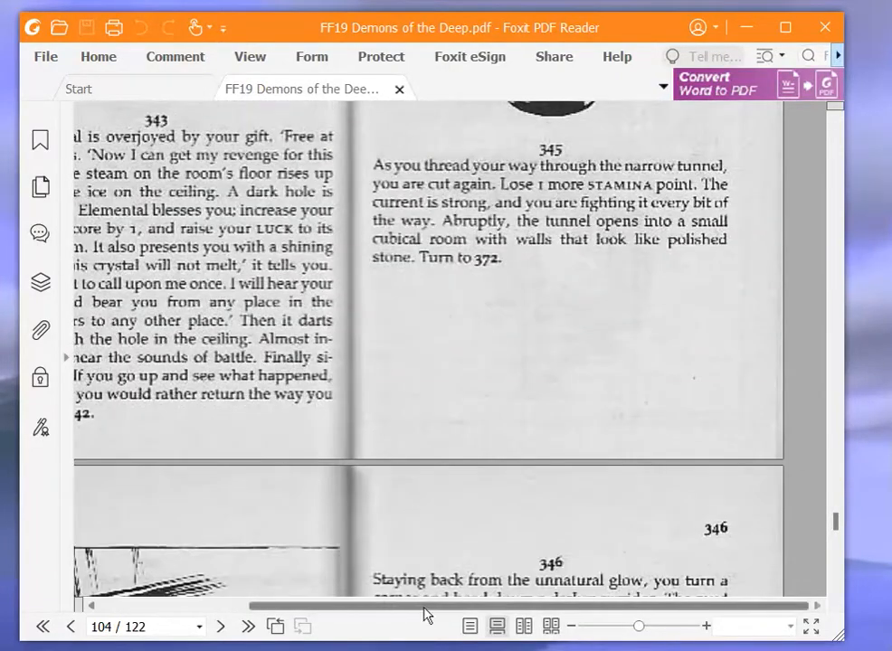
{"action": "scroll", "scroll_direction": "up", "scroll_amount": 3}
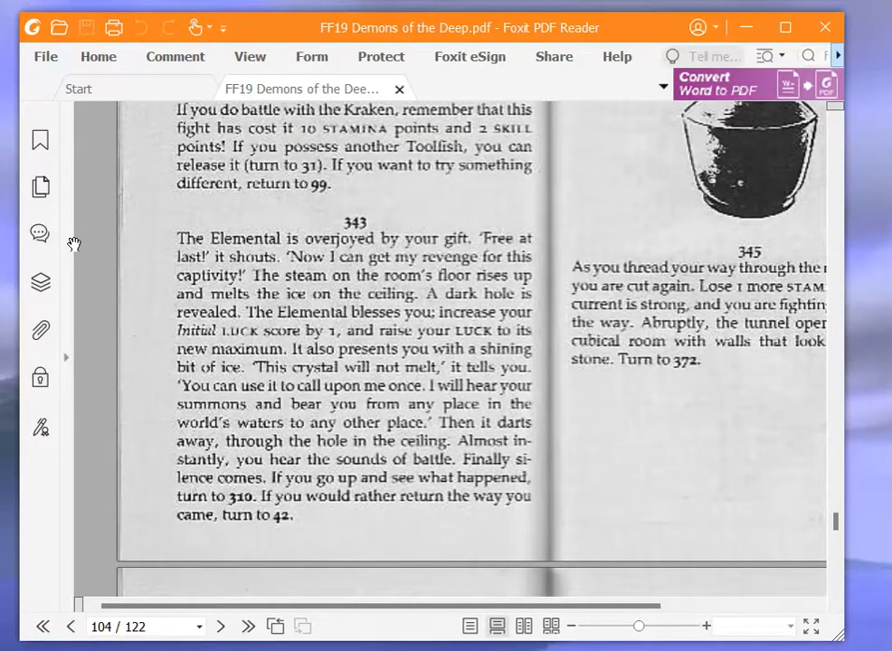
{"action": "mouse_move", "coordinate": [72, 242]}
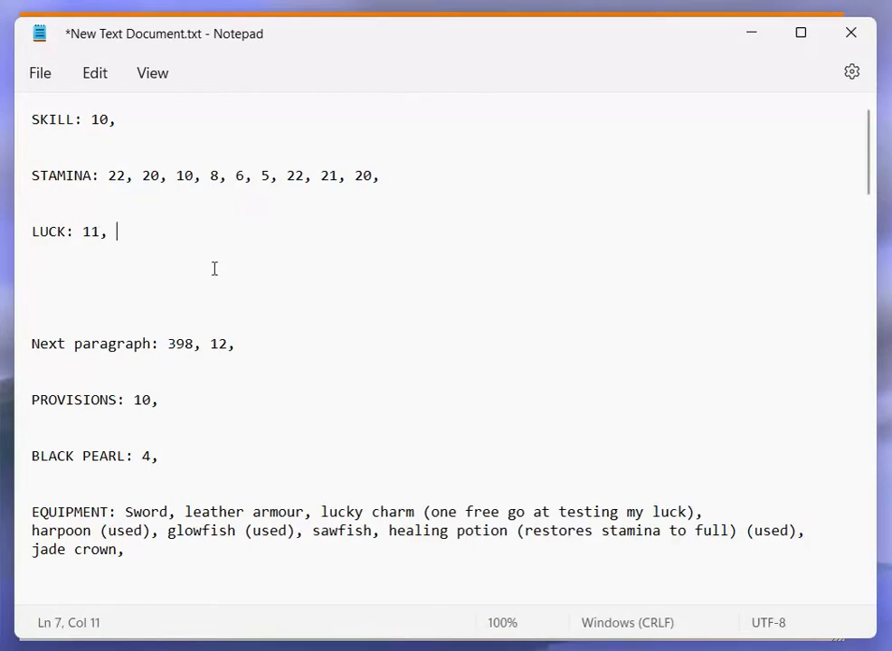
{"action": "type", "text": "12,"}
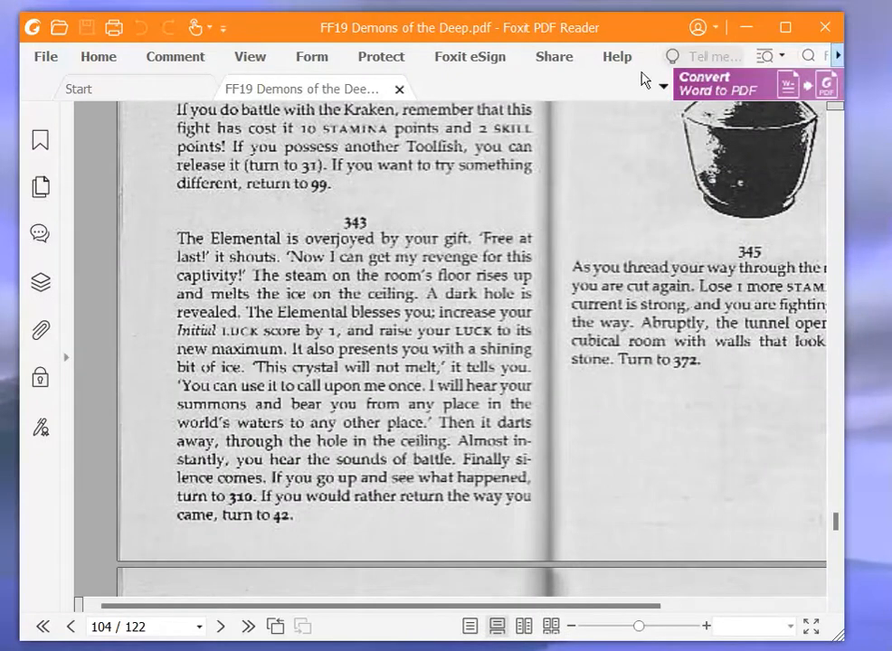
{"action": "mouse_move", "coordinate": [414, 311]}
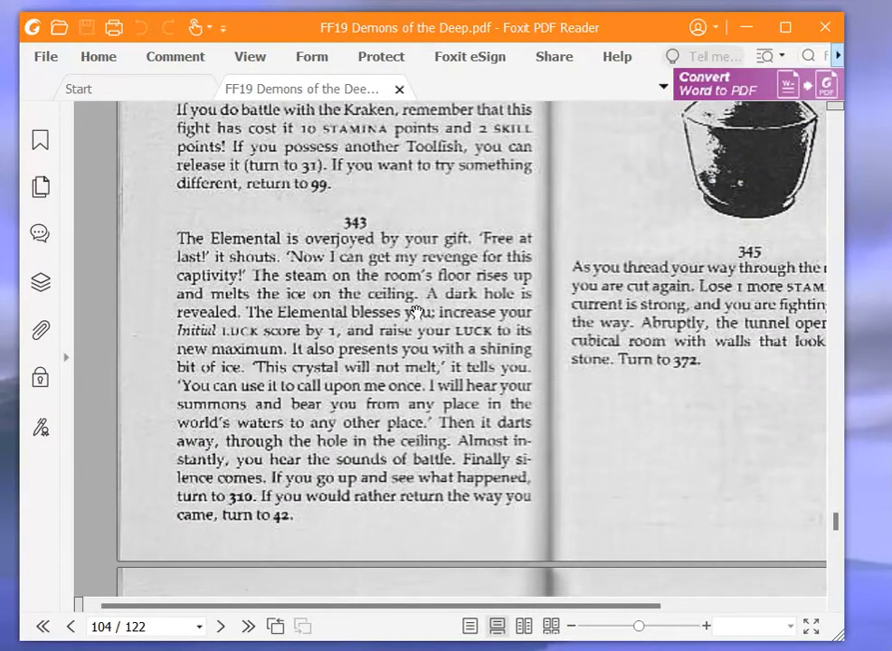
{"action": "mouse_move", "coordinate": [267, 452]}
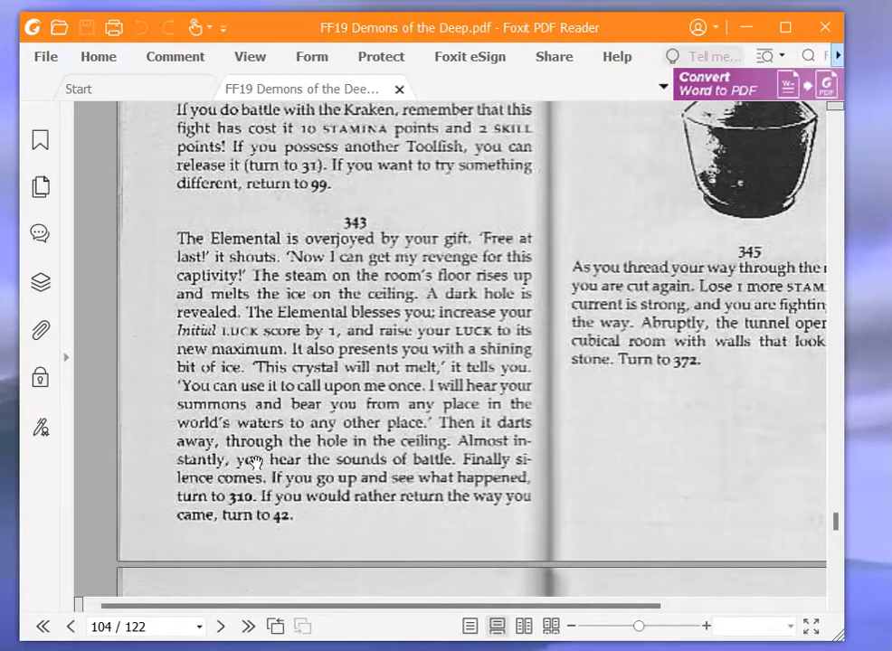
{"action": "mouse_move", "coordinate": [251, 441]}
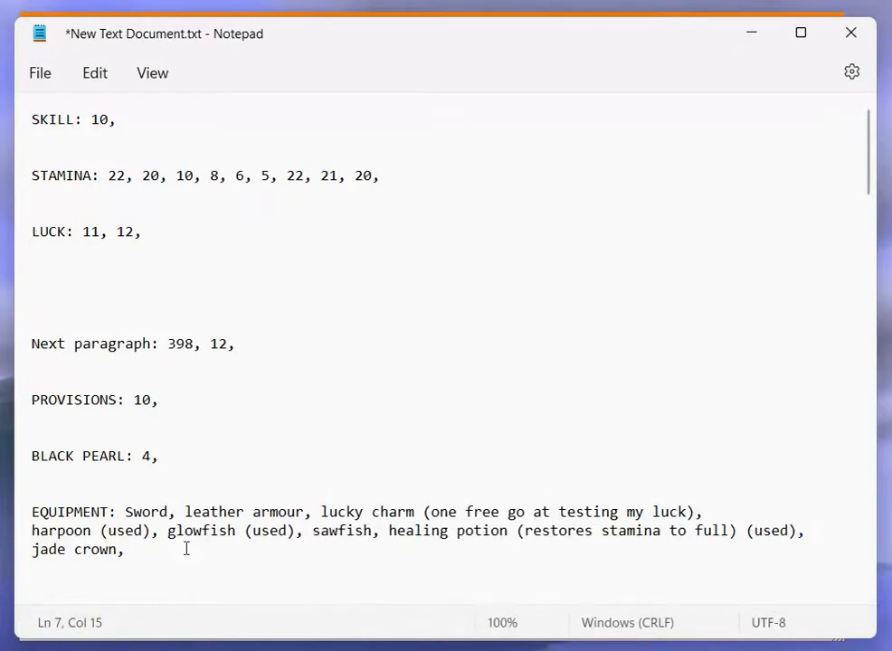
Add 'crystal of unmelting ice,' to EQUIPMENT and '3,' to the BLACK PEARL line
{"action": "type", "text": "crys"}
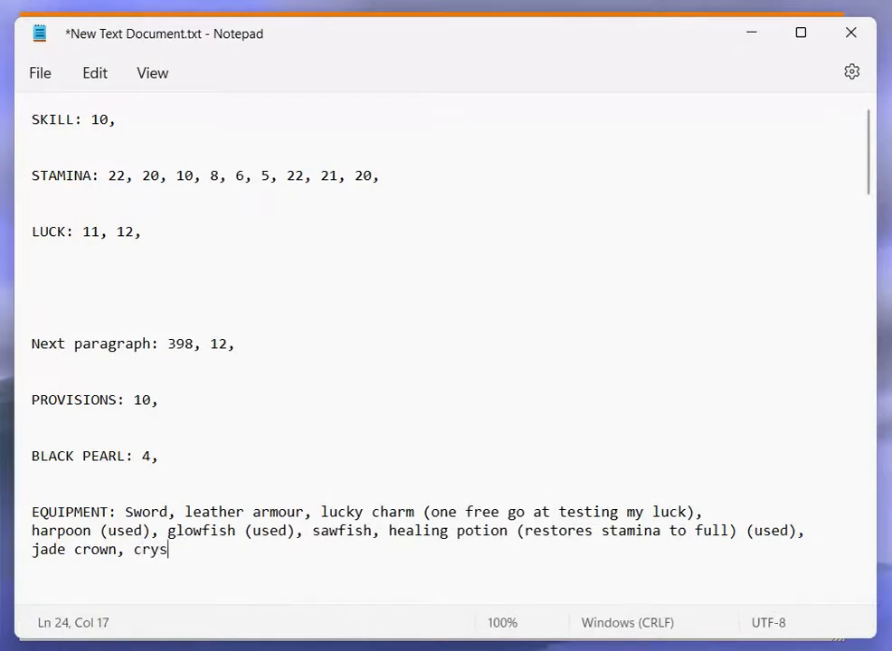
{"action": "type", "text": "tal of unme"}
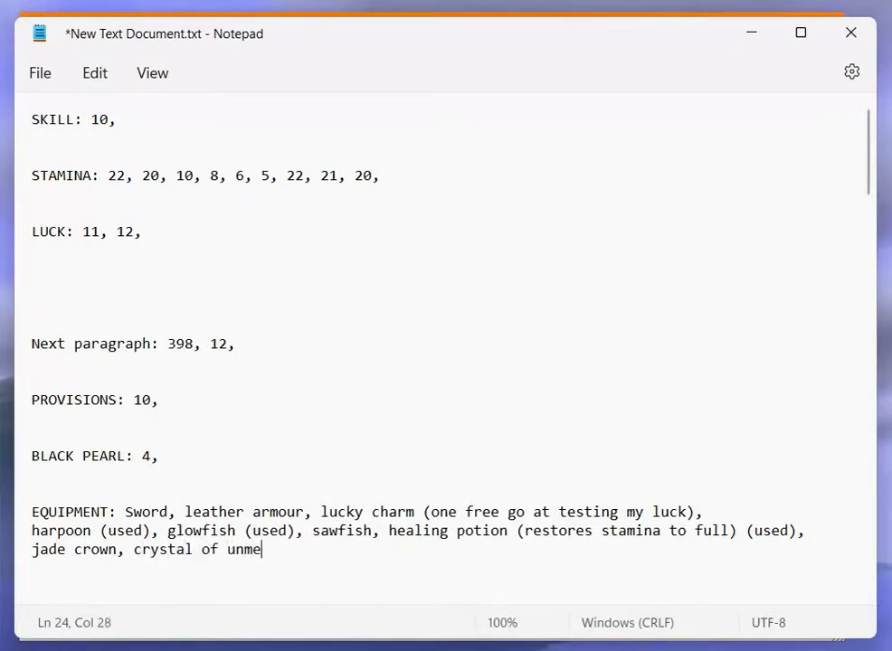
{"action": "type", "text": "lting ice,"}
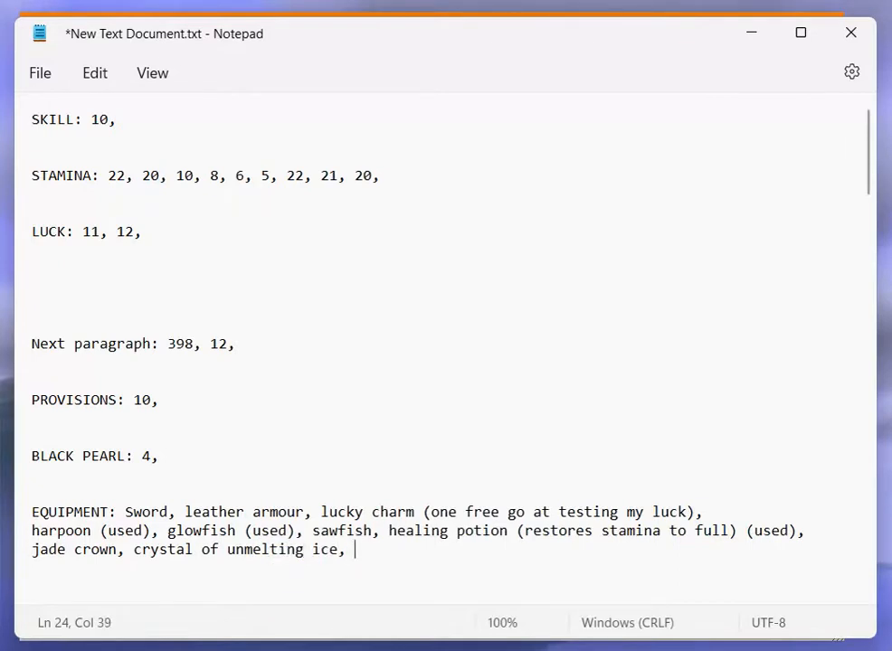
{"action": "mouse_move", "coordinate": [850, 33]}
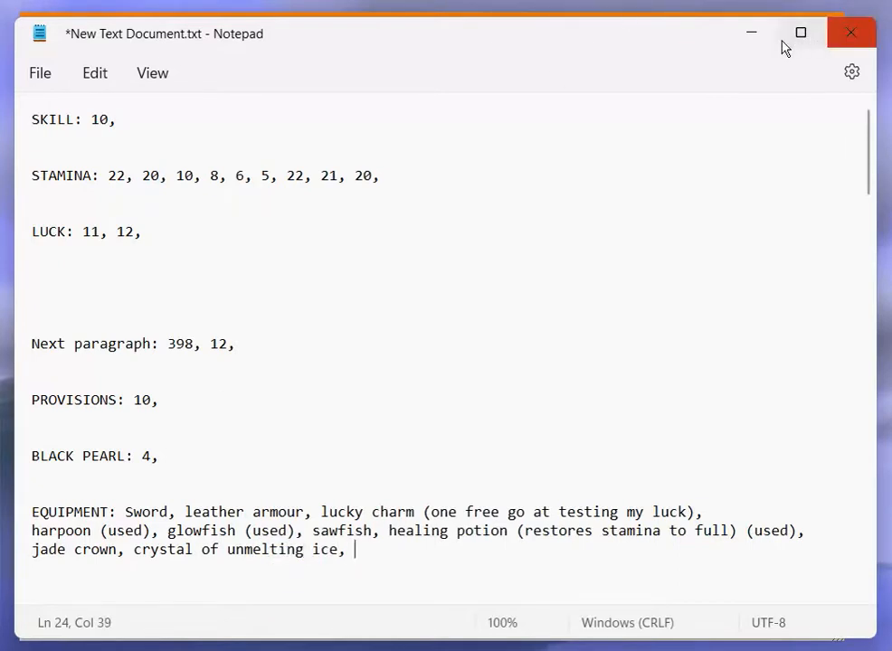
{"action": "left_click", "coordinate": [159, 456]}
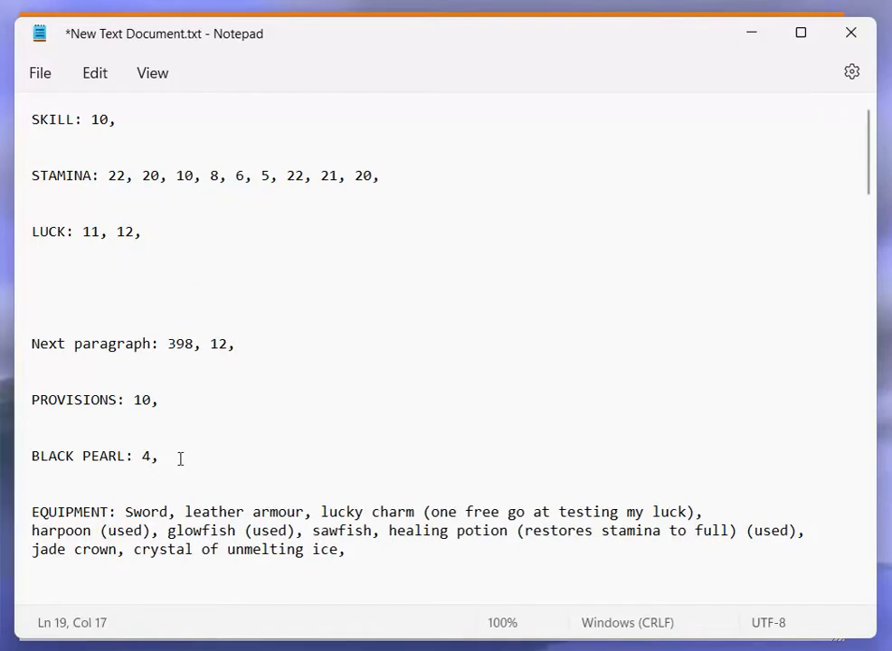
{"action": "type", "text": "3,"}
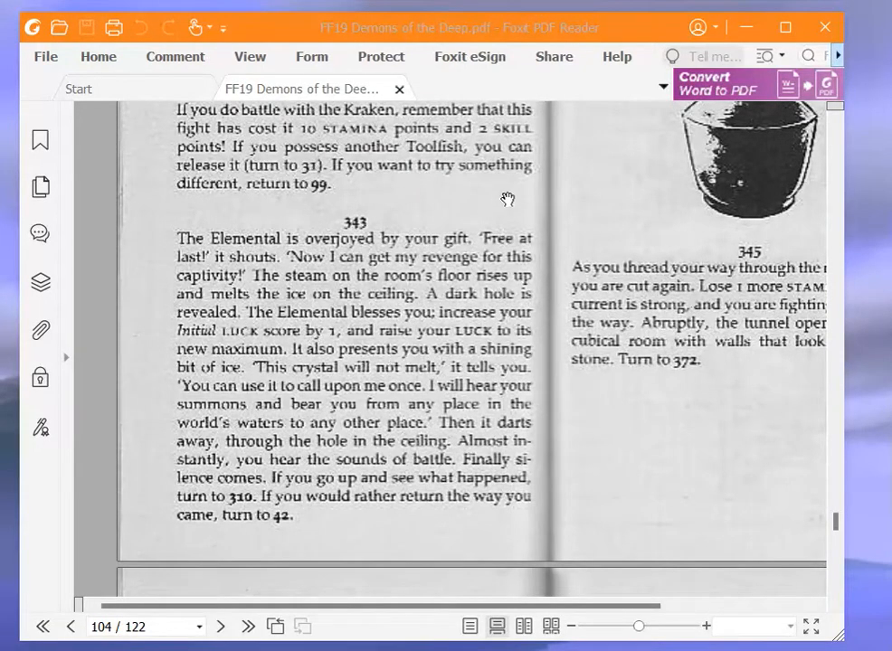
{"action": "mouse_move", "coordinate": [691, 340]}
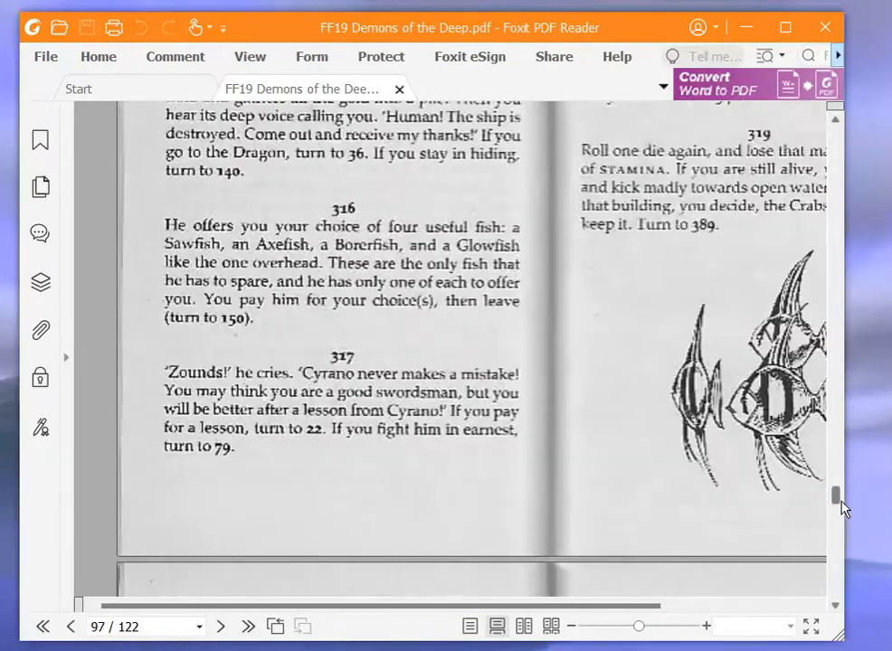
Scroll back to page 96 to find paragraph 310 with the smashed skull
{"action": "scroll", "scroll_direction": "up", "scroll_amount": 3}
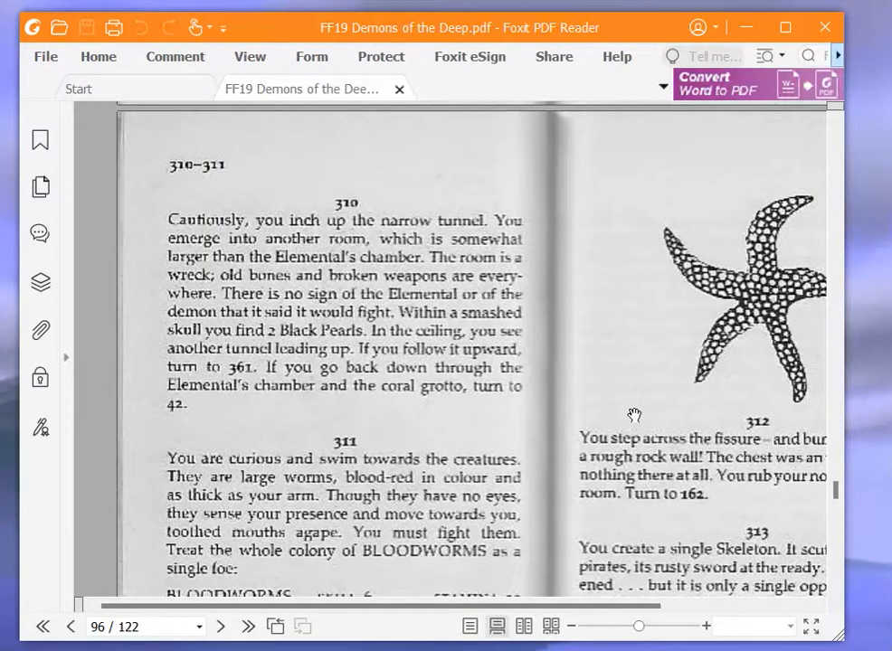
{"action": "mouse_move", "coordinate": [592, 402]}
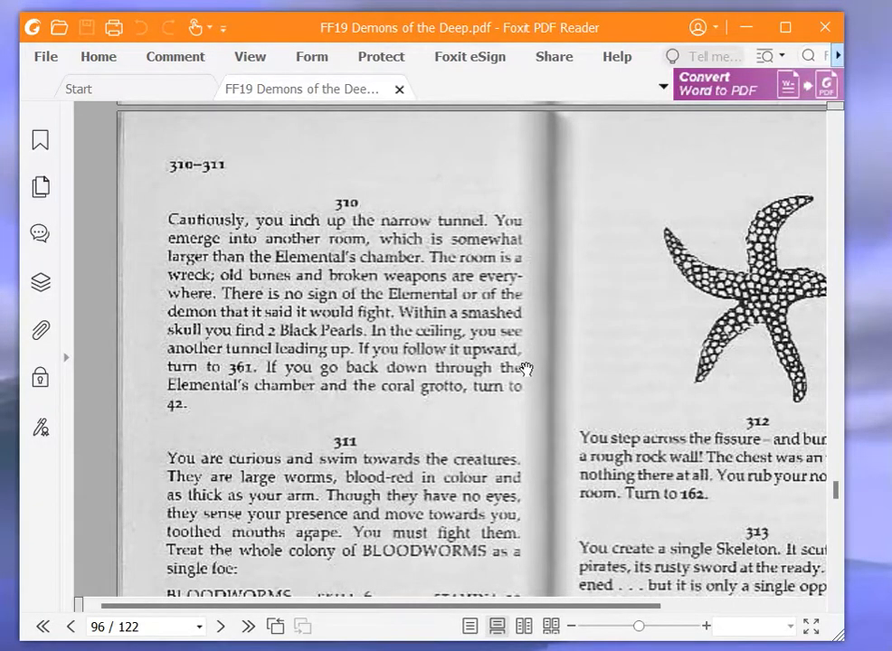
{"action": "mouse_move", "coordinate": [524, 369]}
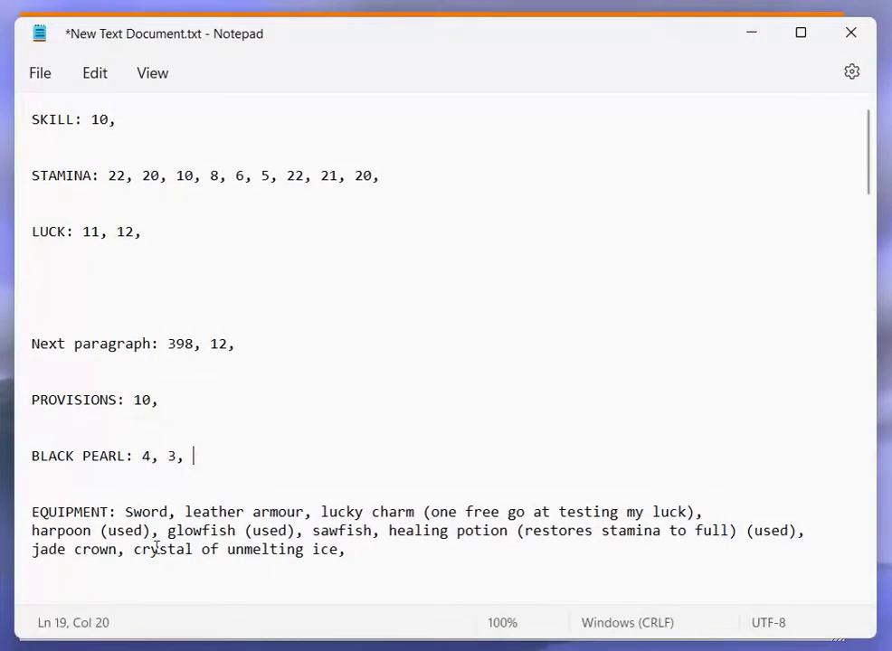
Add 5 to the BLACK PEARL line of the character sheet
{"action": "type", "text": "5,"}
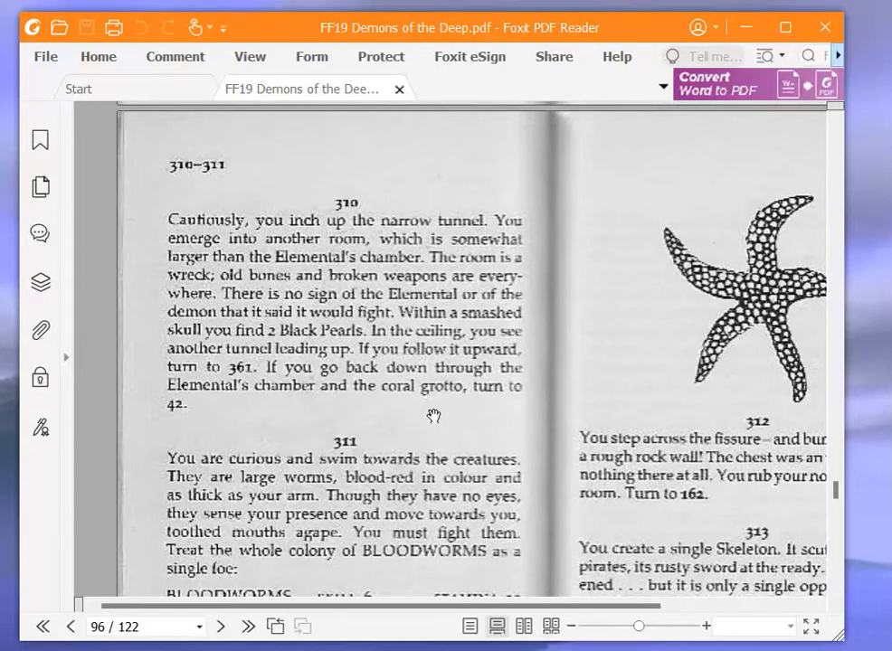
{"action": "mouse_move", "coordinate": [427, 420]}
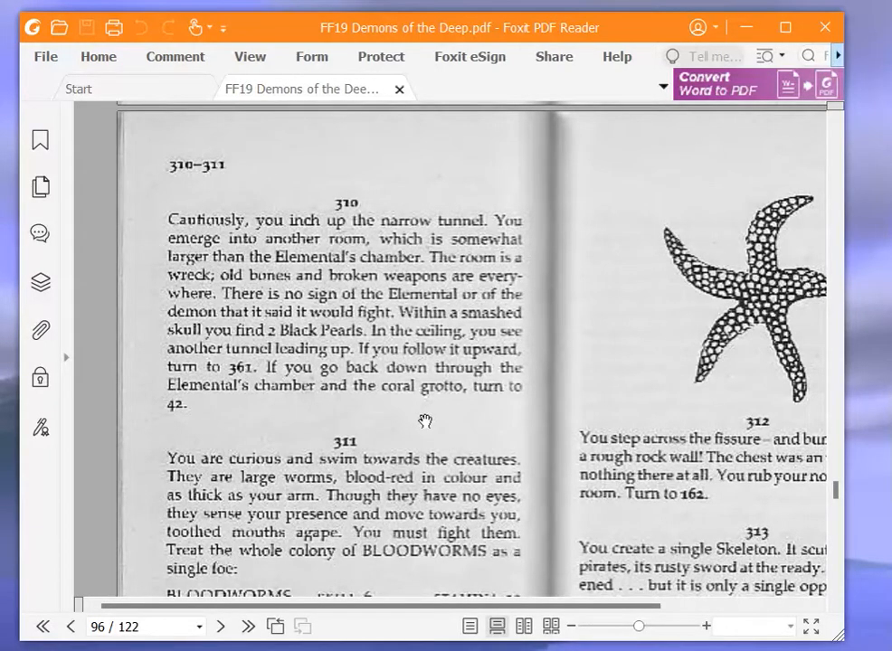
{"action": "mouse_move", "coordinate": [427, 407]}
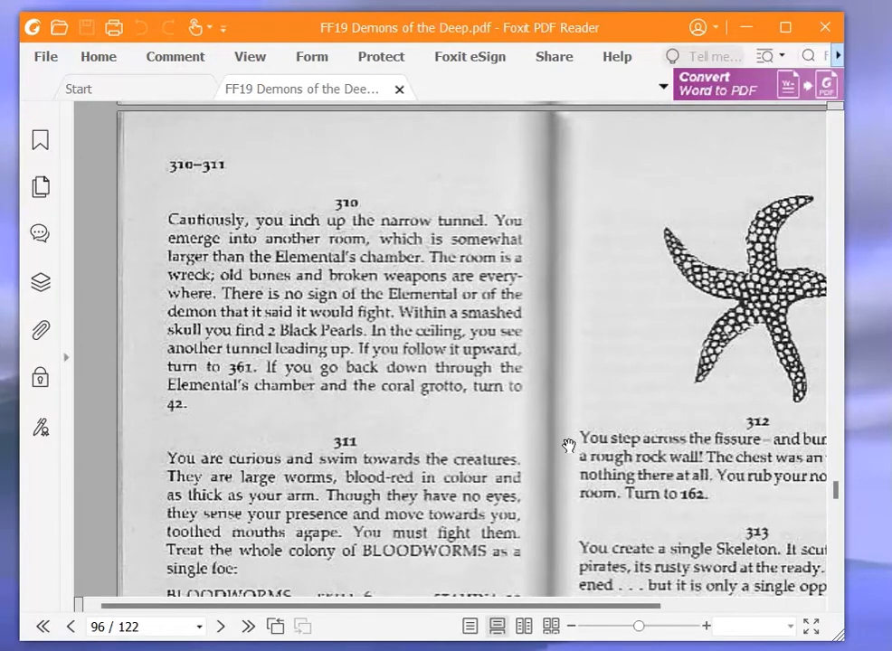
{"action": "mouse_move", "coordinate": [832, 480]}
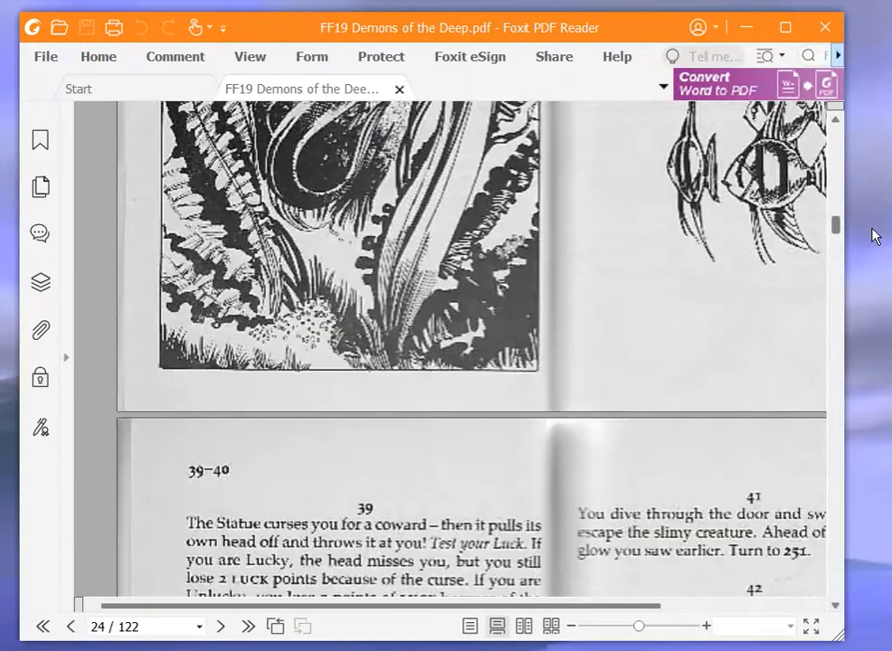
Scroll the gamebook back toward page 24 and paragraphs 39–42
{"action": "scroll", "scroll_direction": "down", "scroll_amount": 3}
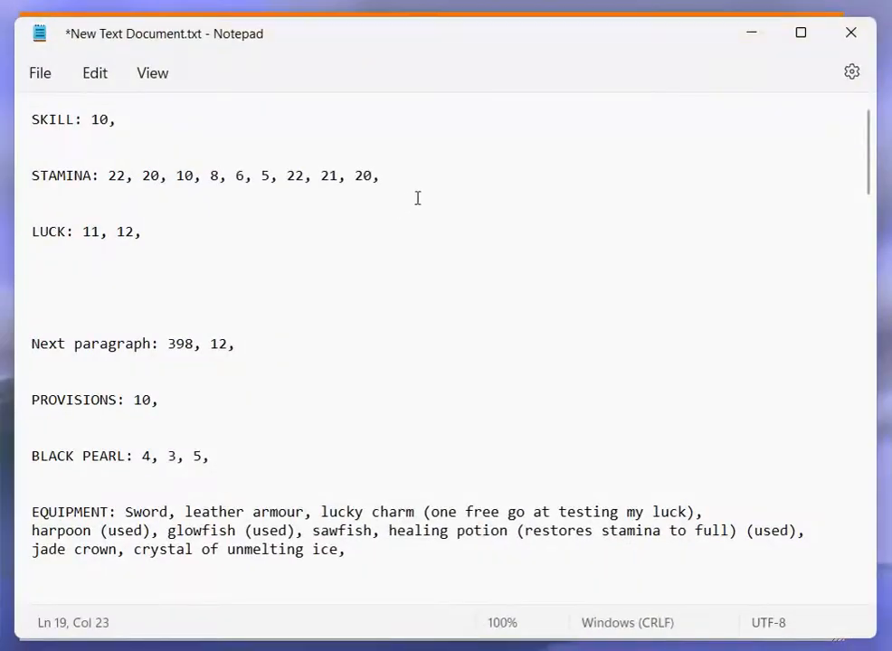
Record the value 19 in the Notepad character sheet
{"action": "type", "text": "19"}
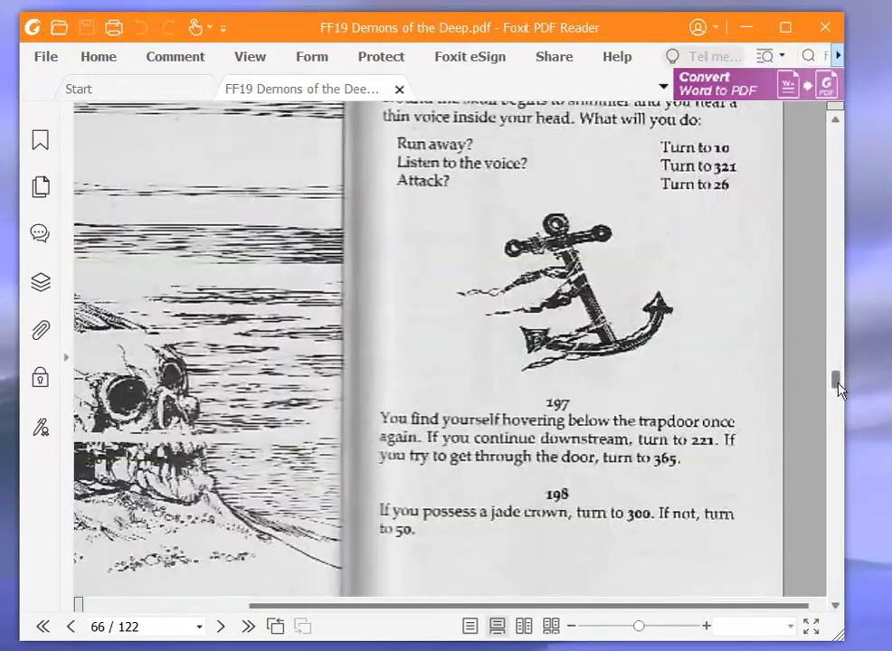
Scroll the gamebook to page 66 and paragraph 198 about the jade crown
{"action": "scroll", "scroll_direction": "down", "scroll_amount": 3}
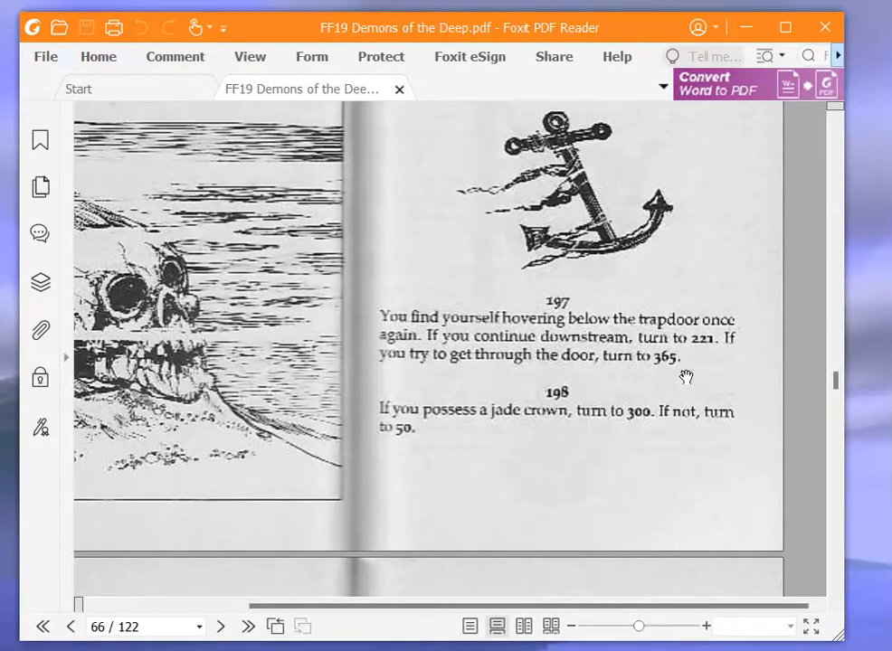
{"action": "mouse_move", "coordinate": [680, 401]}
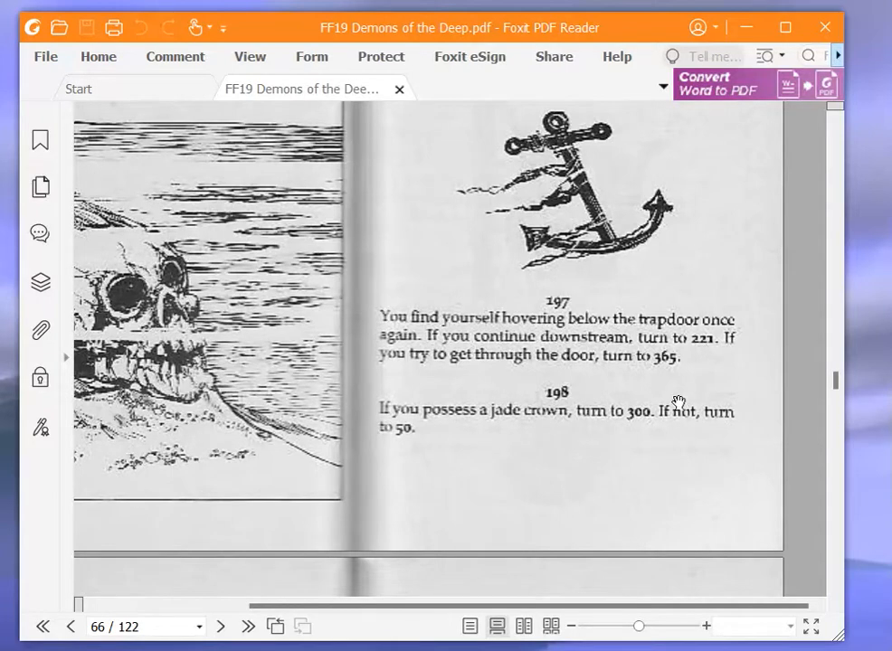
{"action": "mouse_move", "coordinate": [676, 396]}
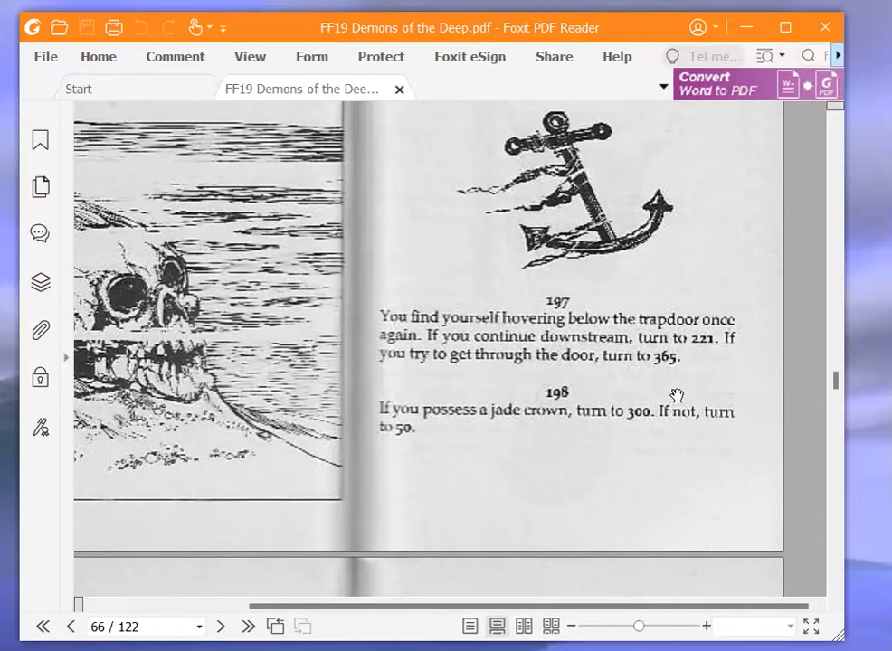
{"action": "mouse_move", "coordinate": [774, 381]}
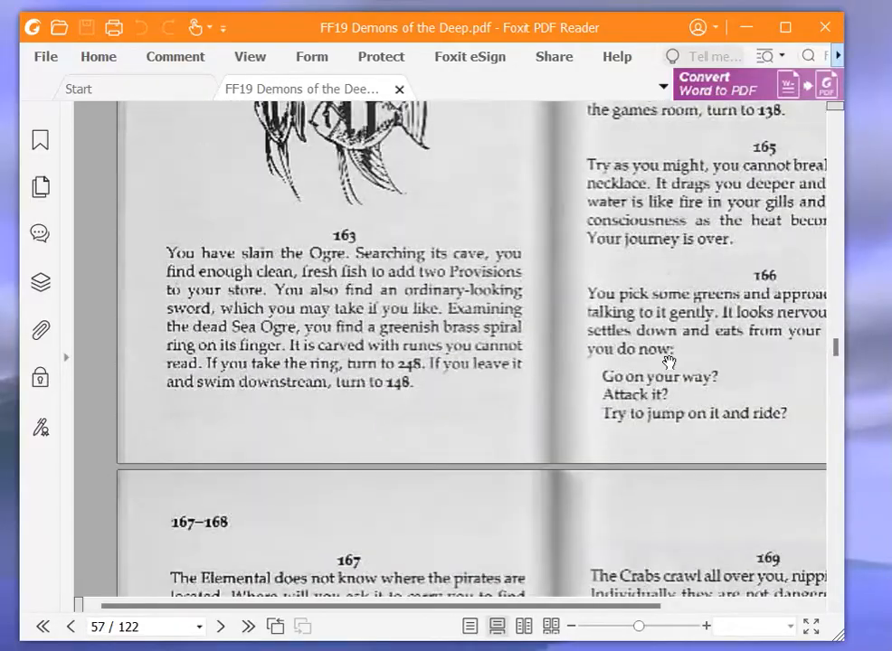
Scroll the gamebook from paragraph 162 toward paragraph 245
{"action": "scroll", "scroll_direction": "up", "scroll_amount": 3}
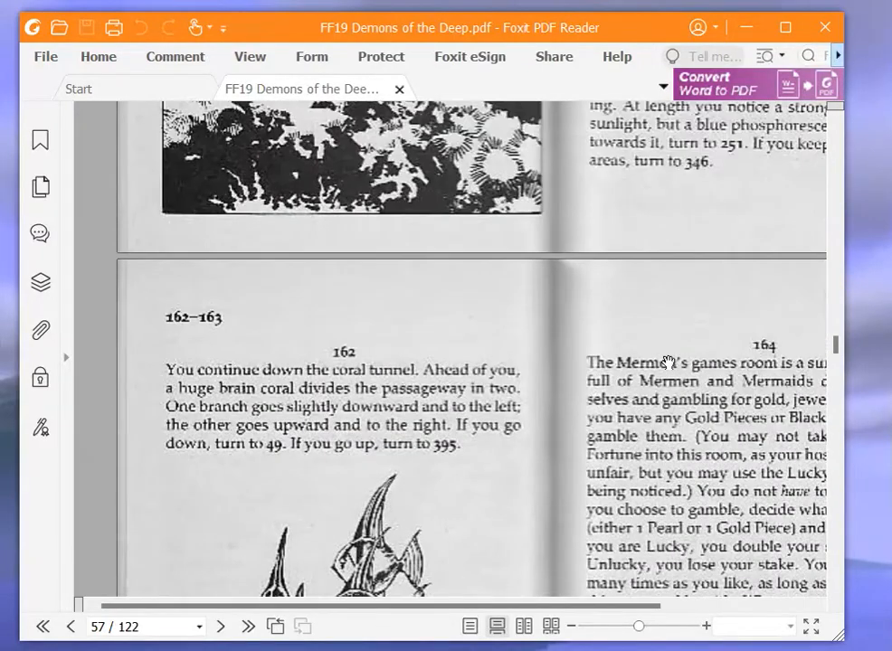
{"action": "mouse_move", "coordinate": [503, 314]}
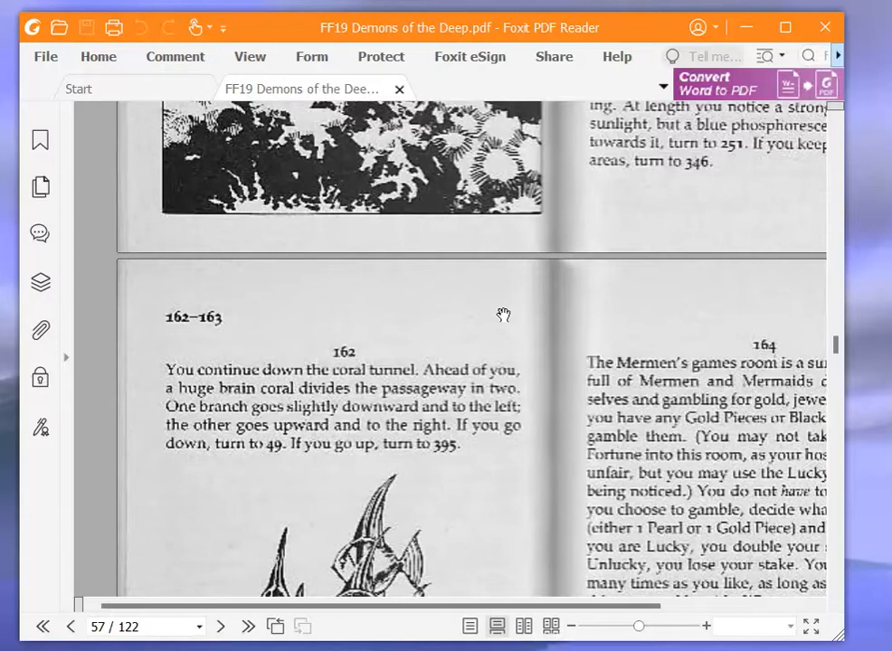
{"action": "mouse_move", "coordinate": [622, 369]}
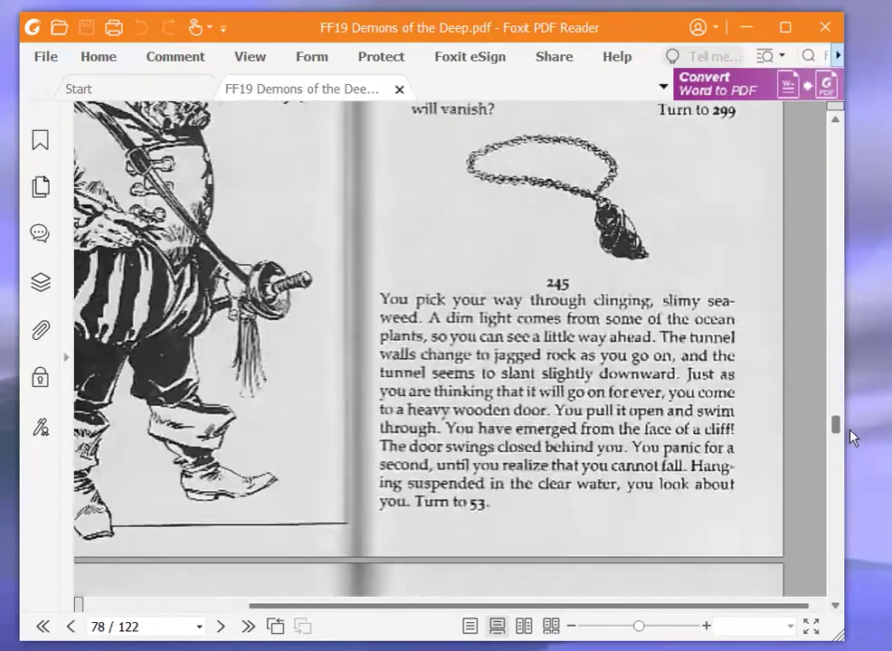
{"action": "scroll", "scroll_direction": "down", "scroll_amount": 3}
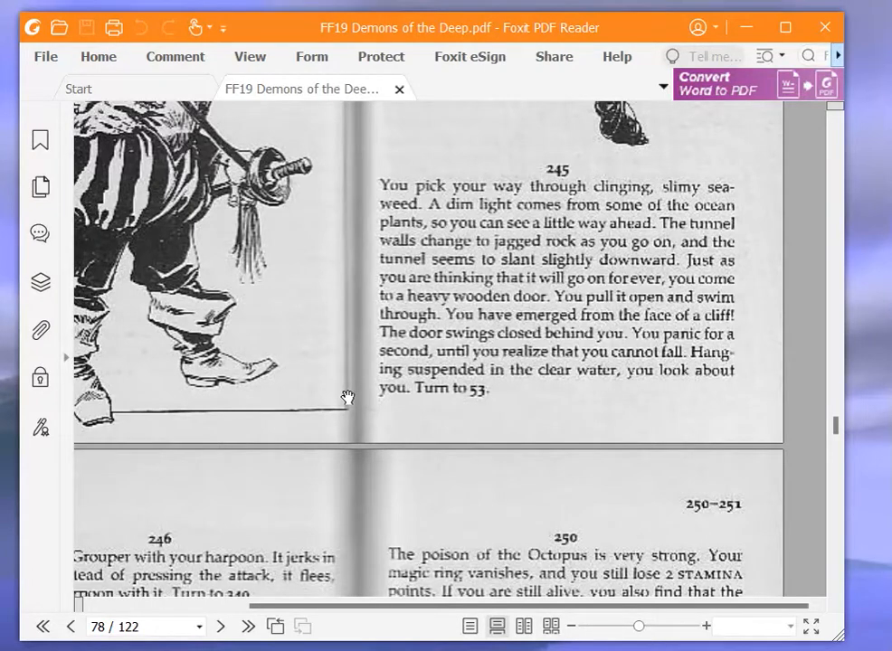
{"action": "mouse_move", "coordinate": [832, 444]}
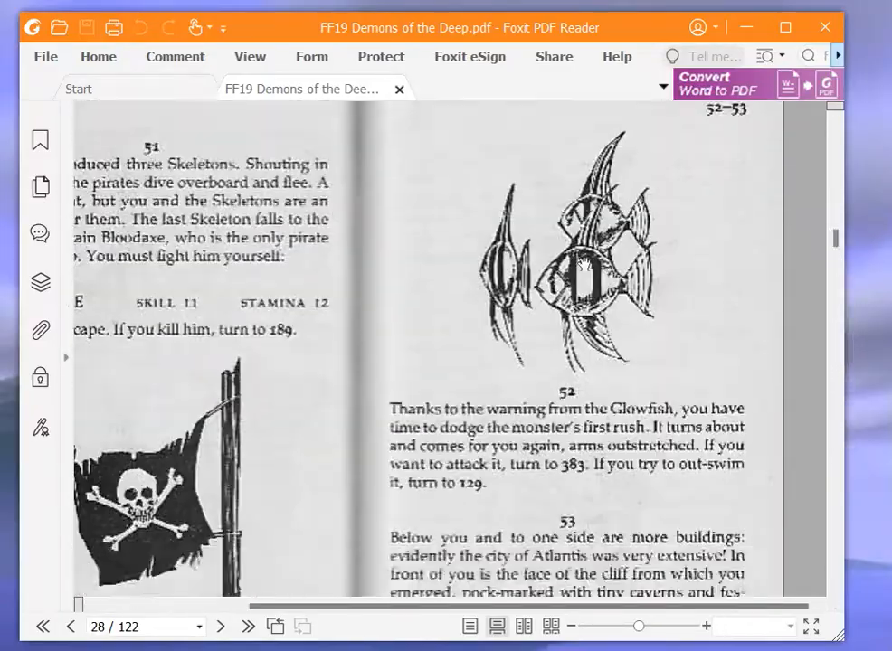
Scroll the gamebook to page 28 and paragraph 53 about the cliff face
{"action": "scroll", "scroll_direction": "down", "scroll_amount": 3}
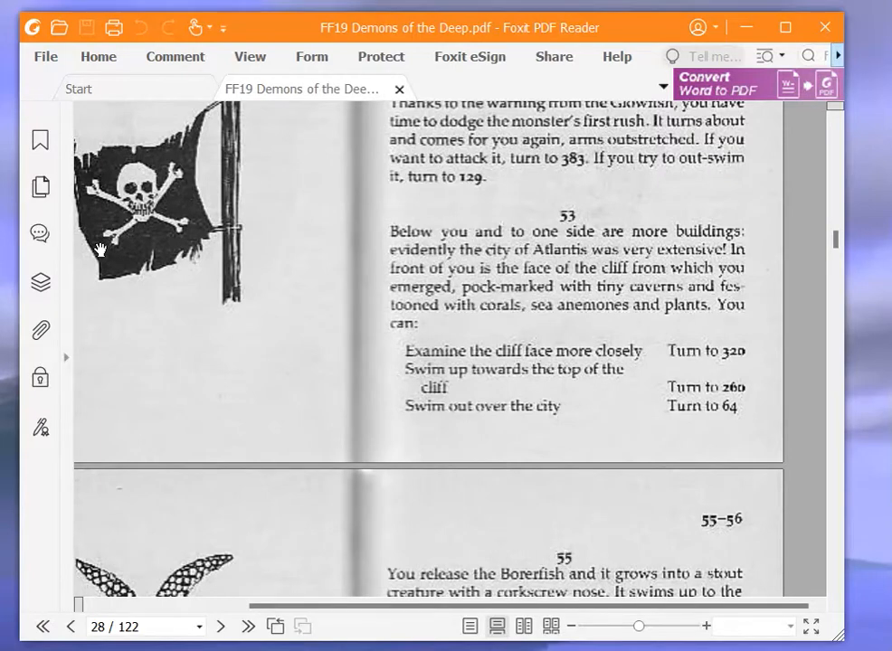
{"action": "mouse_move", "coordinate": [98, 246]}
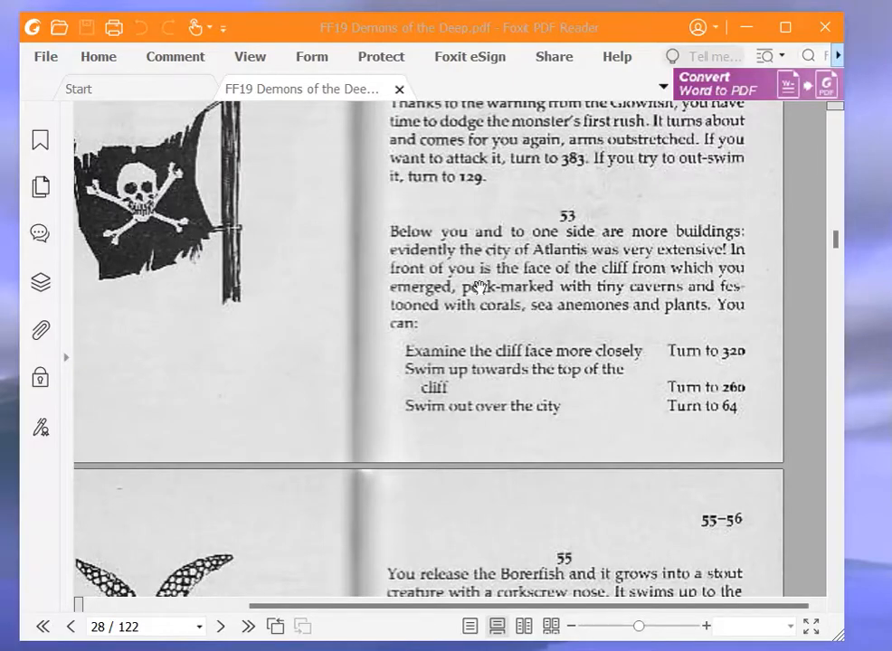
{"action": "mouse_move", "coordinate": [834, 244]}
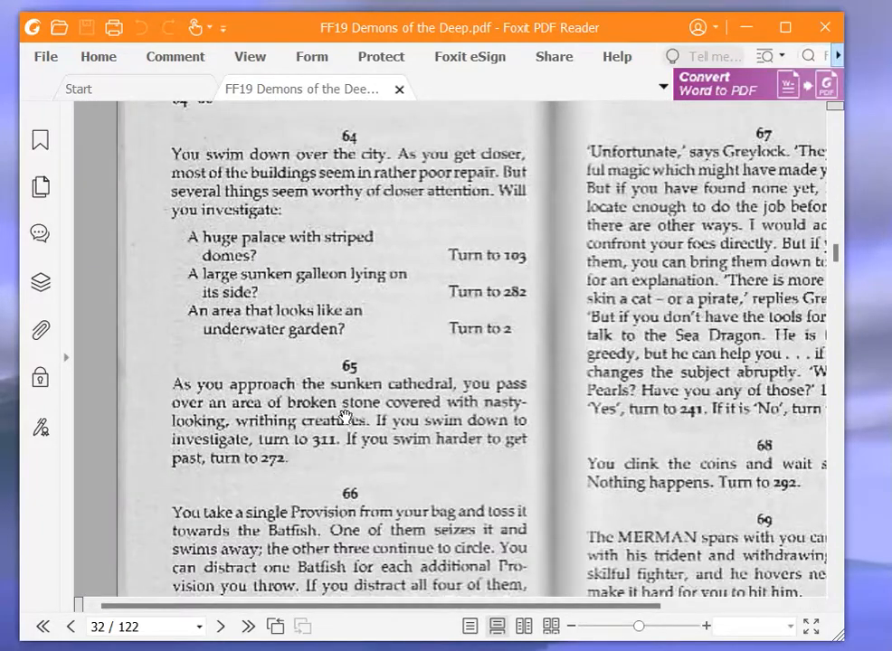
{"action": "mouse_move", "coordinate": [296, 360]}
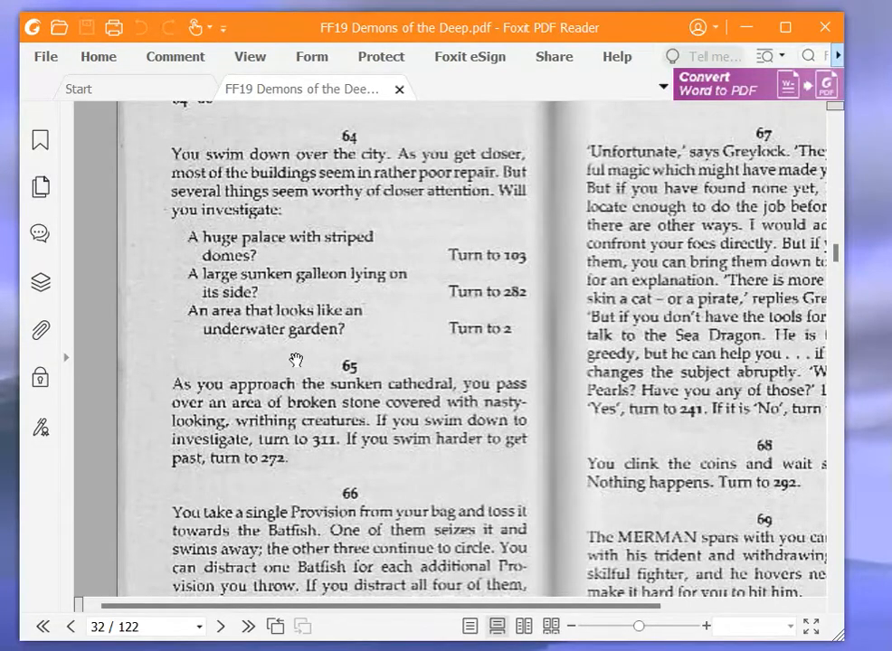
{"action": "mouse_move", "coordinate": [774, 396]}
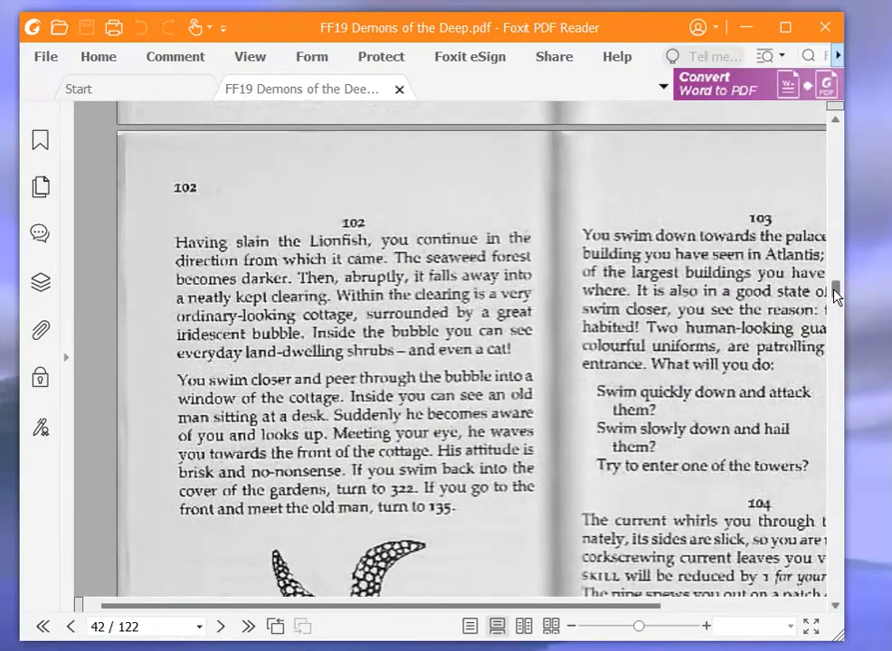
Read paragraph 103 on page 42, then scroll back to paragraph 35 on page 23
{"action": "scroll", "scroll_direction": "right", "scroll_amount": 3}
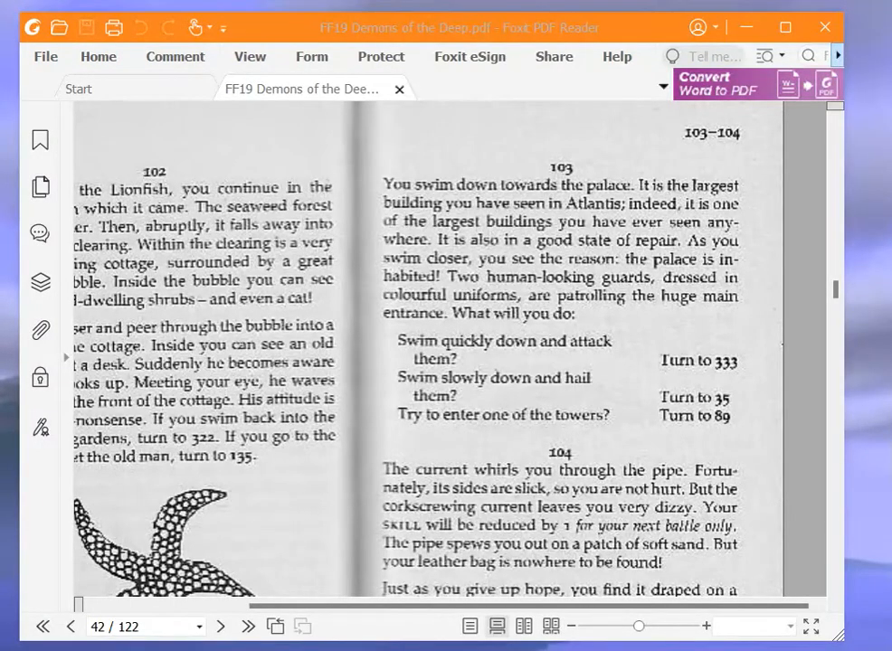
{"action": "mouse_move", "coordinate": [695, 436]}
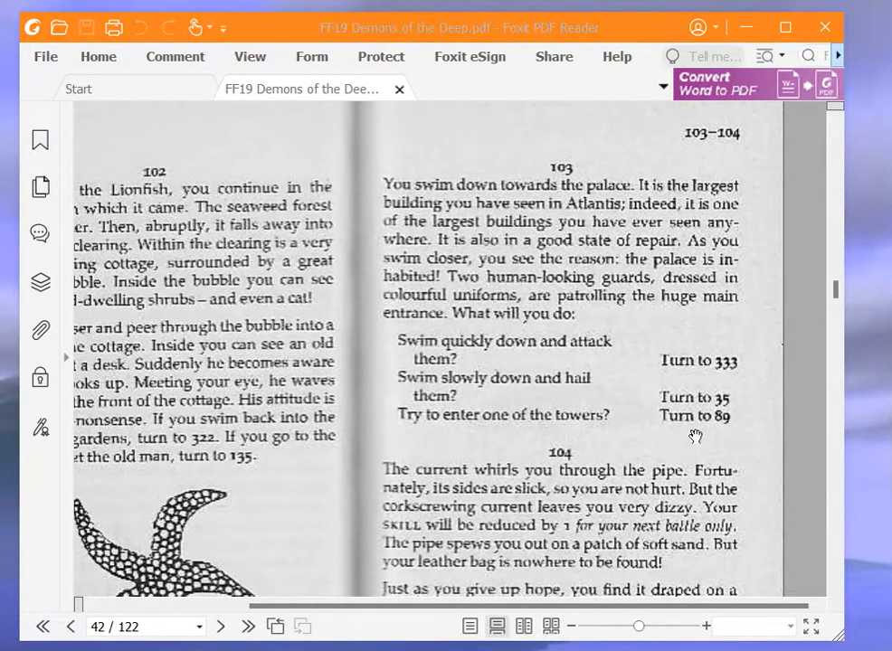
{"action": "mouse_move", "coordinate": [781, 427]}
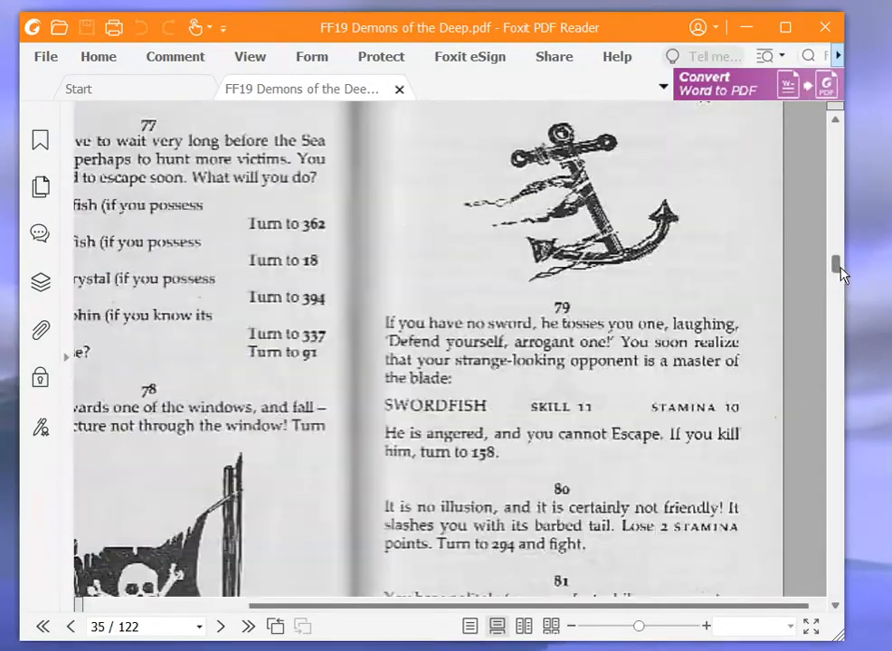
{"action": "scroll", "scroll_direction": "up", "scroll_amount": 3}
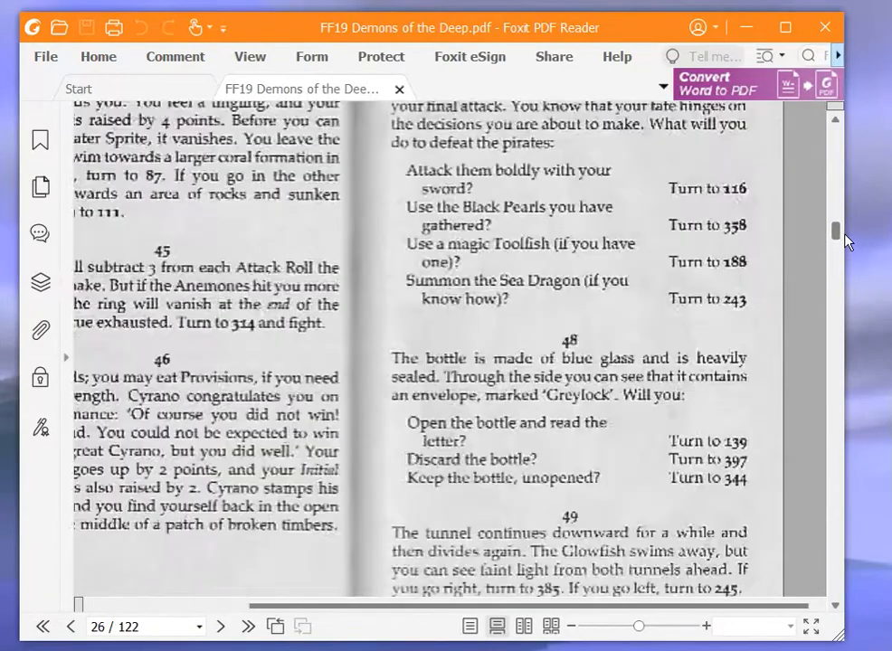
{"action": "scroll", "scroll_direction": "up", "scroll_amount": 3}
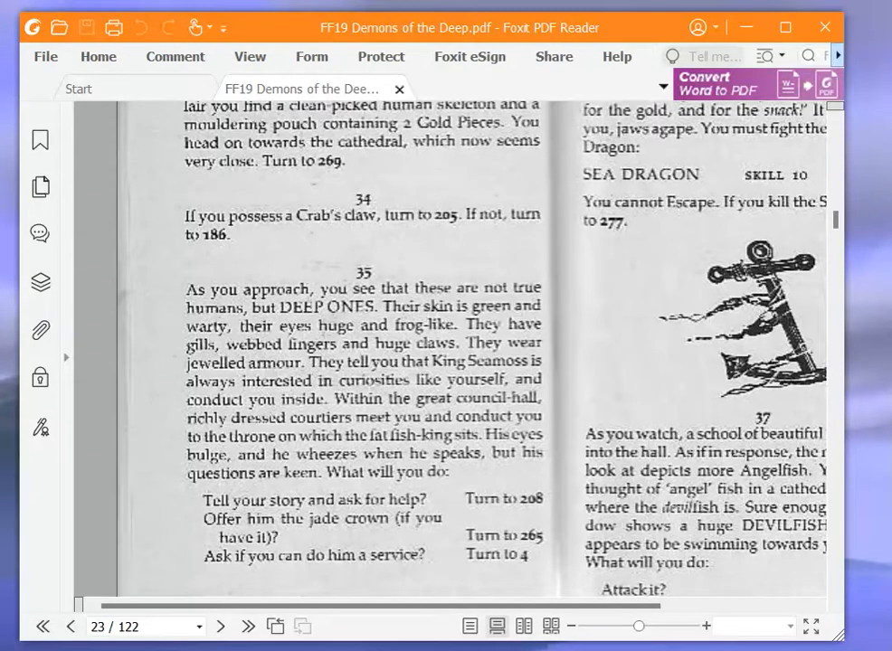
{"action": "scroll", "scroll_direction": "up", "scroll_amount": 3}
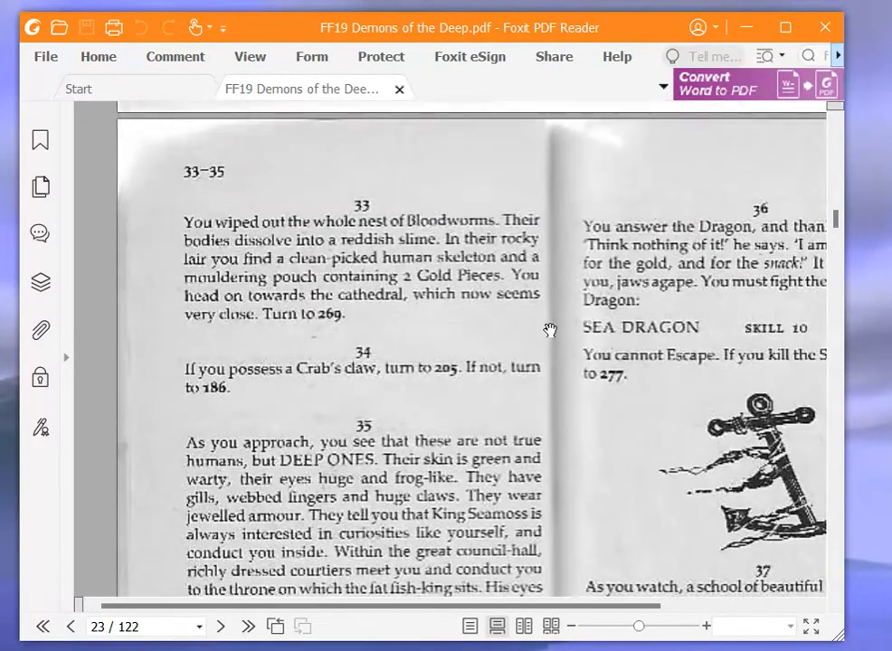
{"action": "scroll", "scroll_direction": "down", "scroll_amount": 3}
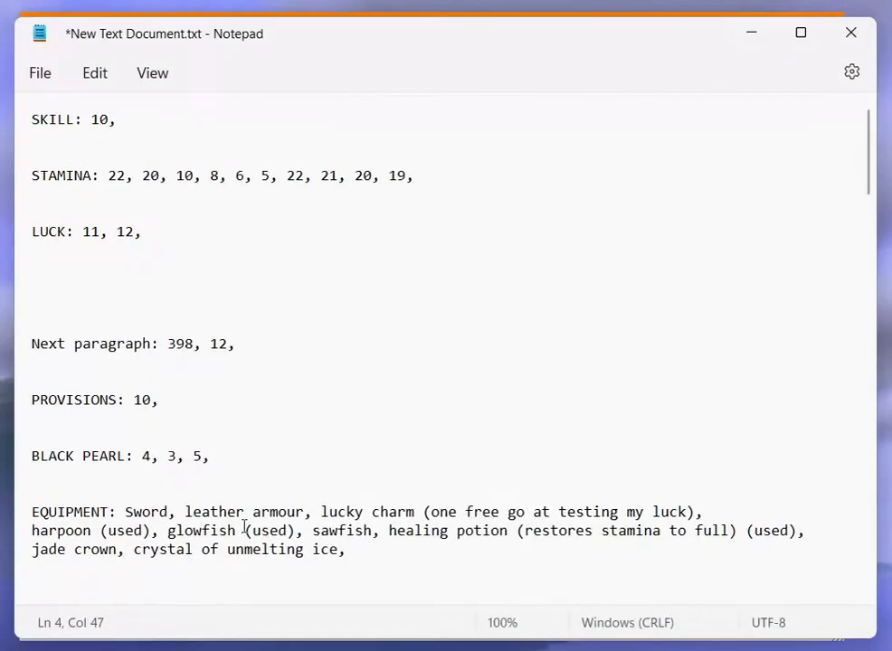
{"action": "double_click", "coordinate": [92, 550]}
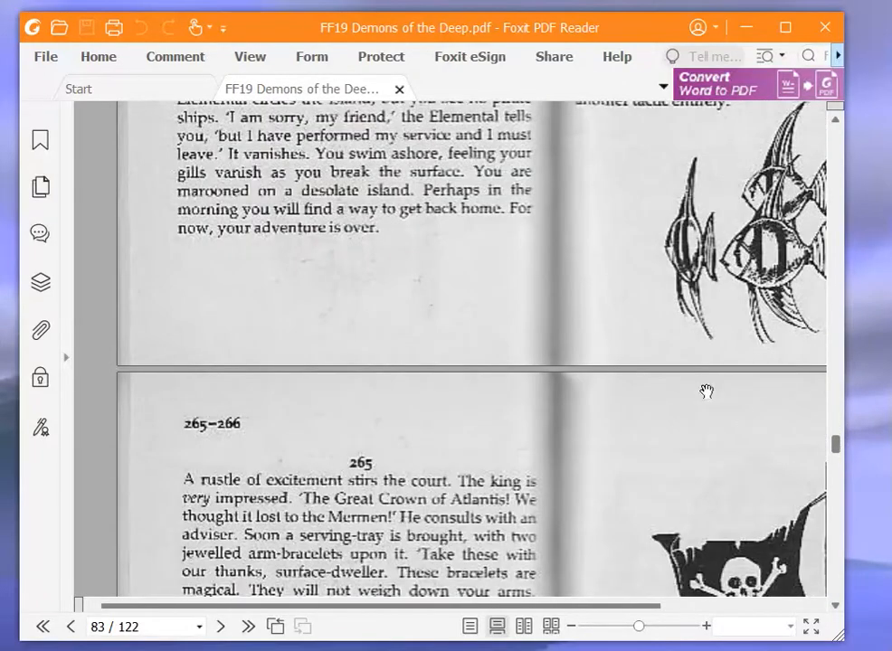
Scroll the gamebook to page 83 and paragraph 265 about the jewelled arm-bracelets
{"action": "scroll", "scroll_direction": "down", "scroll_amount": 3}
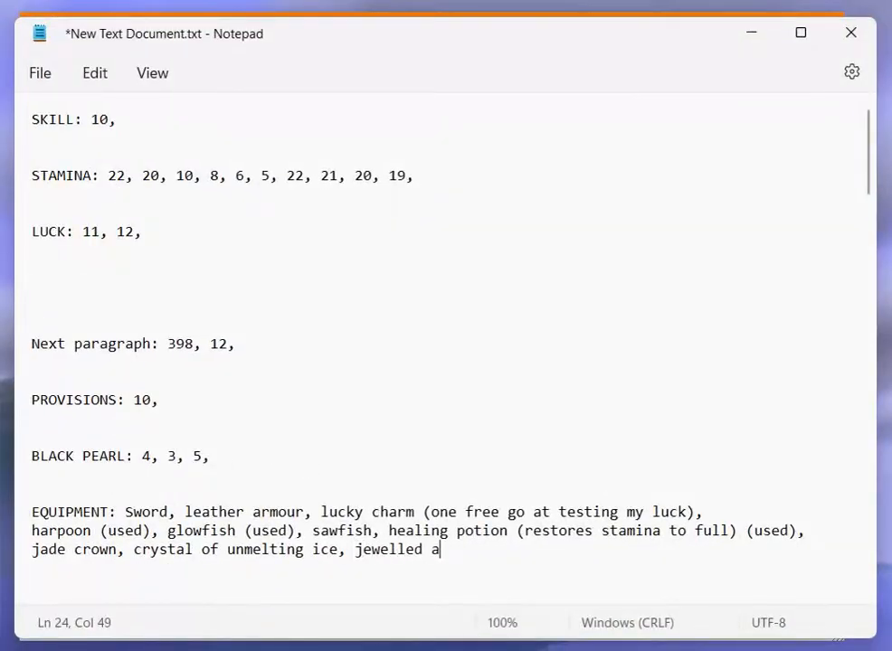
Add 'jewelled arm bracelets (+1 attack strength)' to the equipment list
{"action": "type", "text": "rm bracelets"}
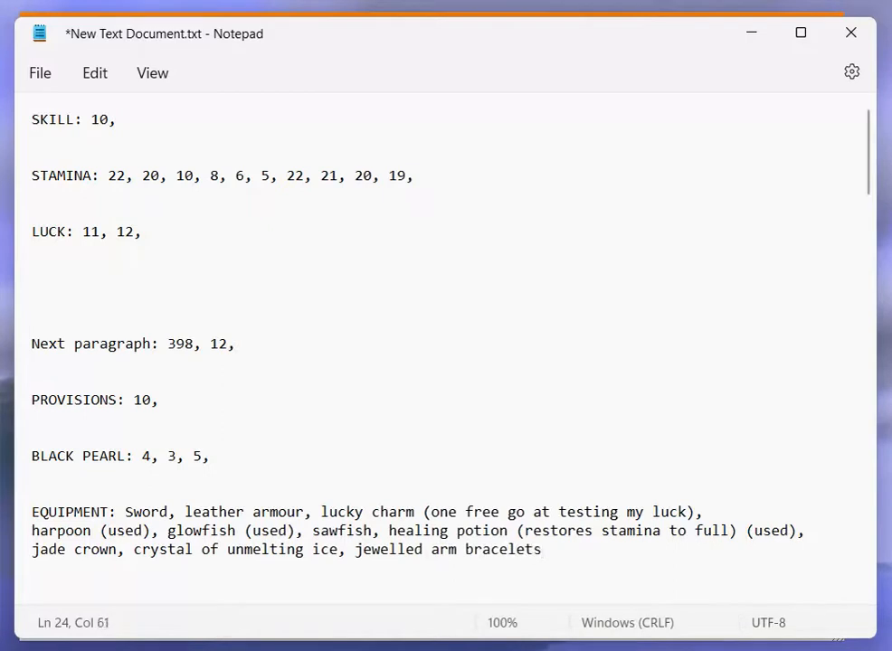
{"action": "type", "text": "("}
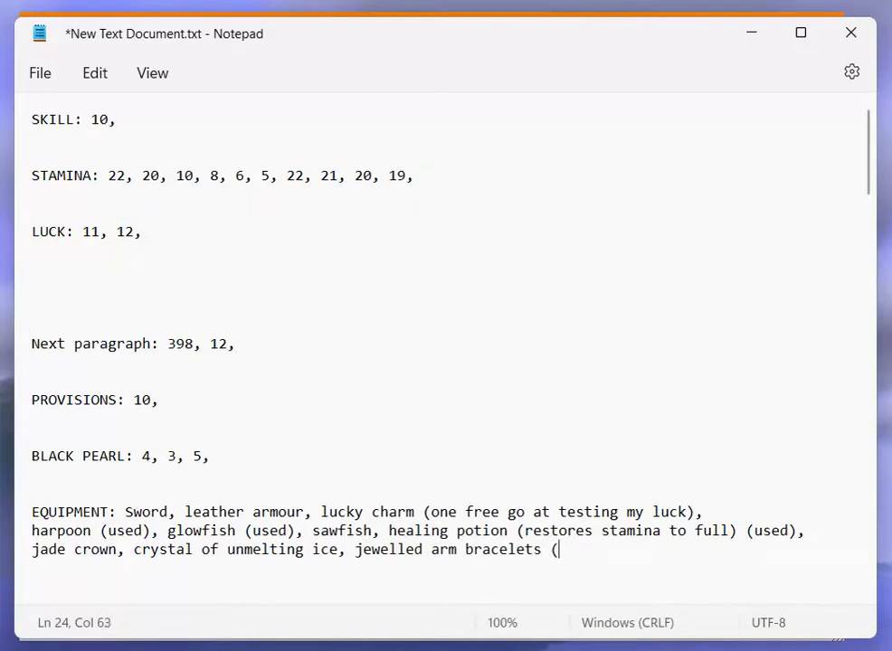
{"action": "type", "text": "+1"}
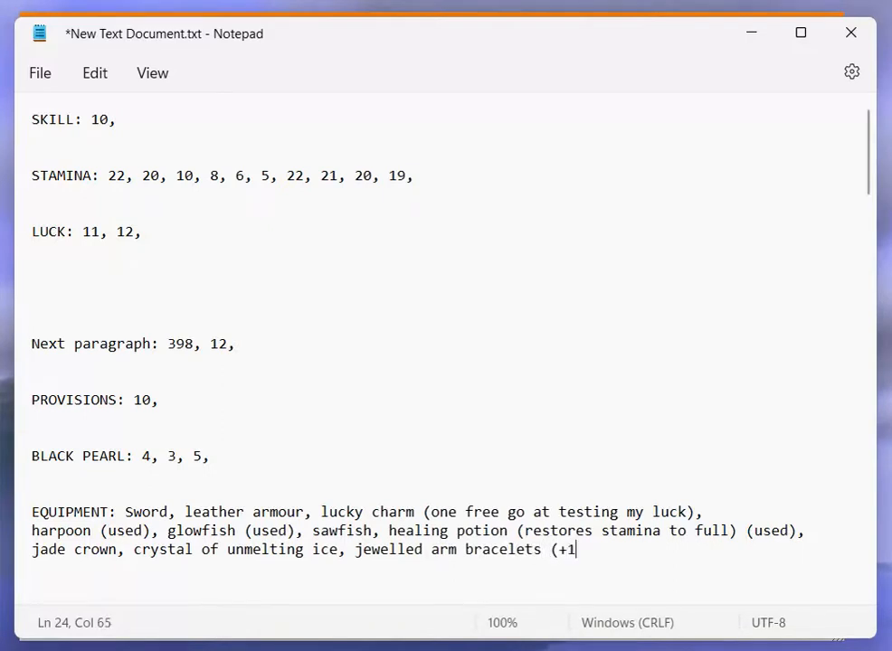
{"action": "type", "text": "attack"}
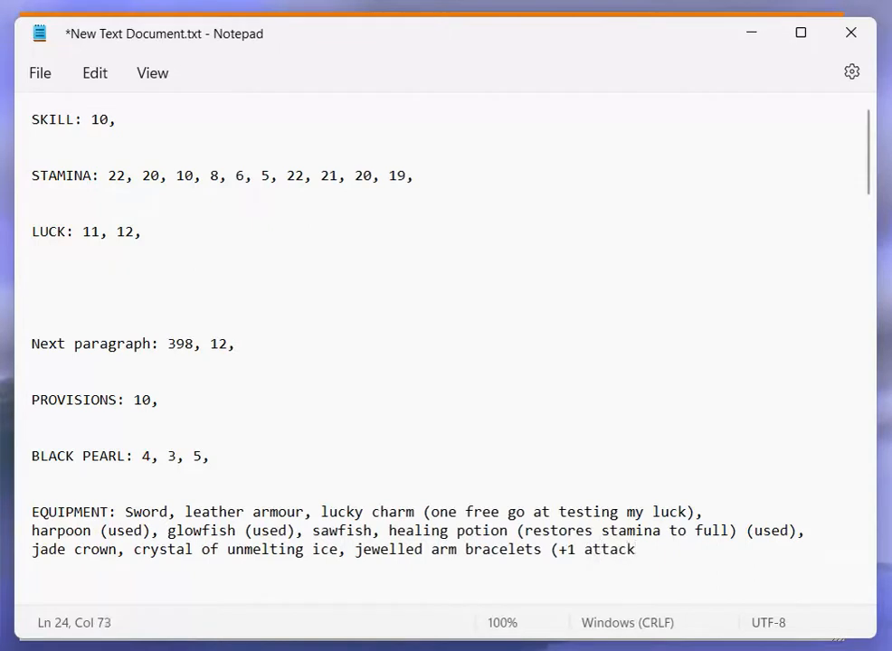
{"action": "type", "text": "strength),"}
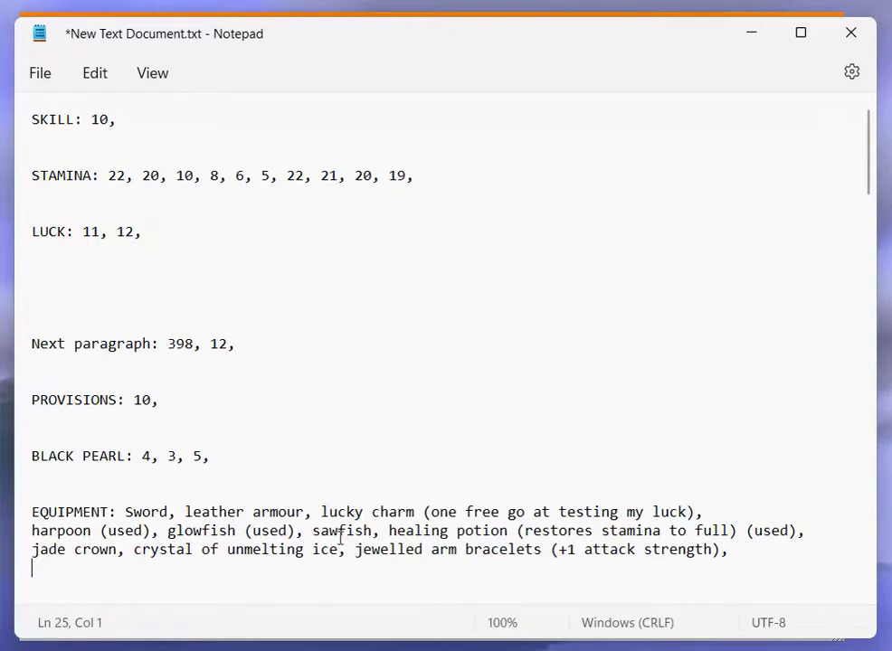
{"action": "mouse_move", "coordinate": [832, 127]}
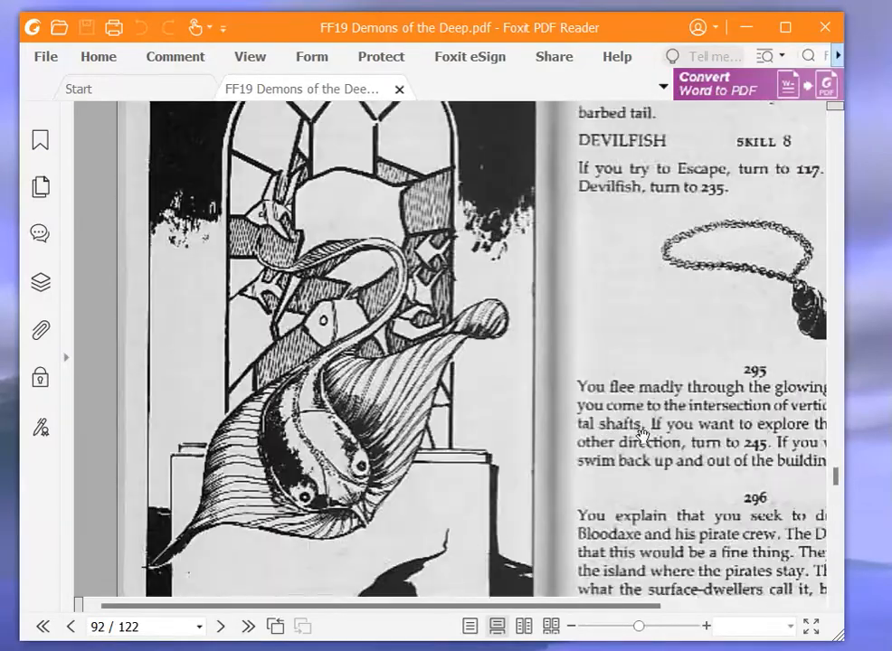
Scroll the gamebook down to page 101 and paragraph 333 with the two Deep Ones
{"action": "scroll", "scroll_direction": "down", "scroll_amount": 3}
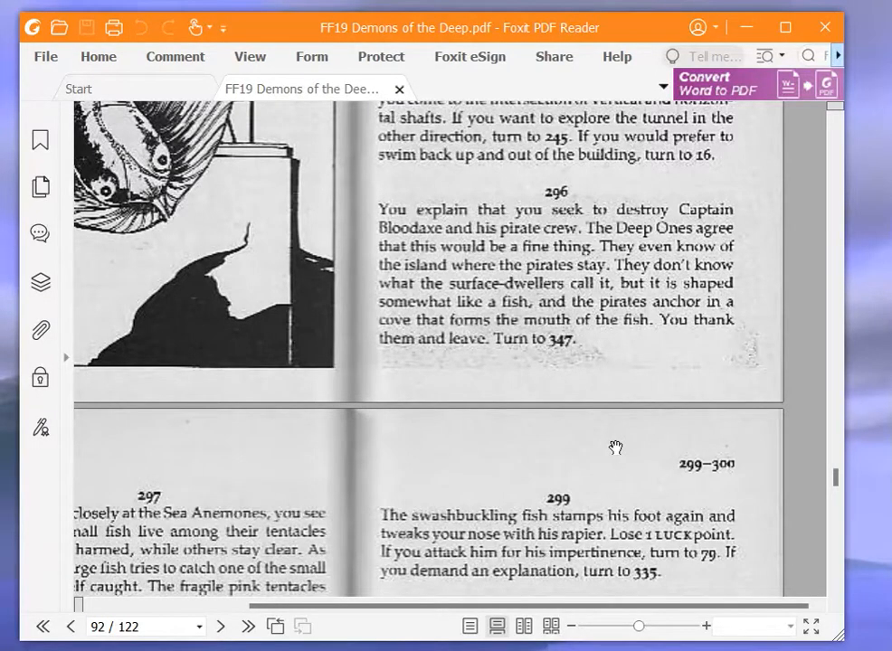
{"action": "mouse_move", "coordinate": [579, 437]}
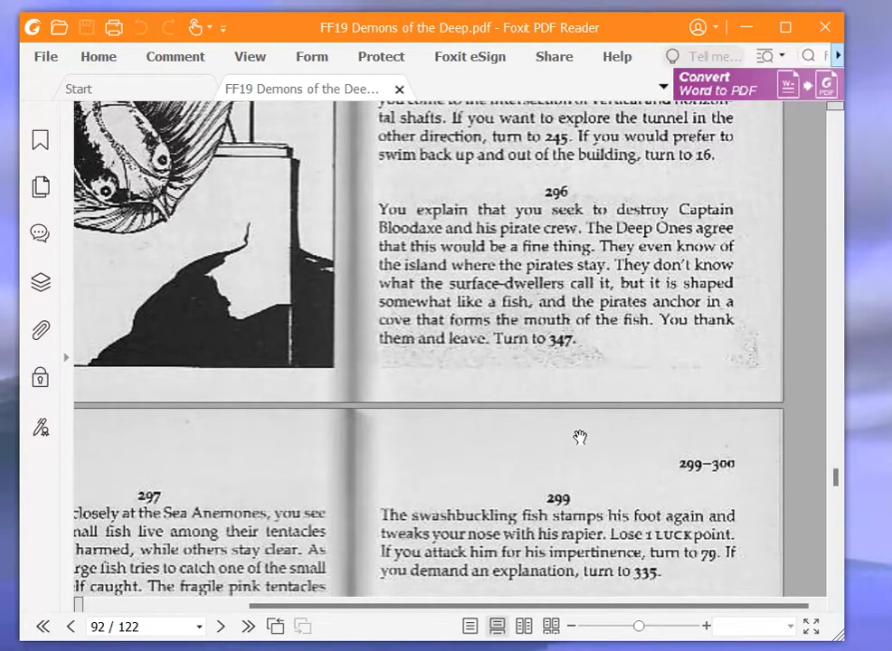
{"action": "mouse_move", "coordinate": [740, 461]}
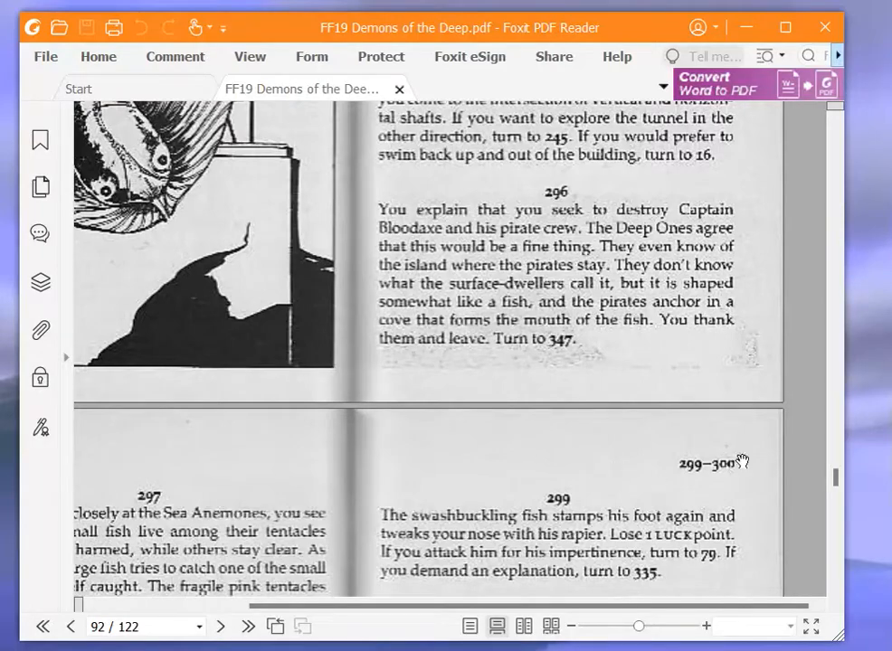
{"action": "scroll", "scroll_direction": "down", "scroll_amount": 3}
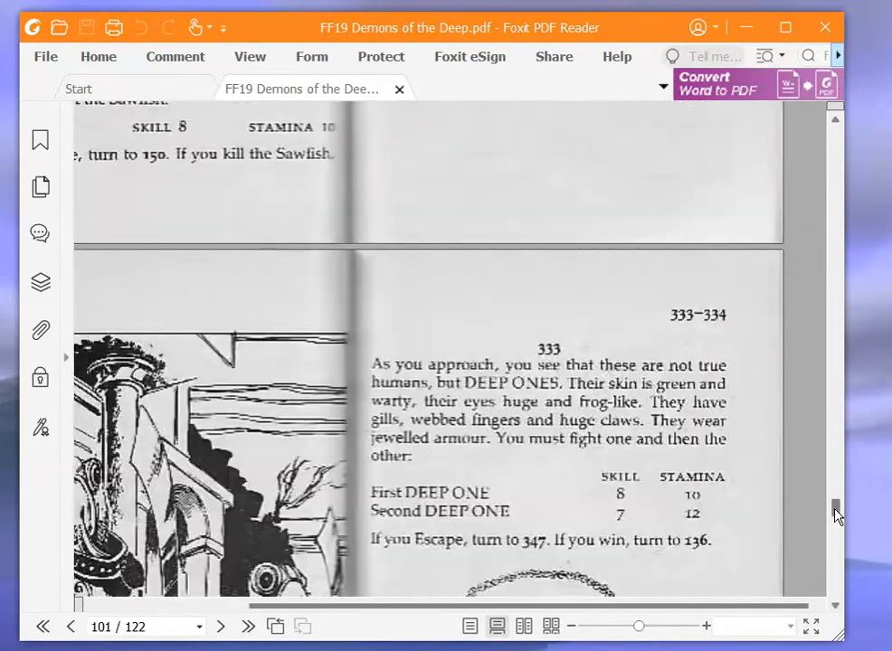
Scroll the gamebook from paragraph 347 toward paragraph 2 and its underwater gardens choice
{"action": "scroll", "scroll_direction": "down", "scroll_amount": 3}
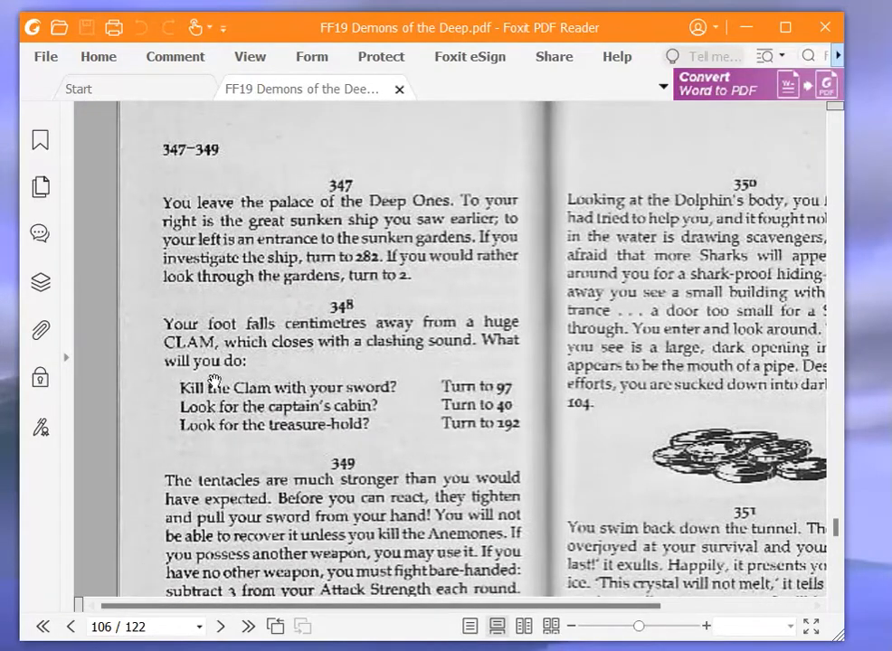
{"action": "mouse_move", "coordinate": [184, 334]}
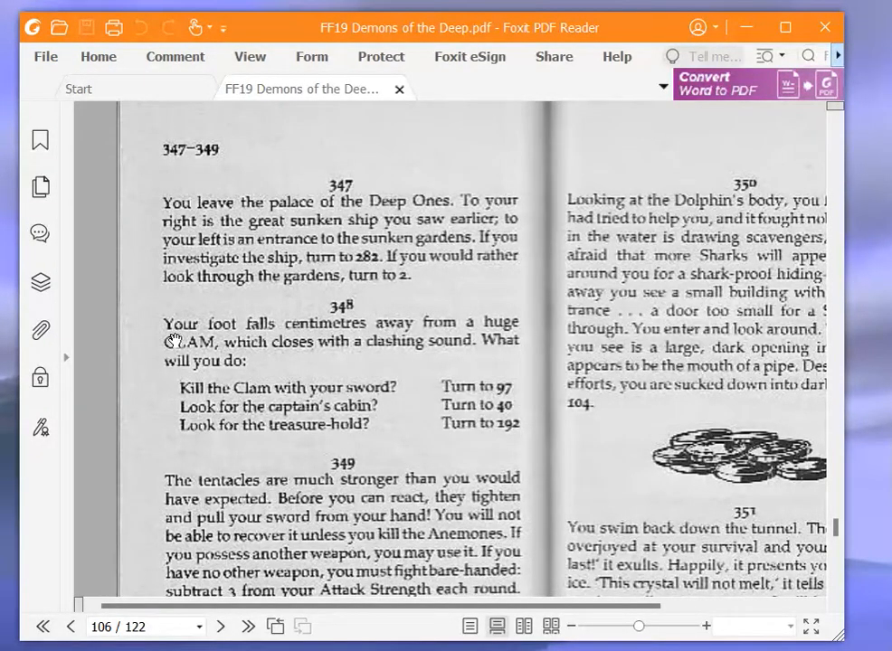
{"action": "mouse_move", "coordinate": [179, 322]}
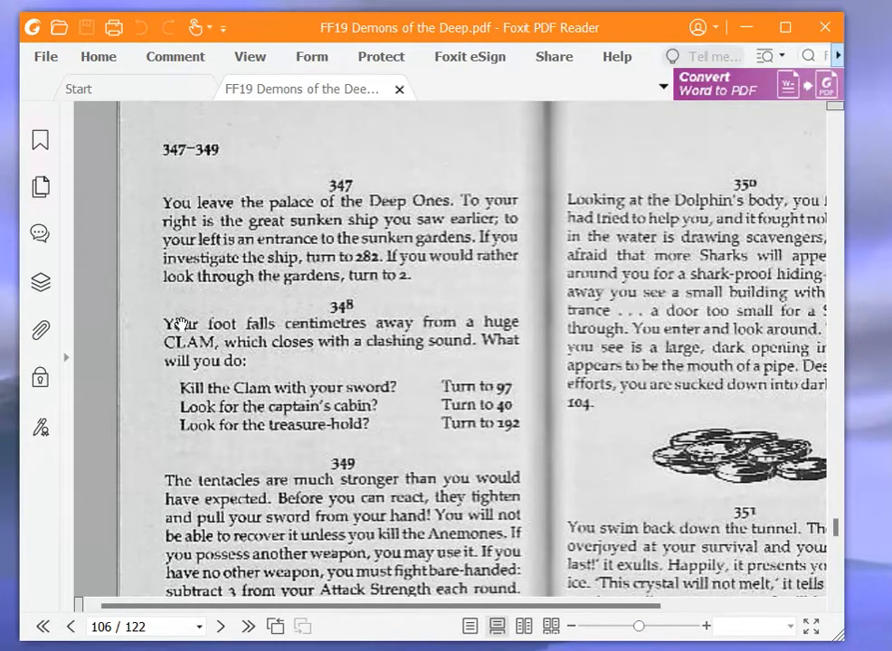
{"action": "mouse_move", "coordinate": [836, 531]}
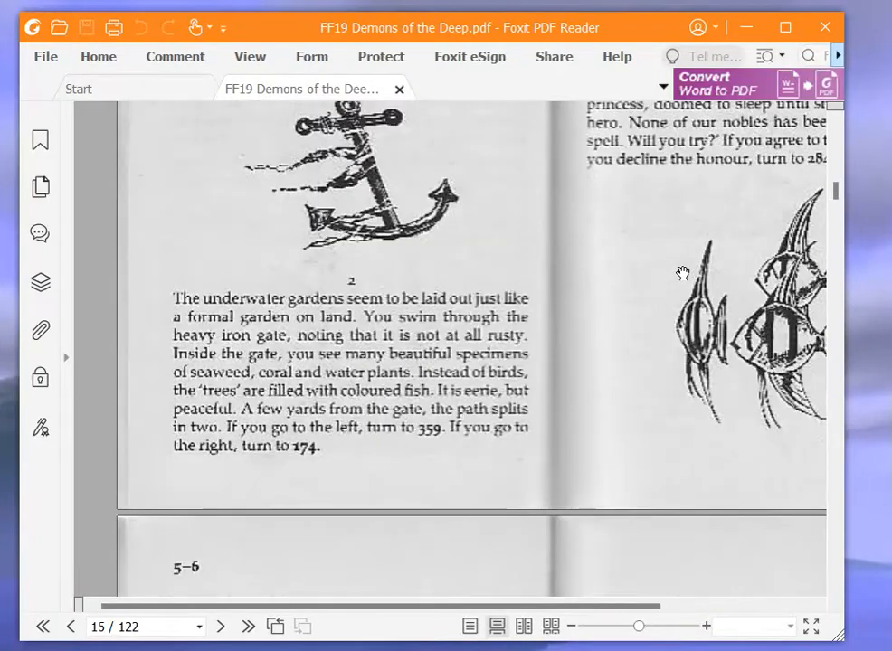
Scroll forward from paragraph 2 toward paragraph 359, reaching paragraphs 342 to 344
{"action": "scroll", "scroll_direction": "down", "scroll_amount": 3}
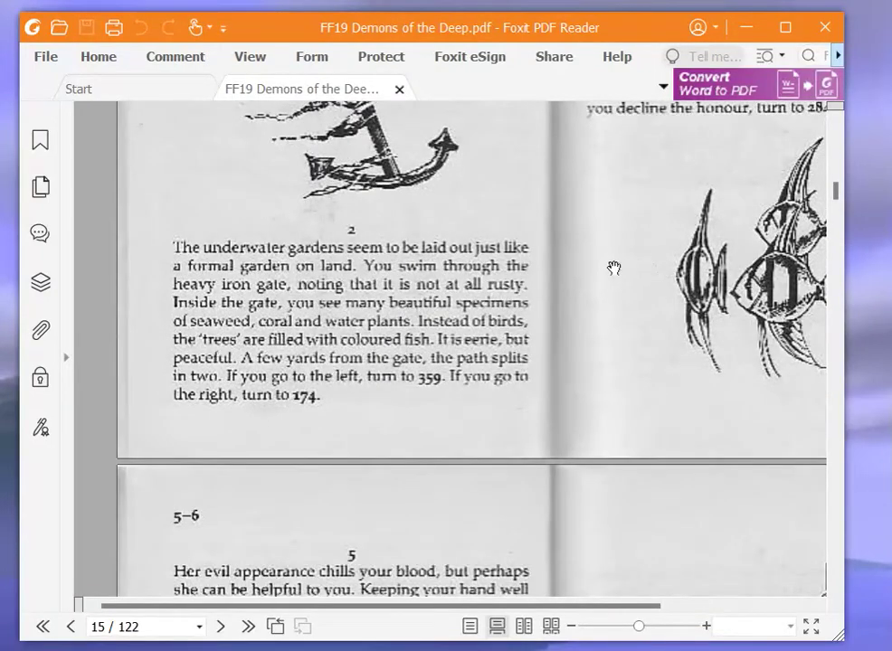
{"action": "mouse_move", "coordinate": [606, 272]}
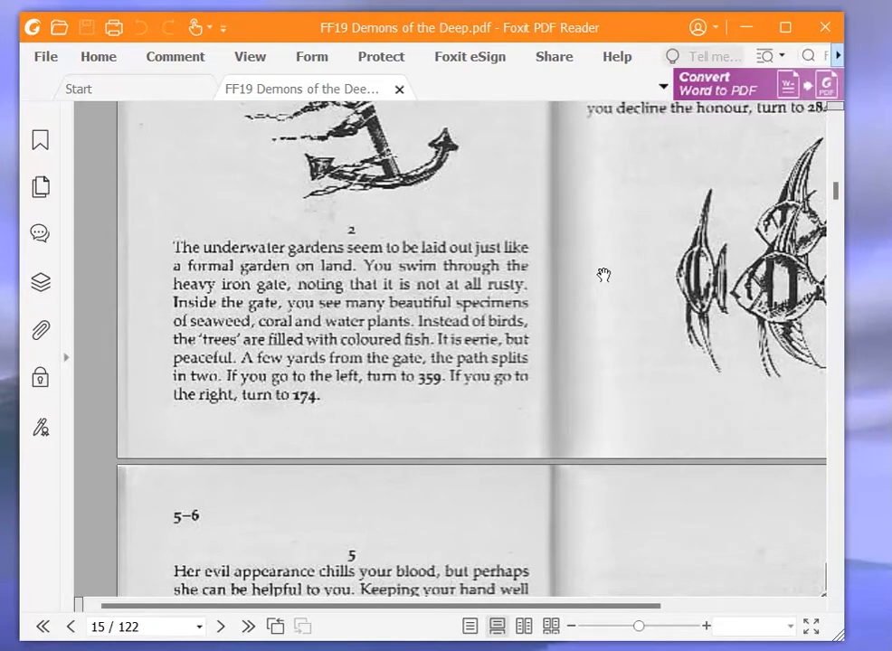
{"action": "mouse_move", "coordinate": [515, 405]}
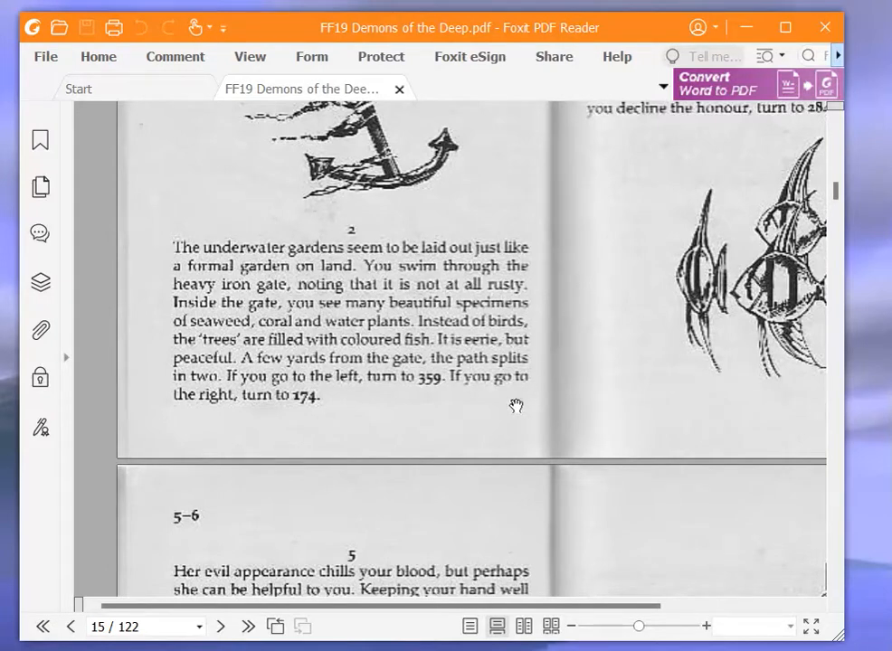
{"action": "mouse_move", "coordinate": [461, 454]}
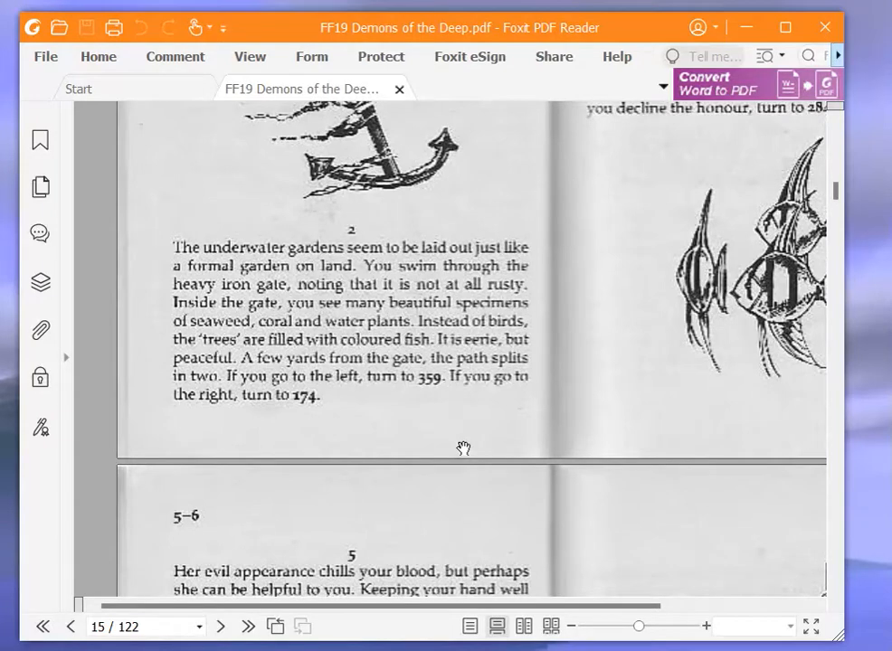
{"action": "mouse_move", "coordinate": [468, 441]}
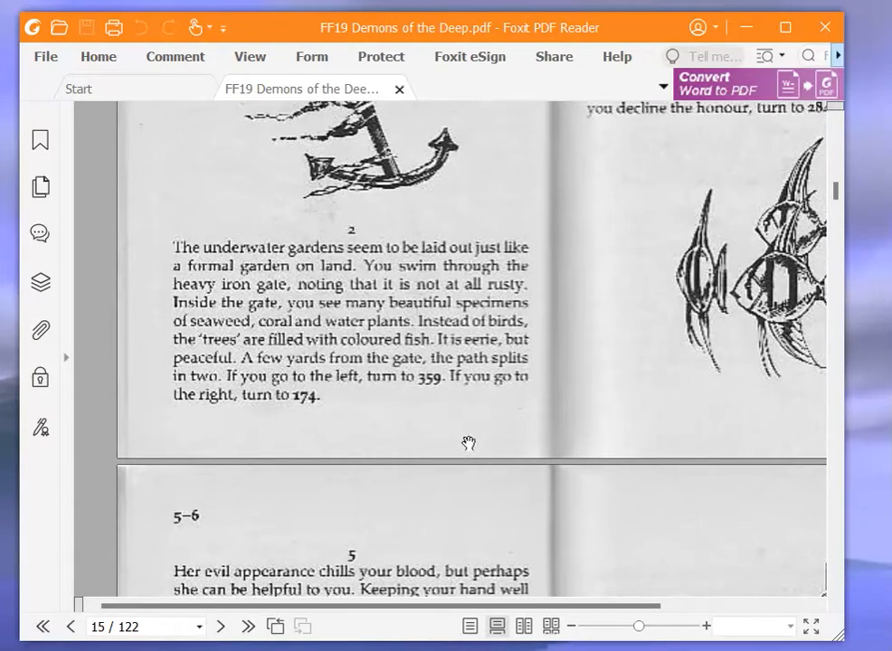
{"action": "mouse_move", "coordinate": [470, 427]}
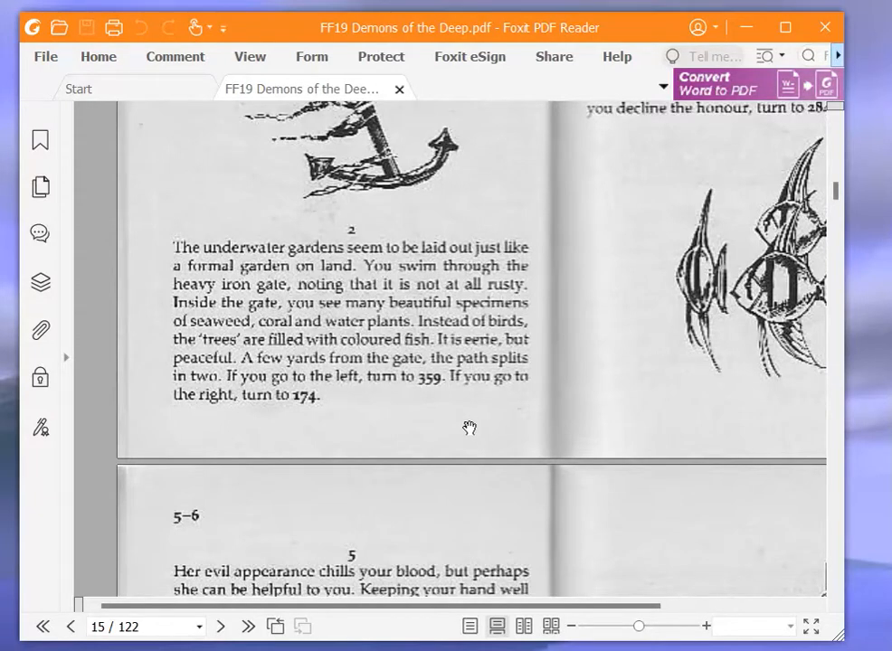
{"action": "mouse_move", "coordinate": [477, 402]}
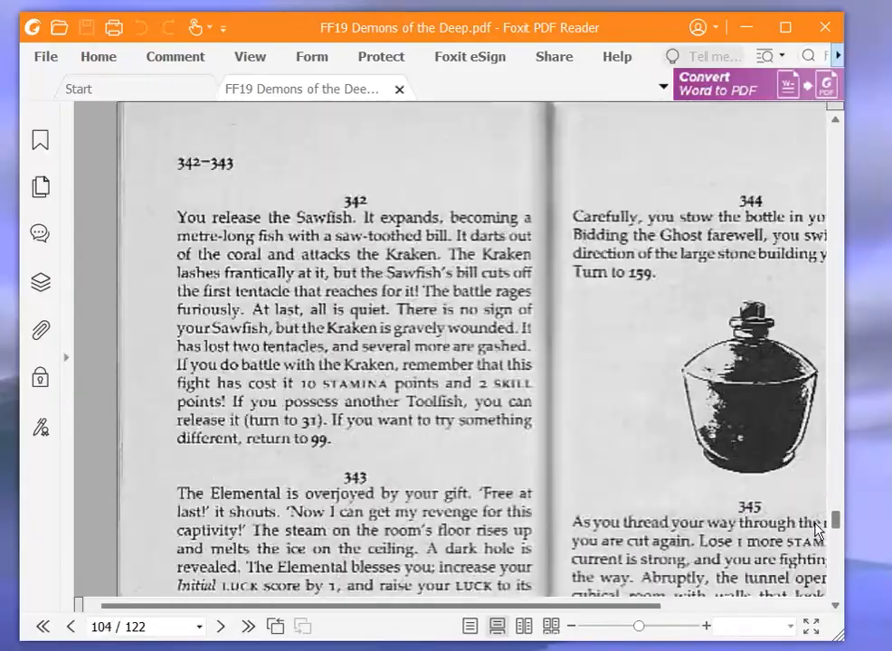
Read paragraph 359's fountain text on page 108, then move back to paragraph 19's poisoned chest
{"action": "scroll", "scroll_direction": "down", "scroll_amount": 3}
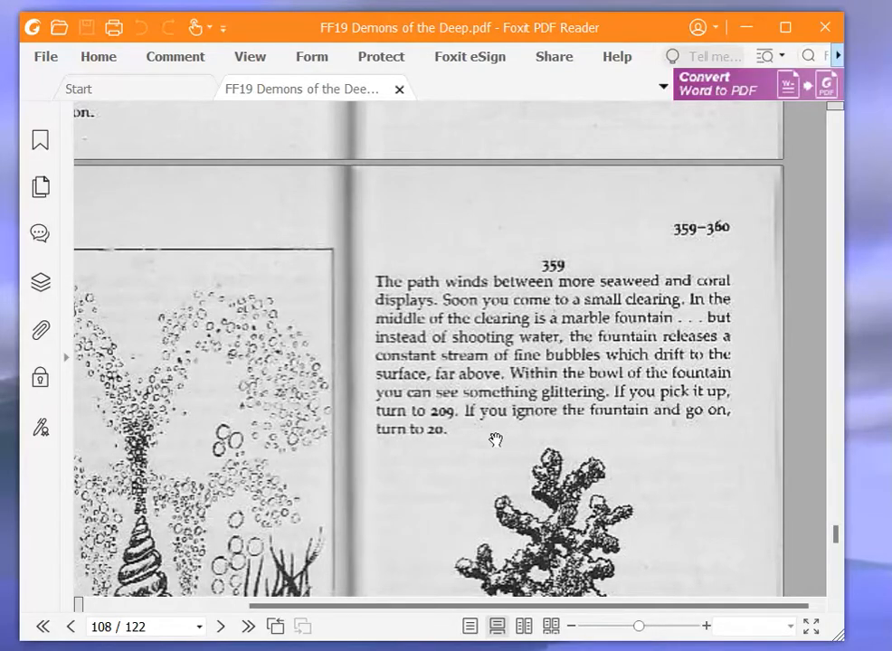
{"action": "scroll", "scroll_direction": "down", "scroll_amount": 3}
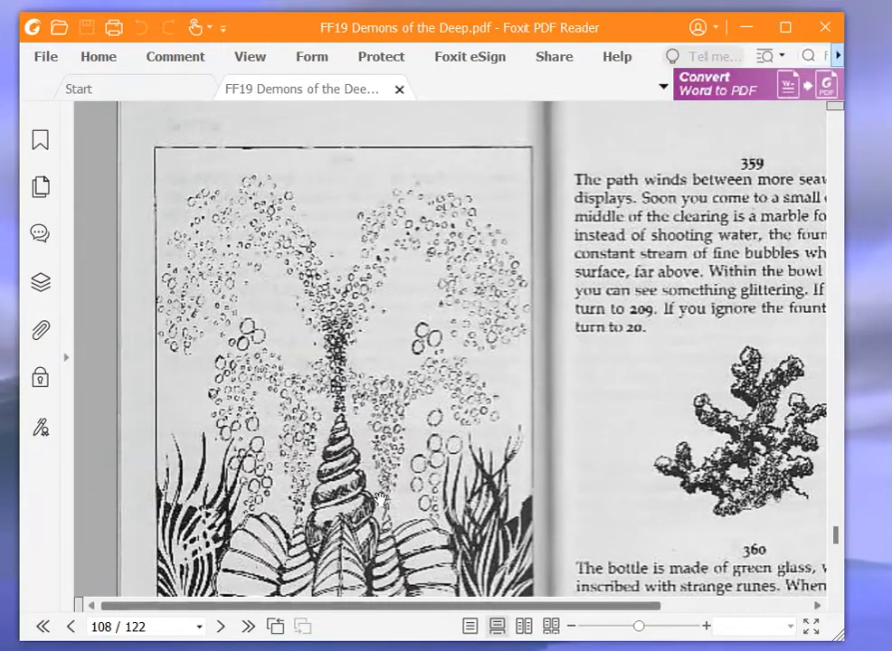
{"action": "scroll", "scroll_direction": "down", "scroll_amount": 3}
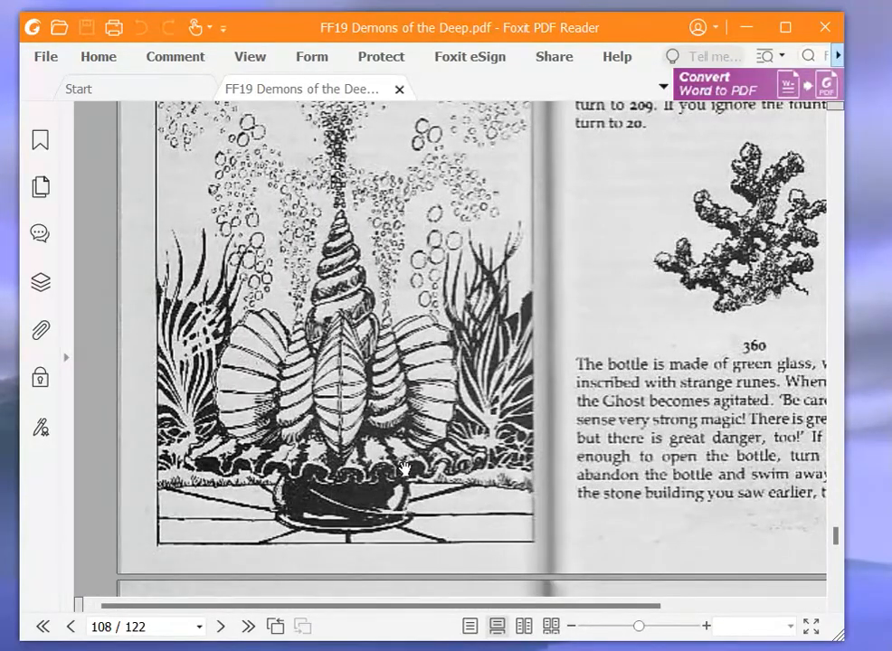
{"action": "scroll", "scroll_direction": "up", "scroll_amount": 3}
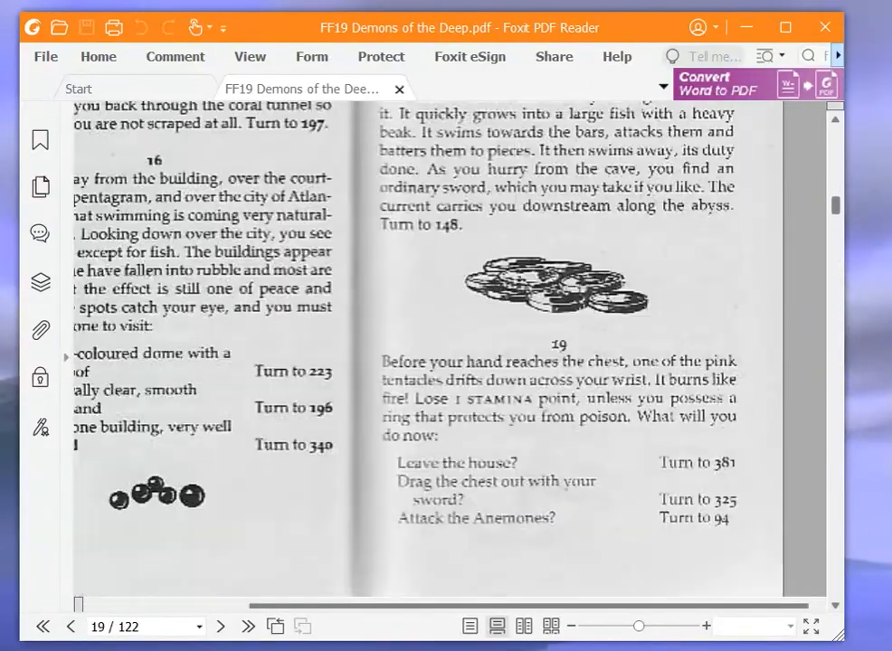
Scroll to page 20 and read paragraph 20's orchard fruit choice (124 or 234)
{"action": "scroll", "scroll_direction": "down", "scroll_amount": 3}
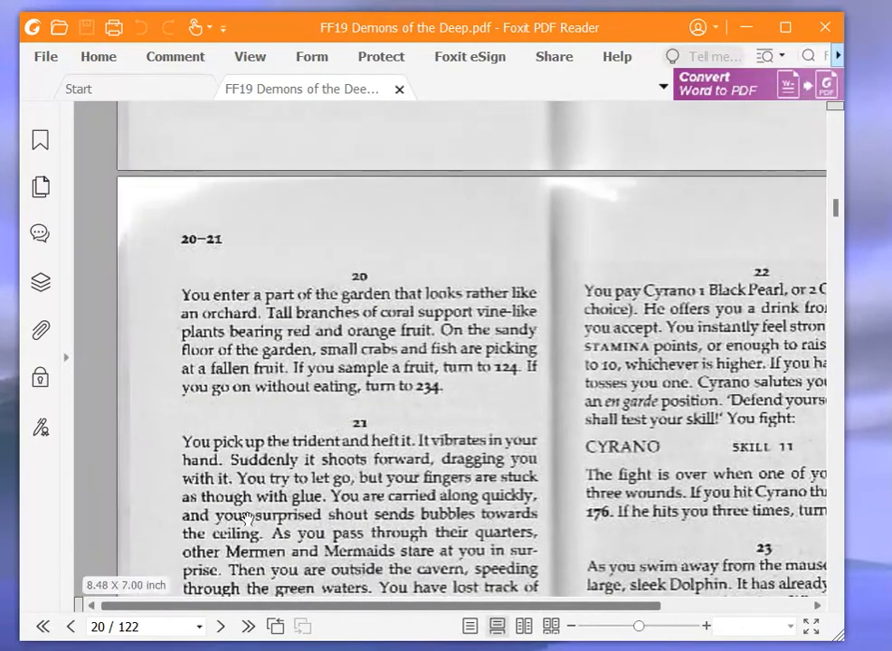
{"action": "mouse_move", "coordinate": [165, 291]}
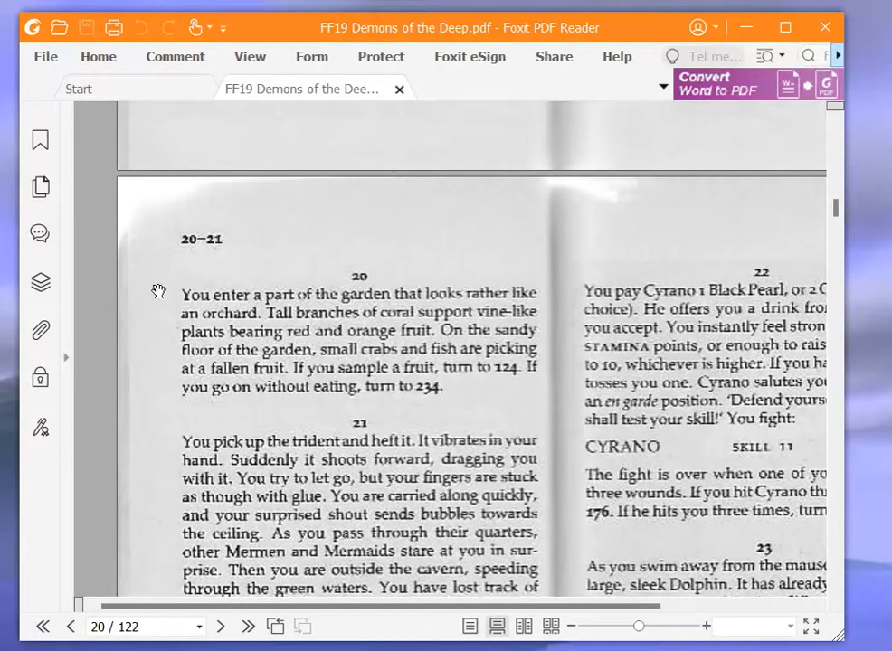
{"action": "mouse_move", "coordinate": [160, 282]}
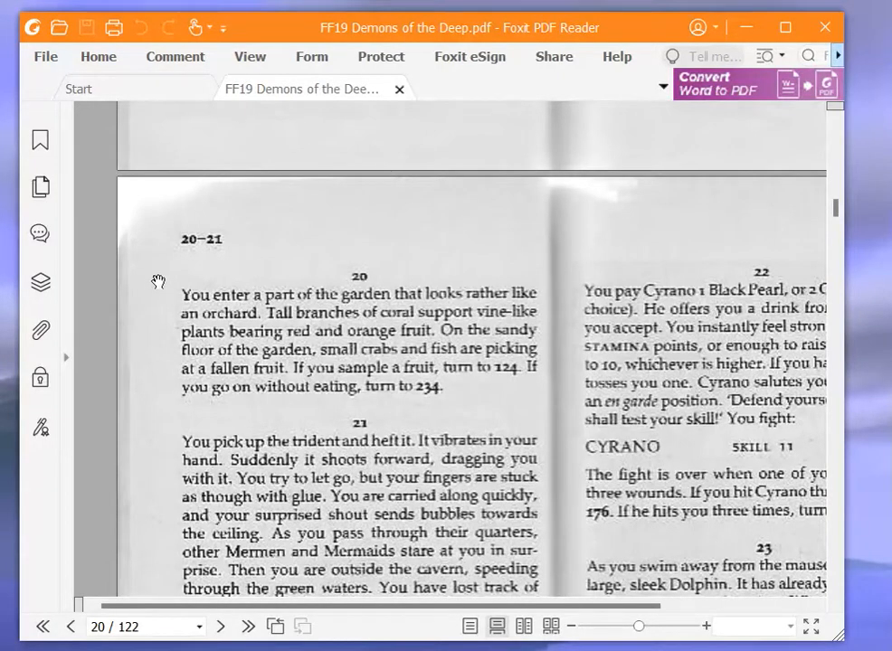
{"action": "mouse_move", "coordinate": [167, 275]}
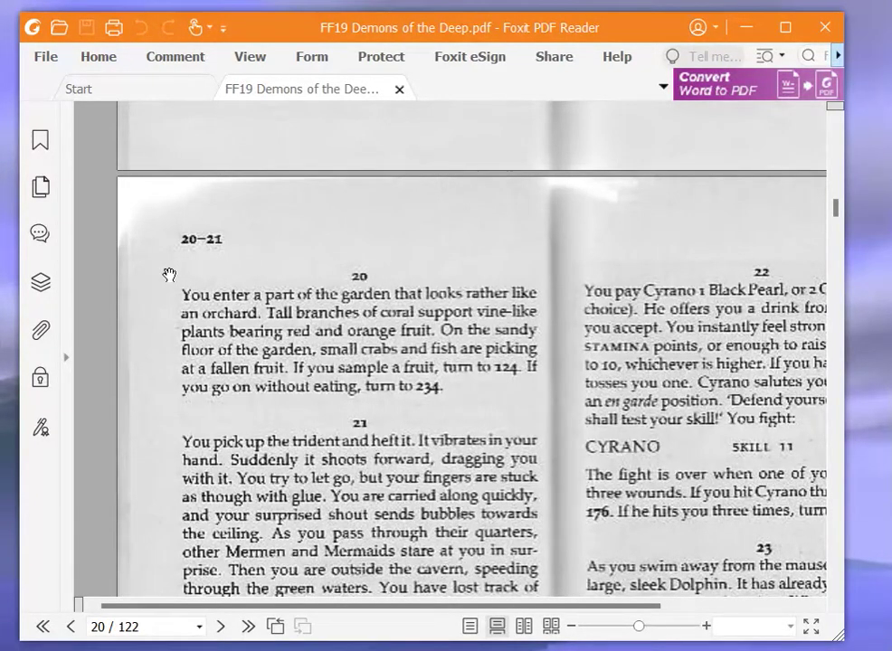
{"action": "mouse_move", "coordinate": [163, 266]}
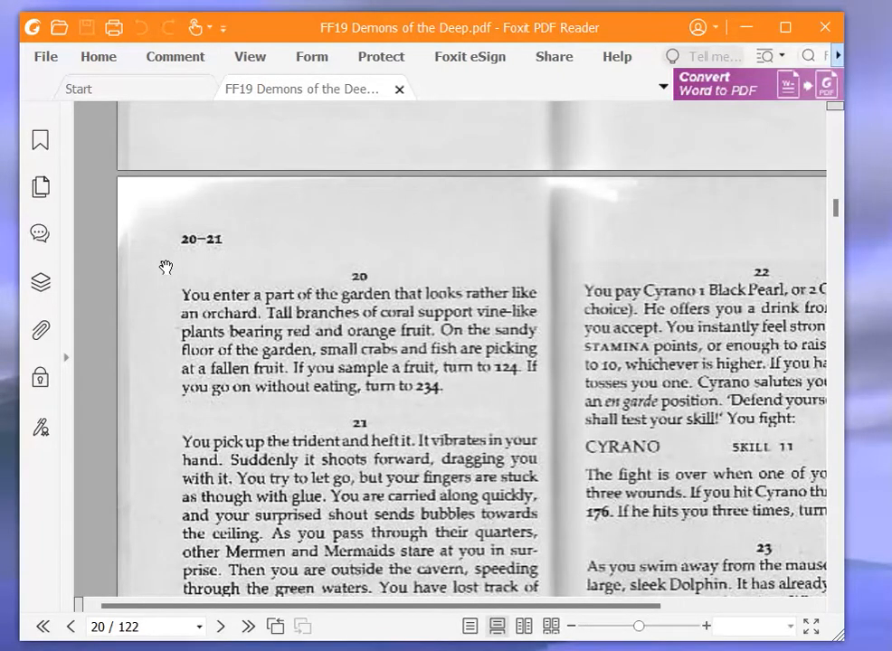
{"action": "mouse_move", "coordinate": [163, 272]}
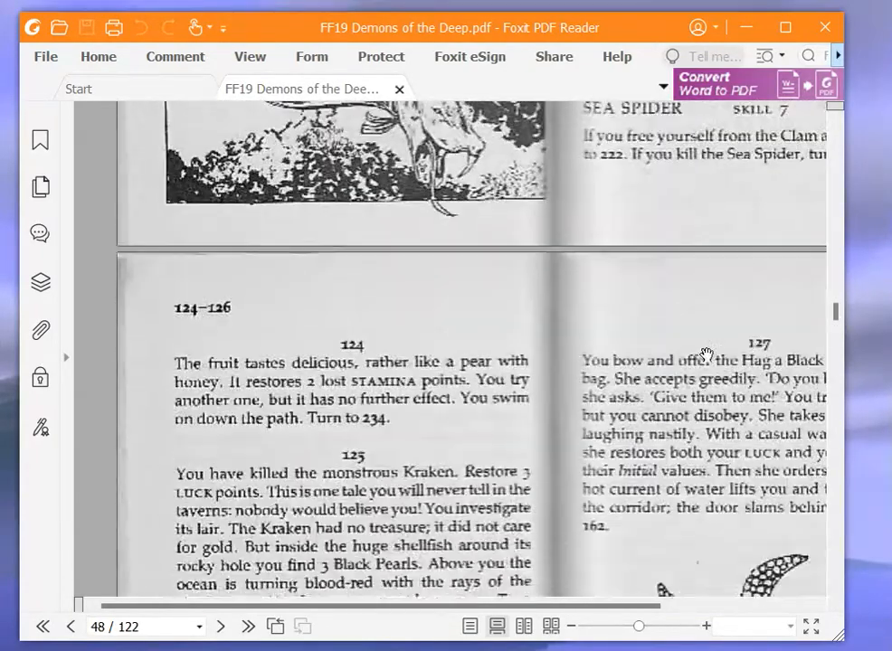
Scroll to page 48 where paragraph 124's fruit restores 2 STAMINA and leads to 234
{"action": "scroll", "scroll_direction": "down", "scroll_amount": 3}
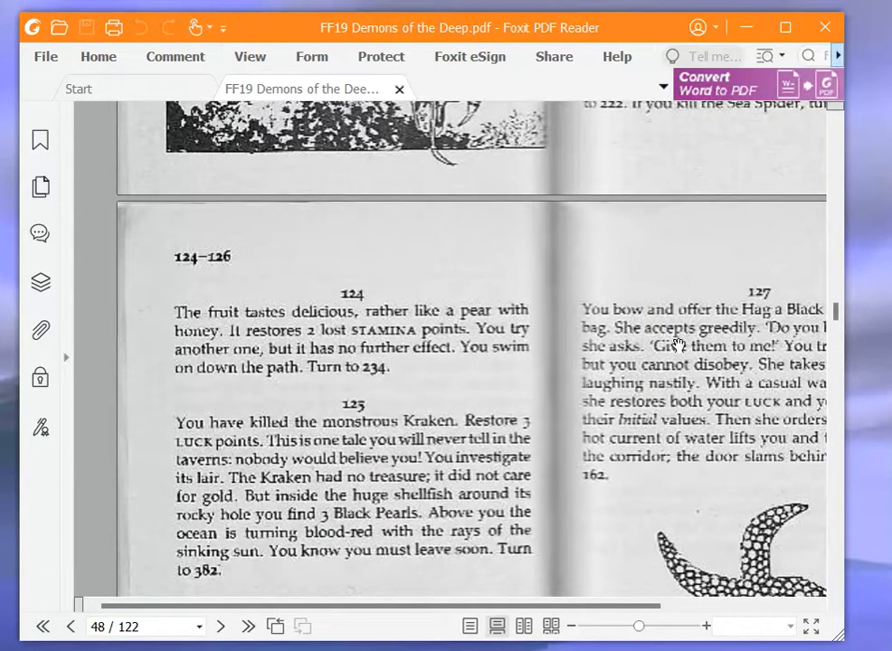
{"action": "mouse_move", "coordinate": [665, 348]}
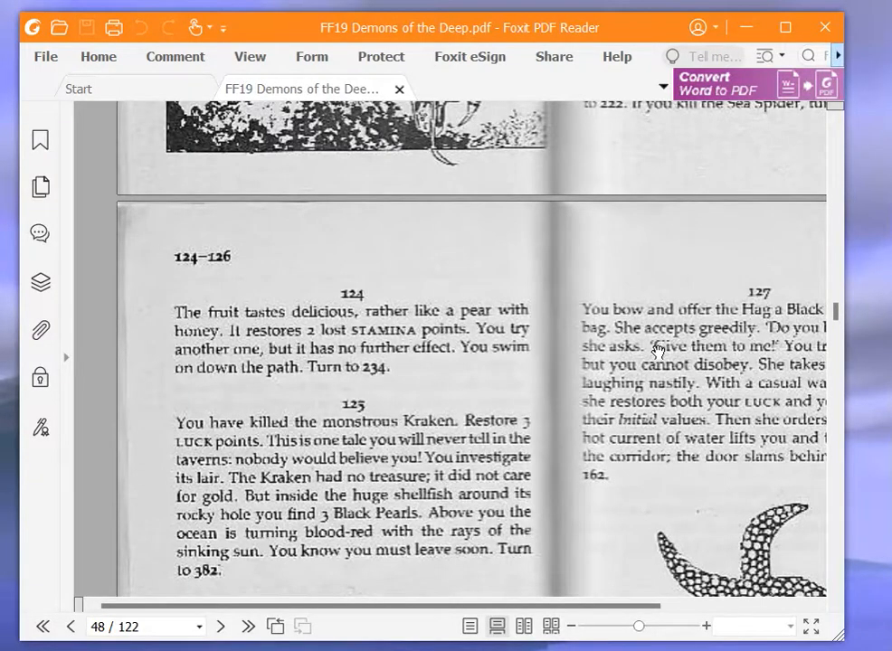
{"action": "mouse_move", "coordinate": [473, 350]}
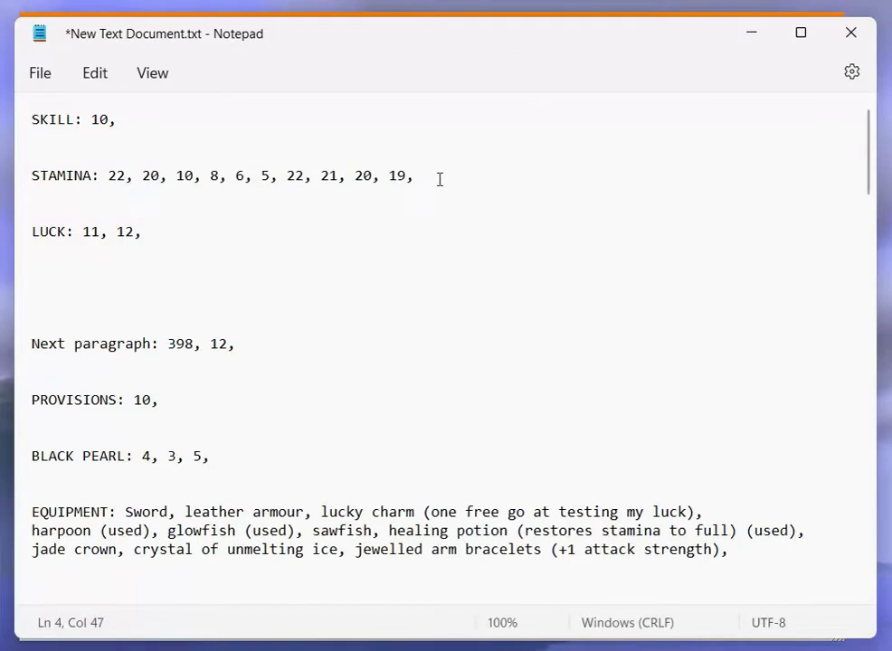
Add the restored STAMINA score 21 to the end of the STAMINA line
{"action": "type", "text": "21"}
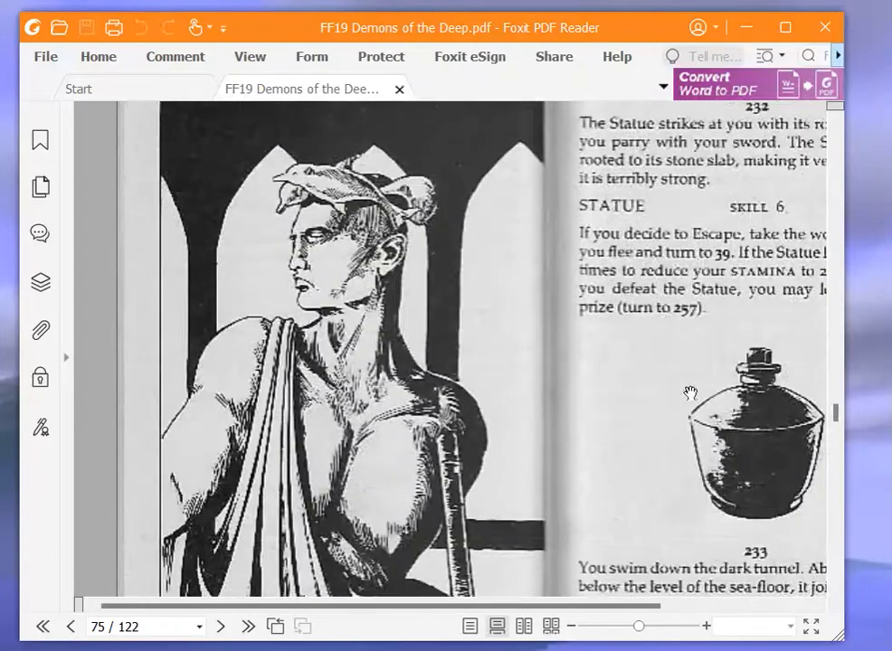
View page 76 with paragraph 234's bubble cottage and paragraph 236's successful ending
{"action": "scroll", "scroll_direction": "down", "scroll_amount": 3}
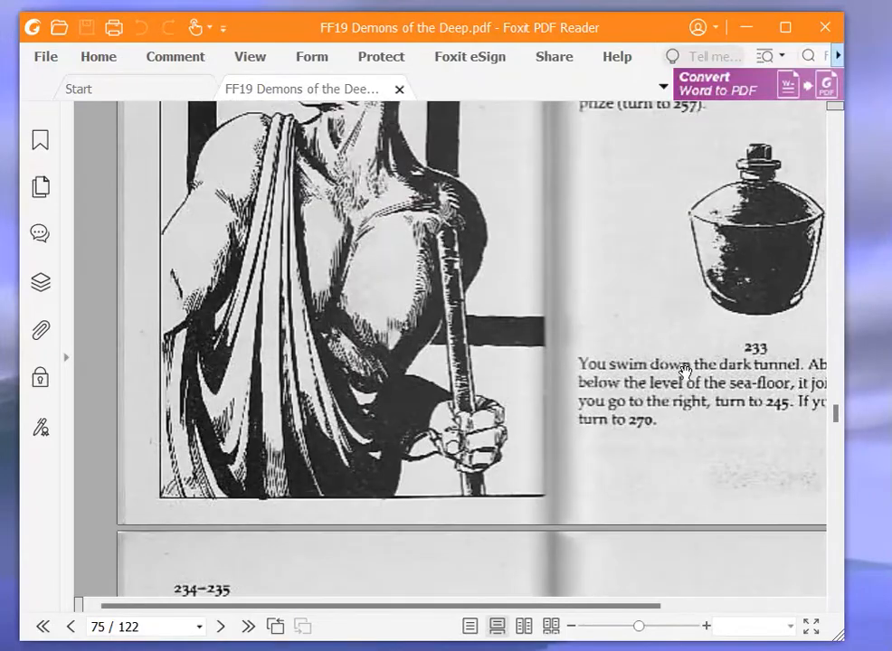
{"action": "scroll", "scroll_direction": "down", "scroll_amount": 3}
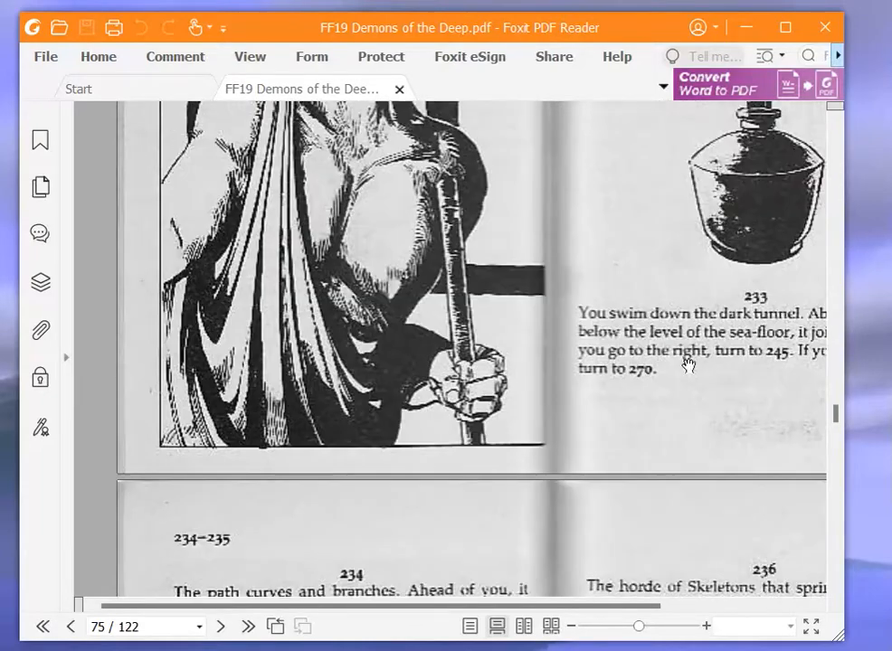
{"action": "scroll", "scroll_direction": "up", "scroll_amount": 3}
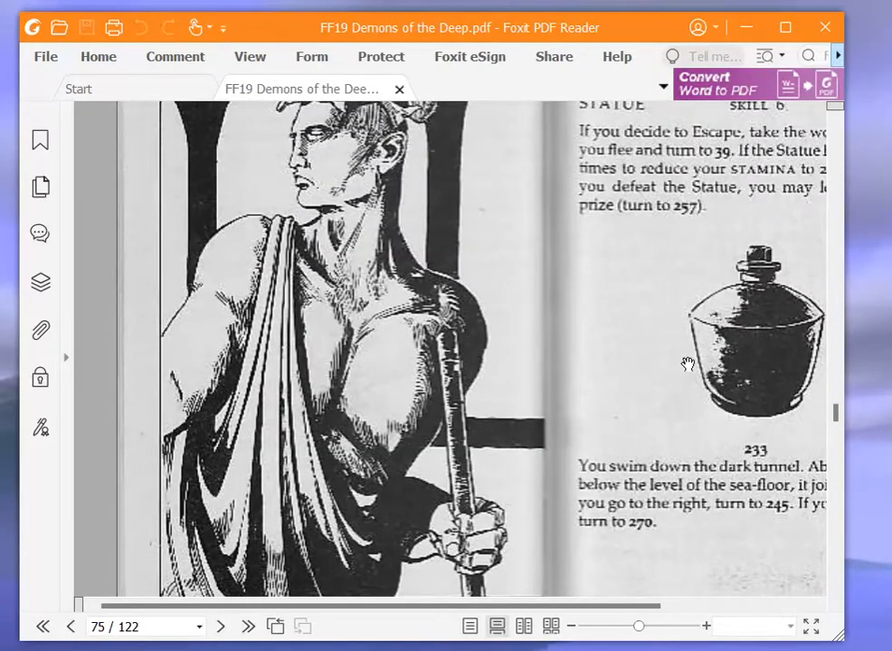
{"action": "scroll", "scroll_direction": "up", "scroll_amount": 3}
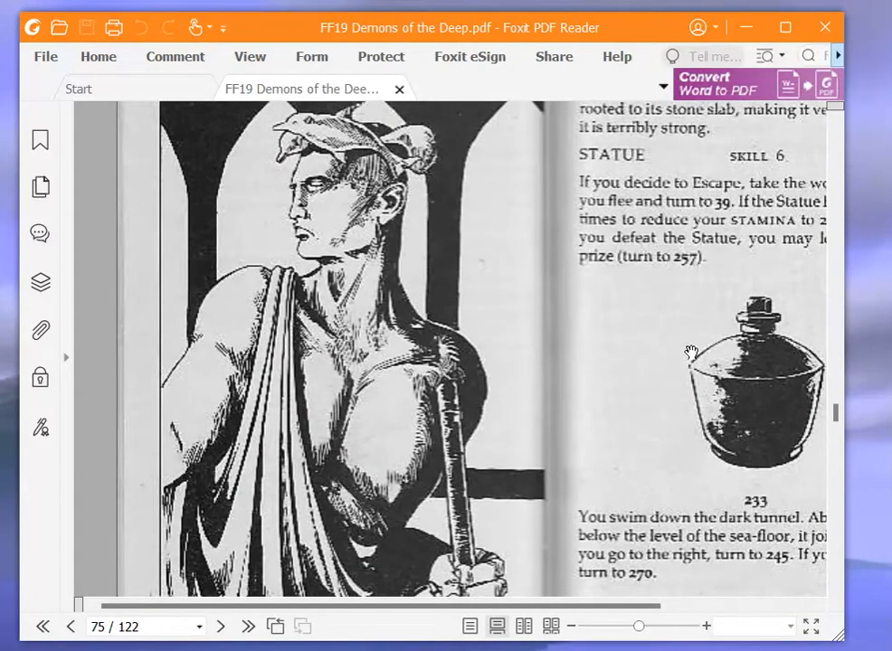
{"action": "left_click", "coordinate": [221, 625]}
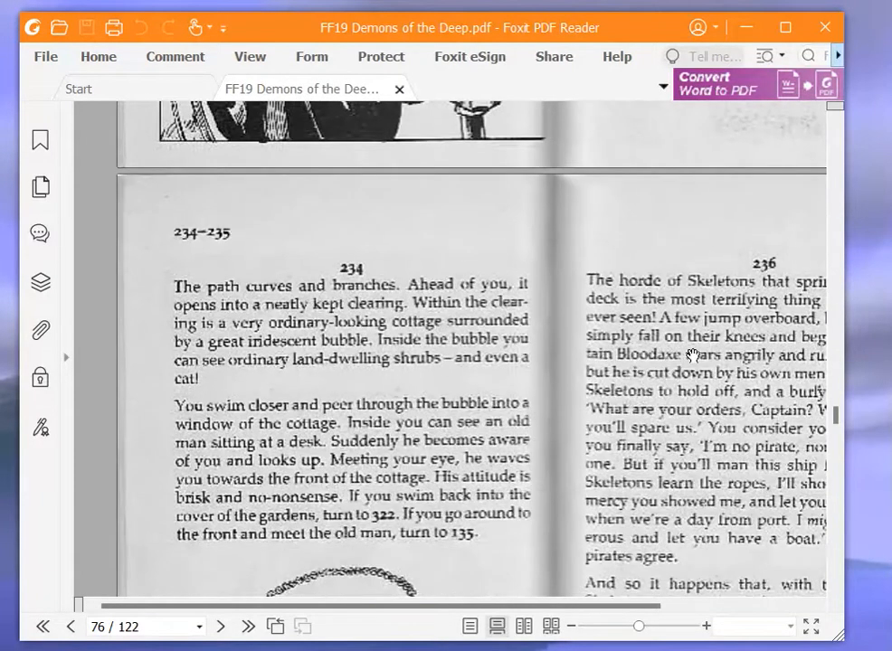
{"action": "mouse_move", "coordinate": [701, 329]}
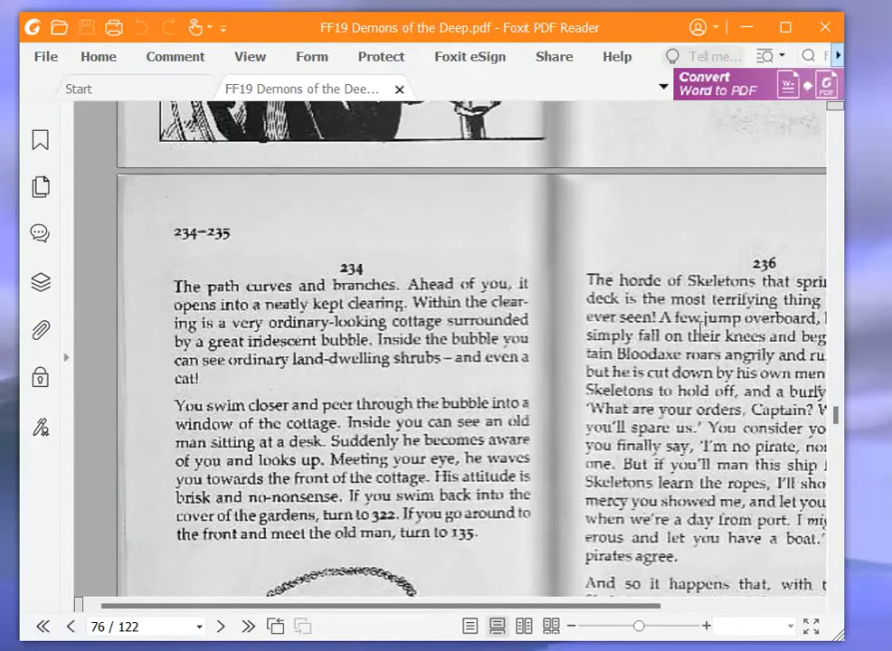
{"action": "mouse_move", "coordinate": [697, 306]}
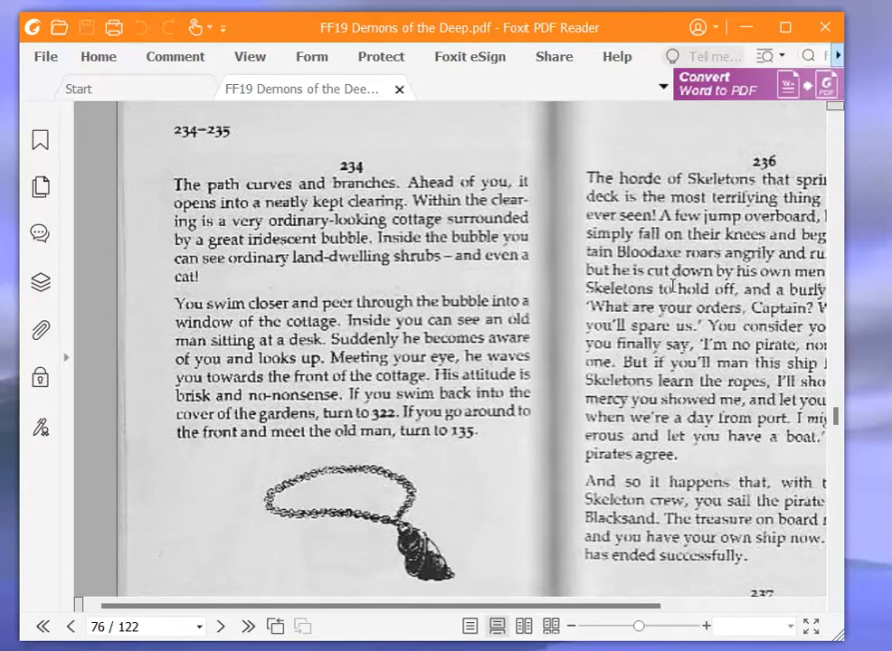
{"action": "mouse_move", "coordinate": [391, 185]}
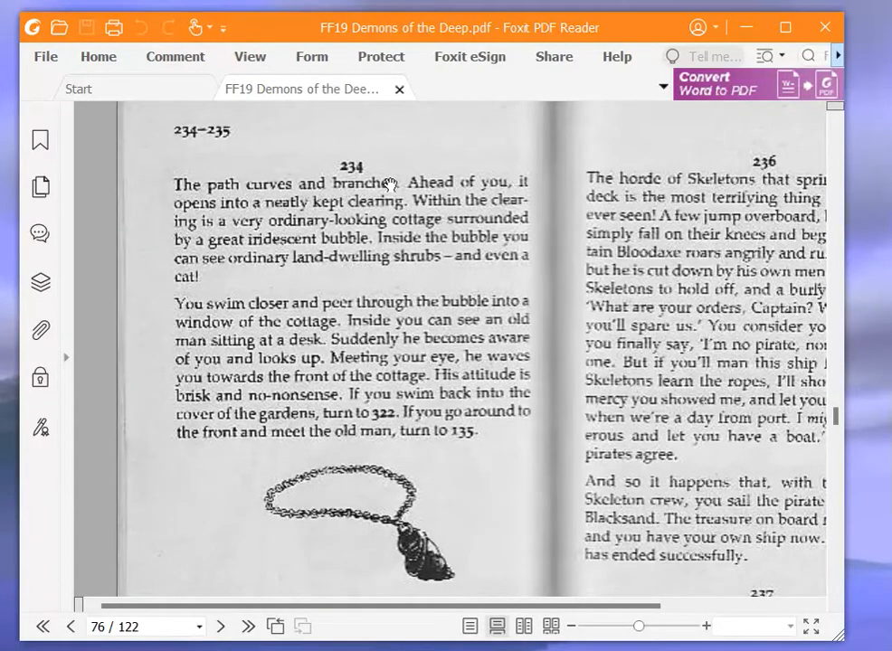
{"action": "mouse_move", "coordinate": [653, 217]}
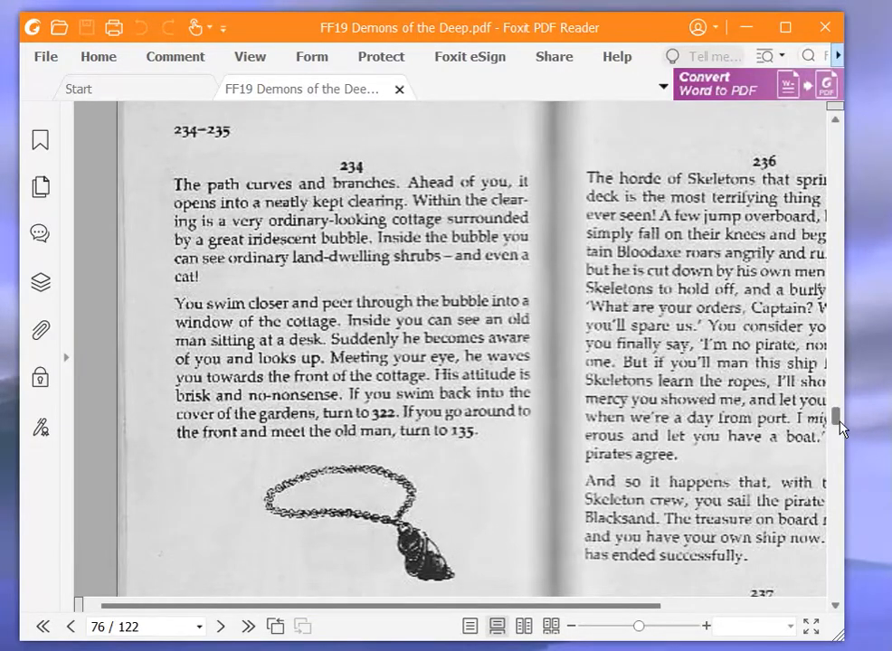
Scroll back from page 76 to page 50 and read paragraph 135 about old man Greylock
{"action": "scroll", "scroll_direction": "up", "scroll_amount": 3}
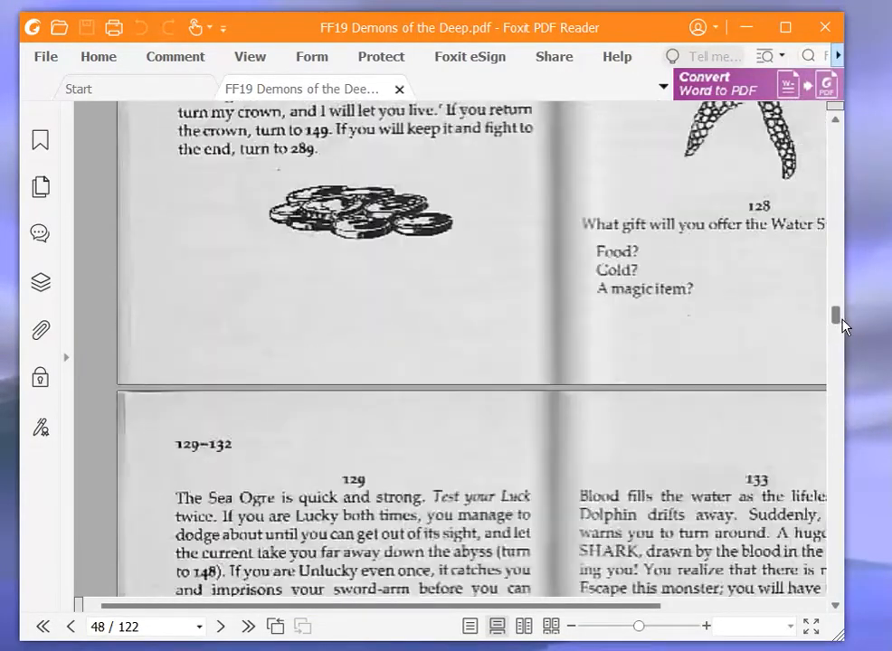
{"action": "scroll", "scroll_direction": "down", "scroll_amount": 3}
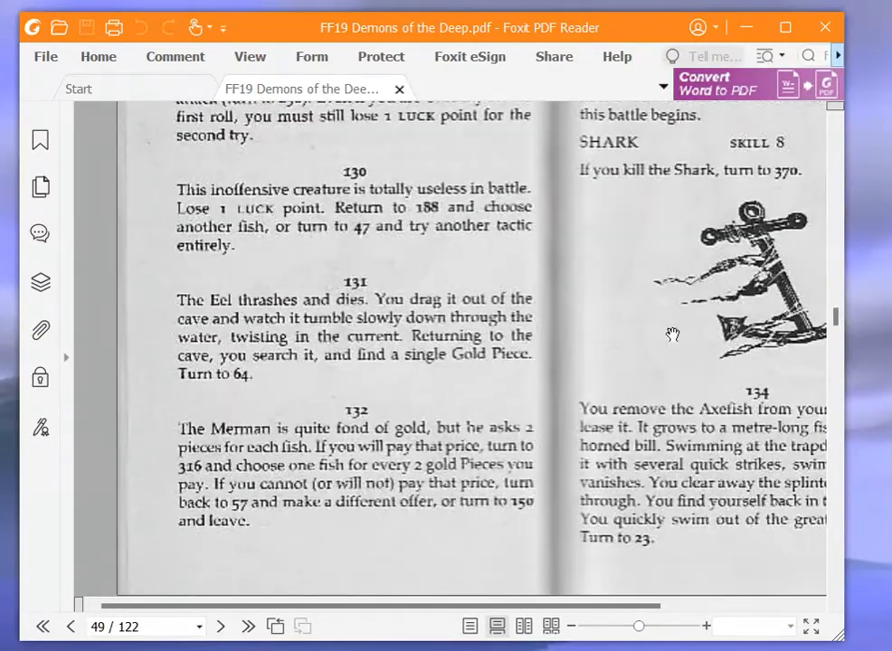
{"action": "left_click", "coordinate": [220, 626]}
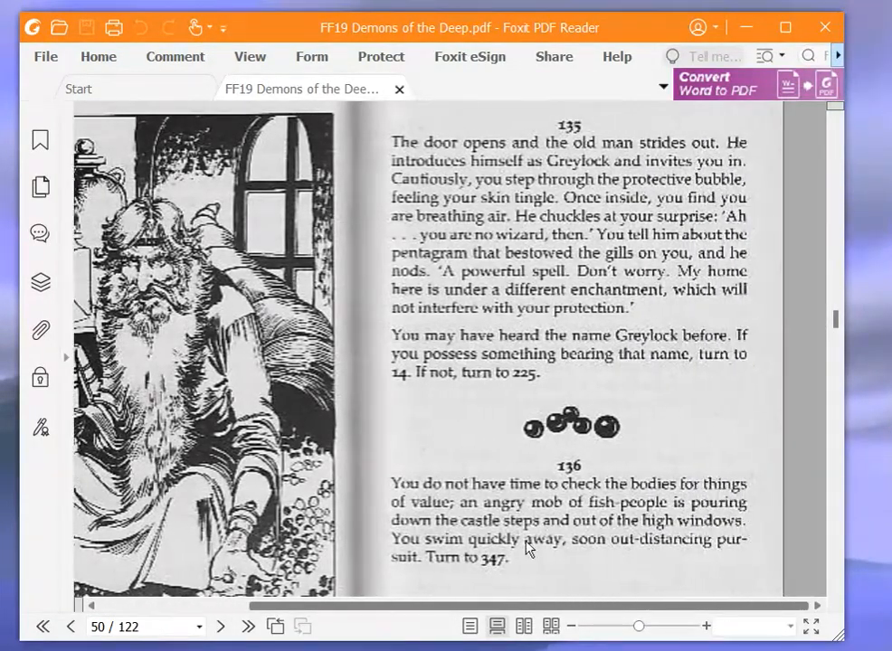
{"action": "scroll", "scroll_direction": "up", "scroll_amount": 3}
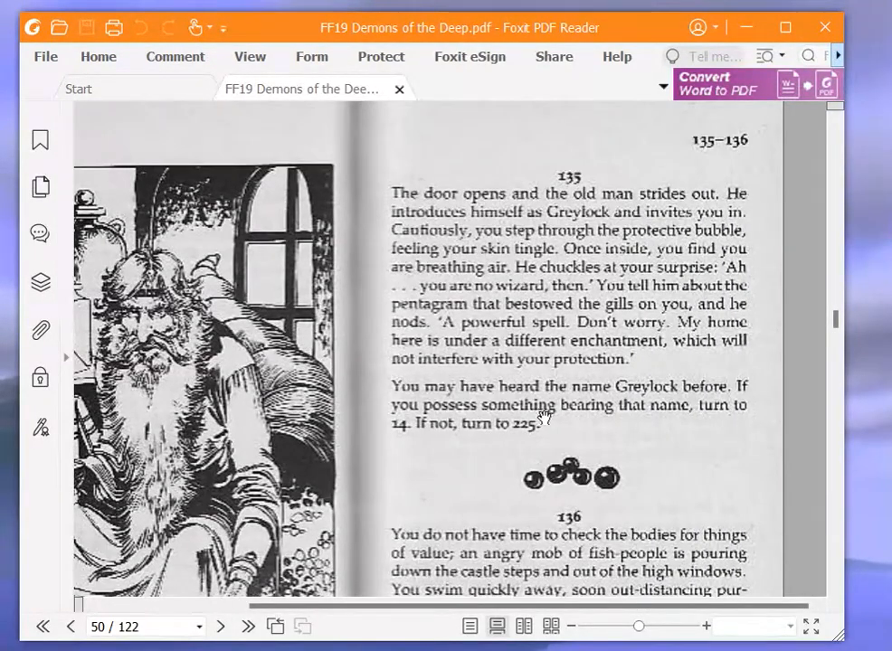
{"action": "mouse_move", "coordinate": [510, 412]}
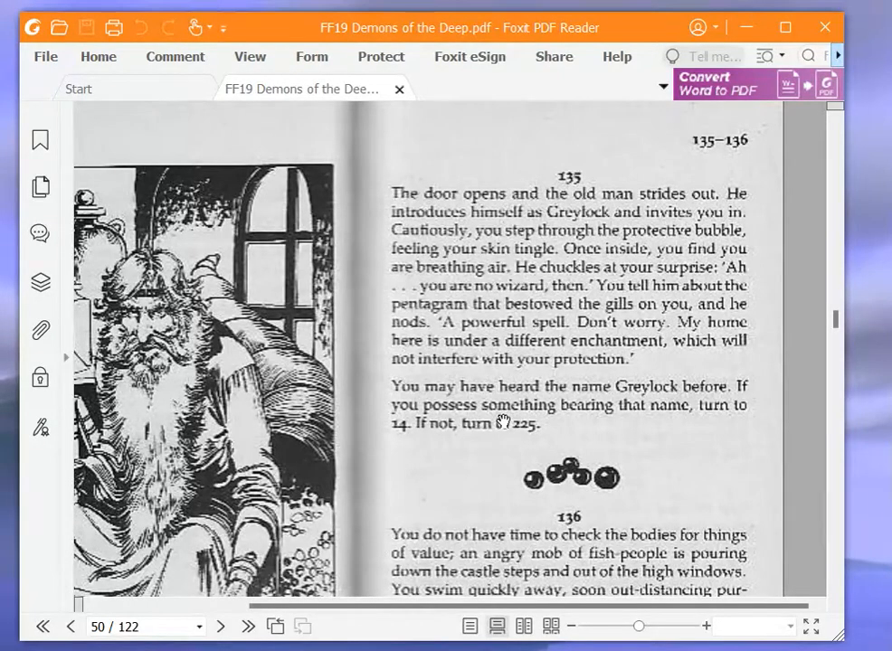
{"action": "mouse_move", "coordinate": [497, 416]}
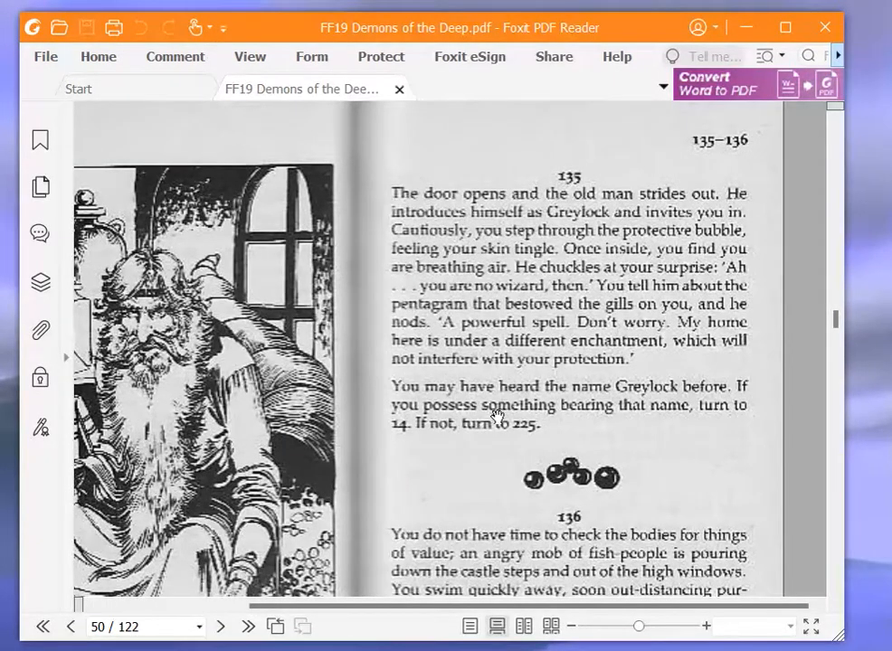
{"action": "mouse_move", "coordinate": [469, 420]}
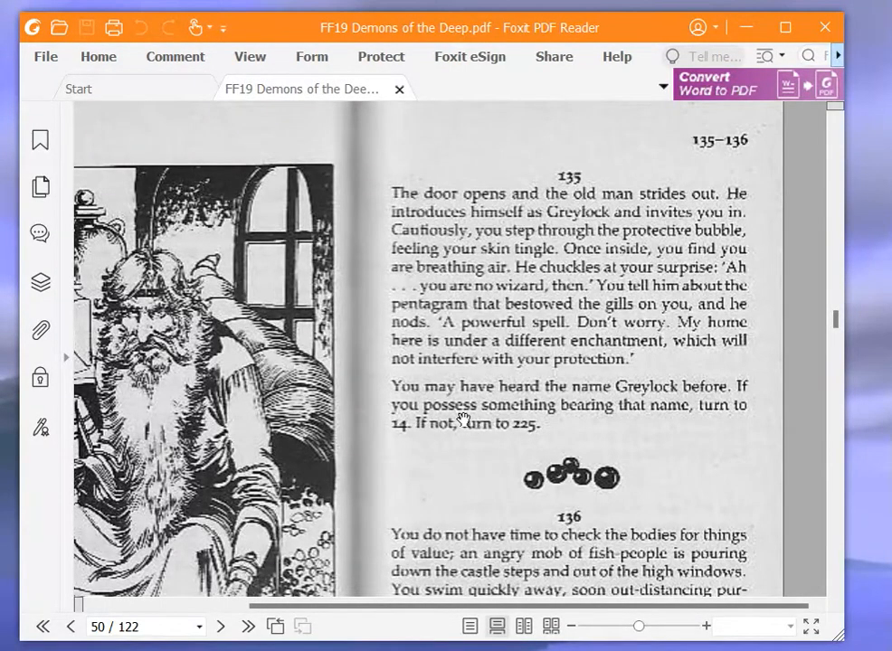
{"action": "scroll", "scroll_direction": "up", "scroll_amount": 3}
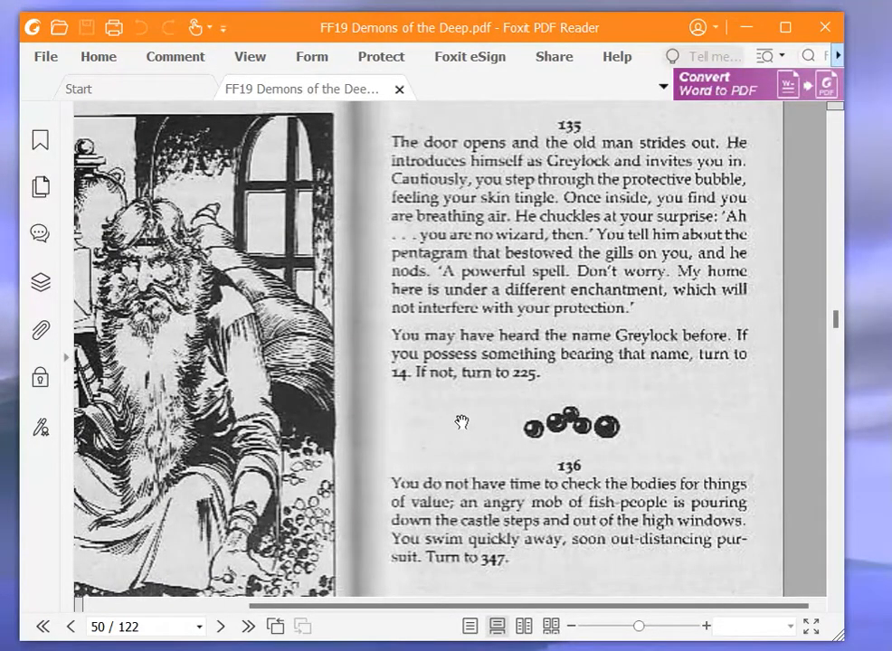
{"action": "mouse_move", "coordinate": [443, 416]}
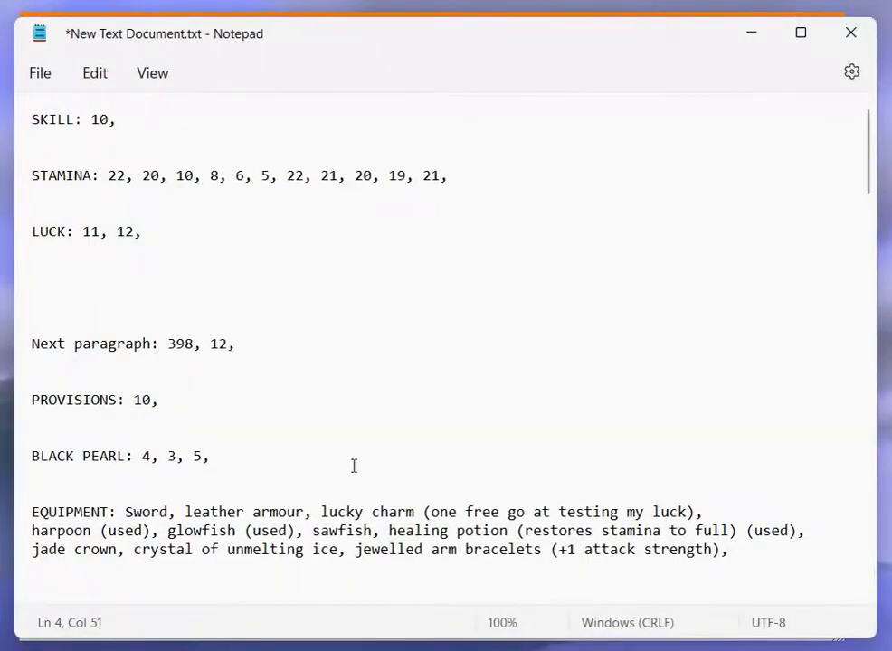
{"action": "mouse_move", "coordinate": [432, 567]}
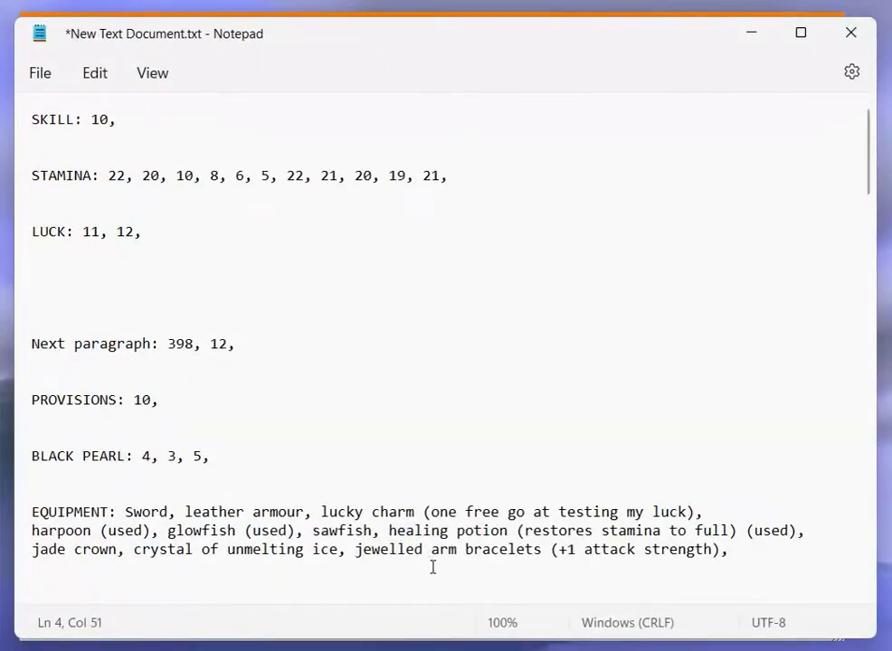
{"action": "mouse_move", "coordinate": [423, 552]}
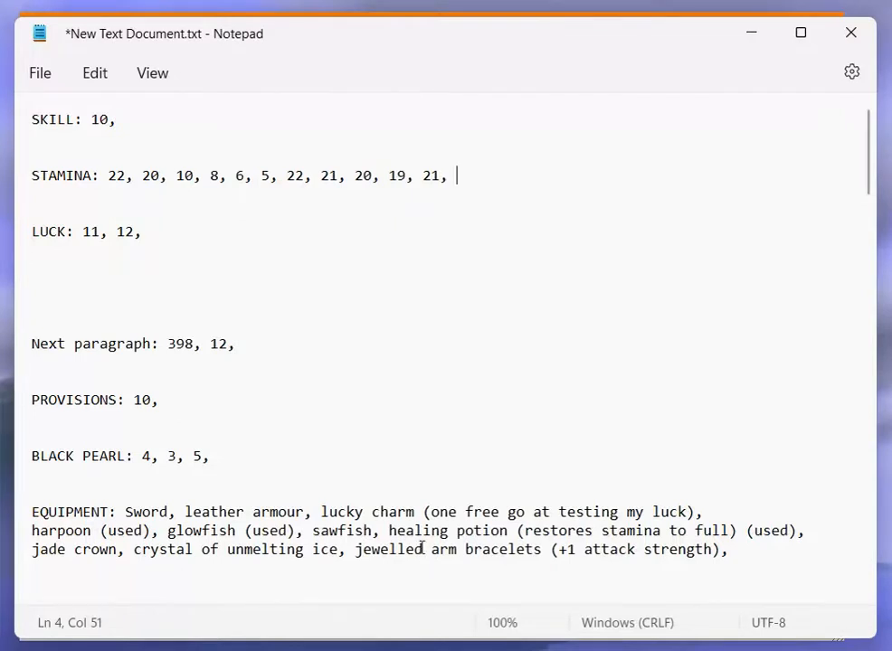
Scroll the character sheet down to the GOLD line reading '4, 0, 1,'
{"action": "scroll", "scroll_direction": "down", "scroll_amount": 3}
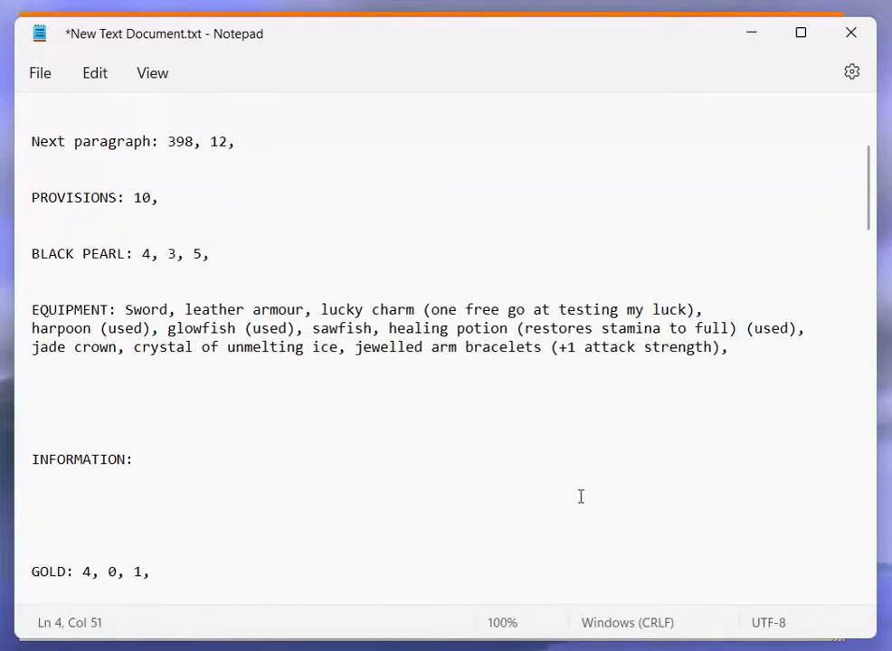
{"action": "mouse_move", "coordinate": [485, 324]}
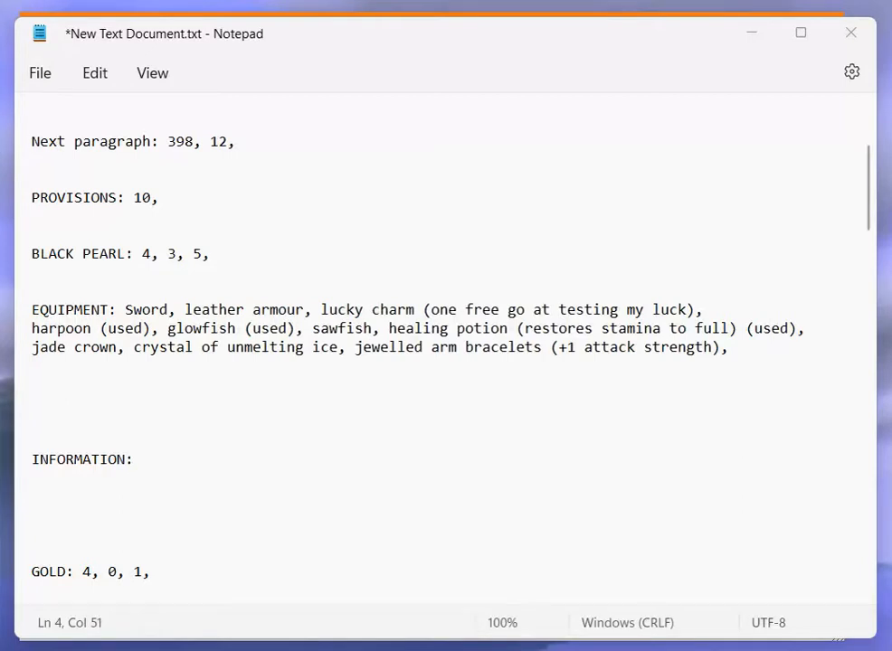
{"action": "mouse_move", "coordinate": [319, 315]}
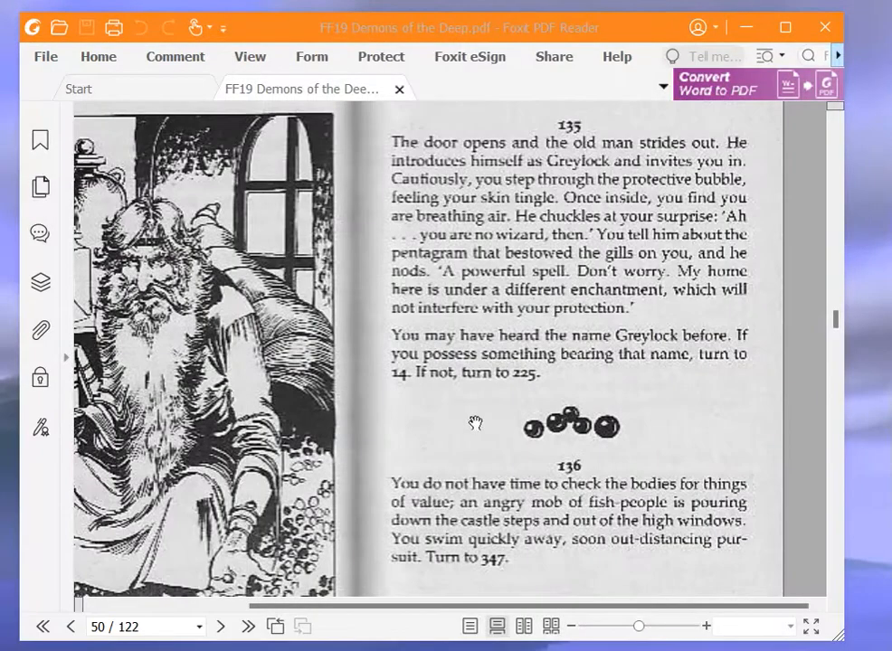
{"action": "mouse_move", "coordinate": [443, 523]}
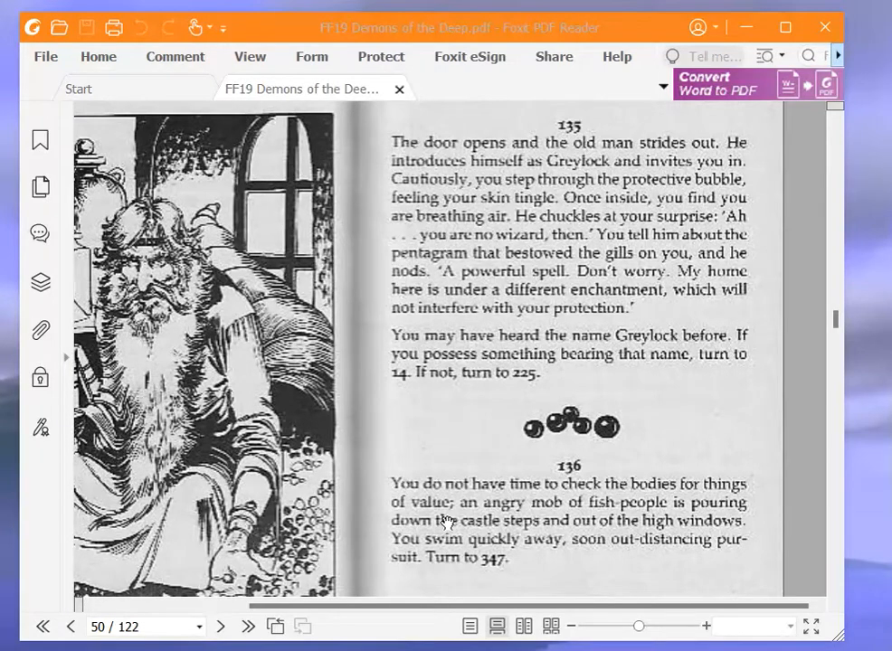
{"action": "mouse_move", "coordinate": [503, 414]}
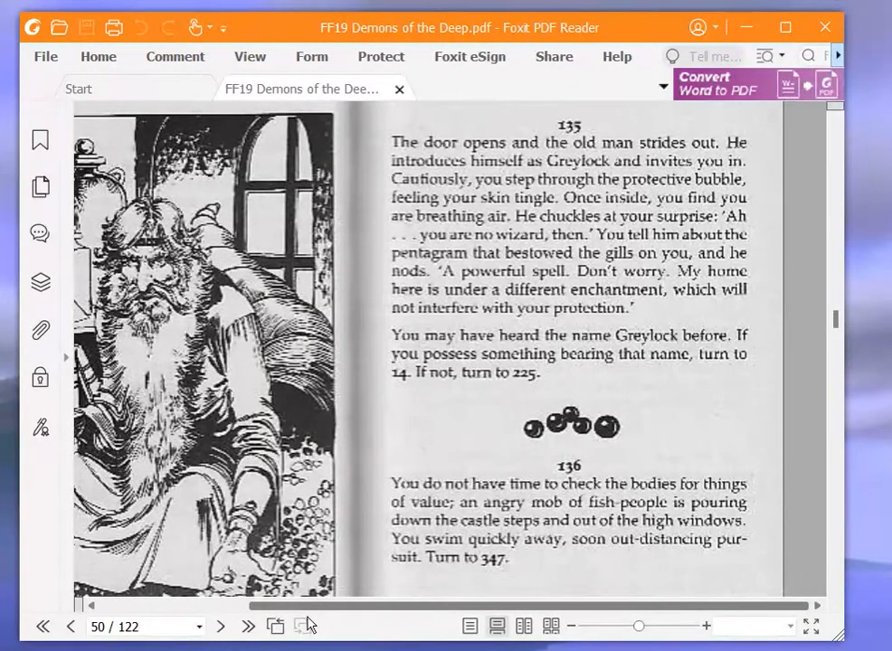
{"action": "mouse_move", "coordinate": [304, 625]}
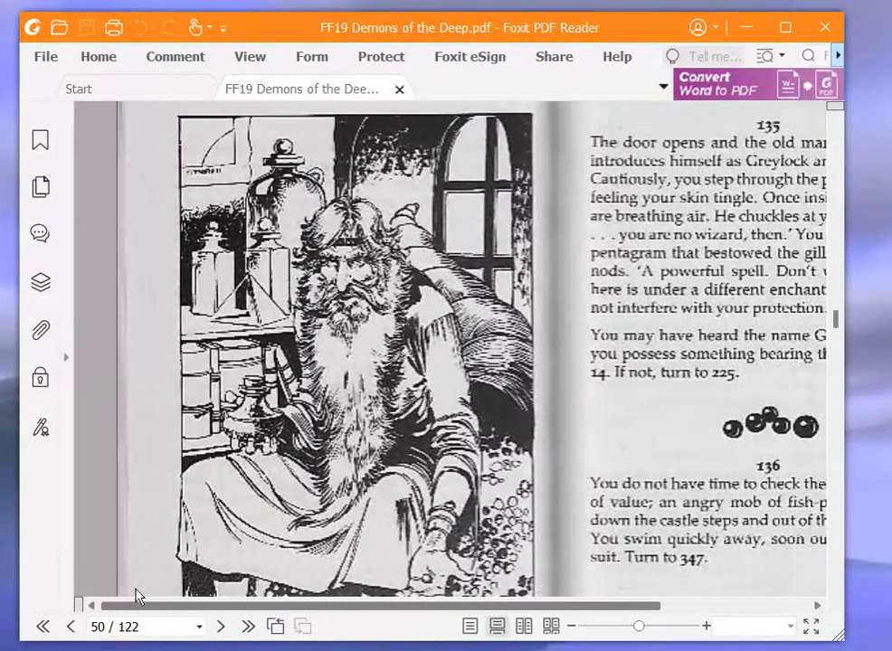
Scroll to page 73 where paragraph 225 has Greylock's wand offer with turns to 95 or 376
{"action": "scroll", "scroll_direction": "up", "scroll_amount": 3}
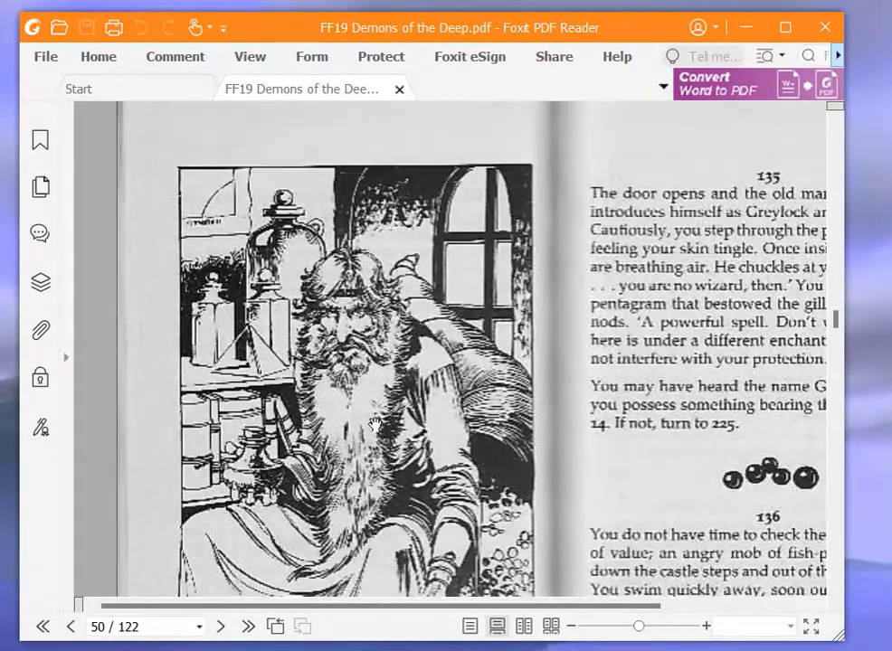
{"action": "scroll", "scroll_direction": "down", "scroll_amount": 3}
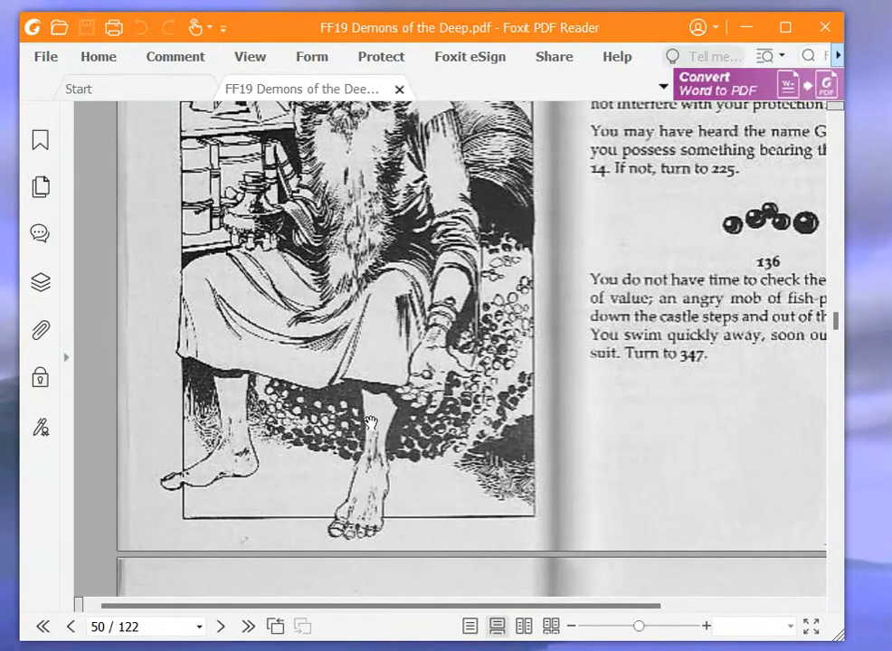
{"action": "scroll", "scroll_direction": "up", "scroll_amount": 3}
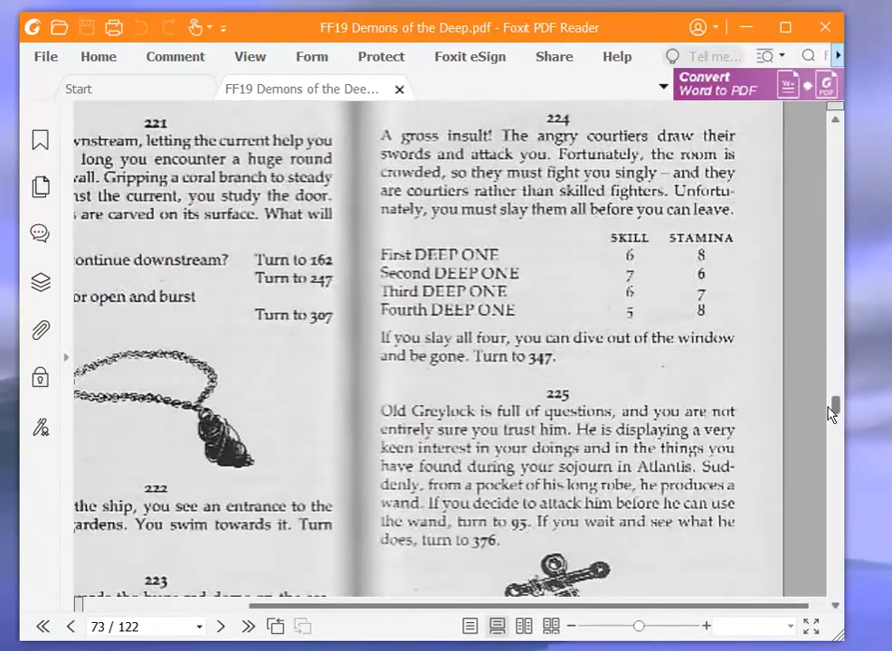
{"action": "scroll", "scroll_direction": "down", "scroll_amount": 3}
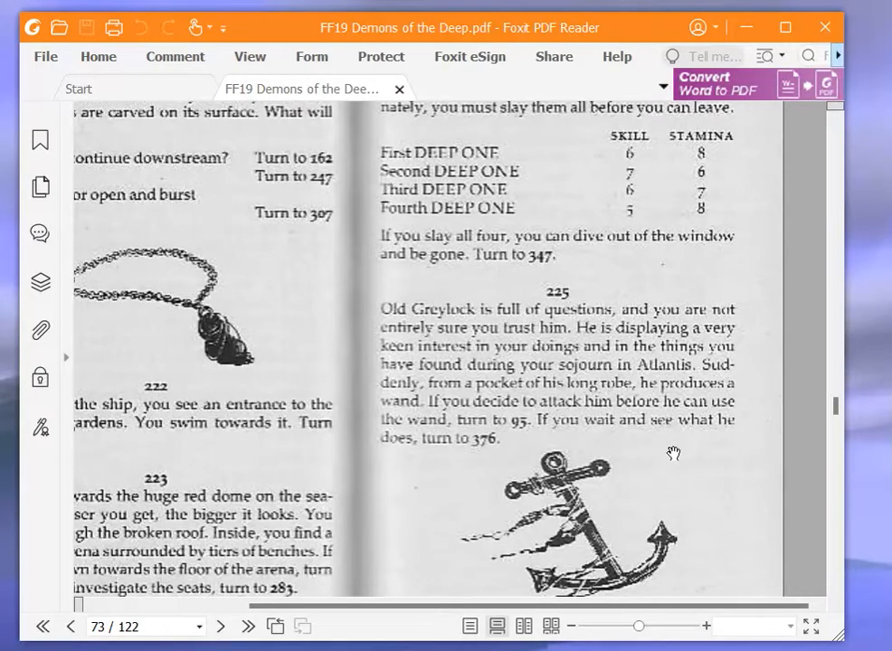
{"action": "mouse_move", "coordinate": [673, 440]}
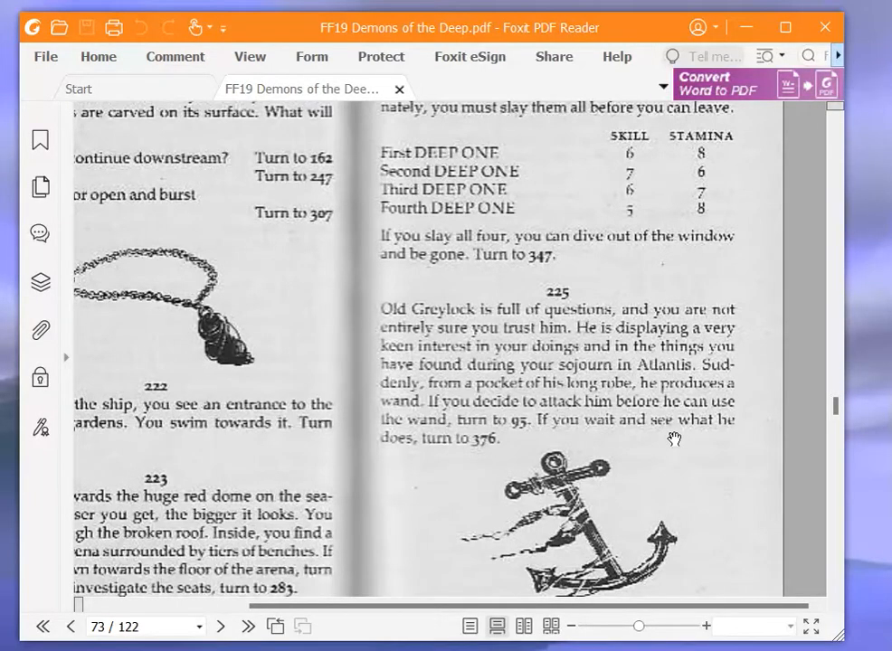
{"action": "mouse_move", "coordinate": [650, 488]}
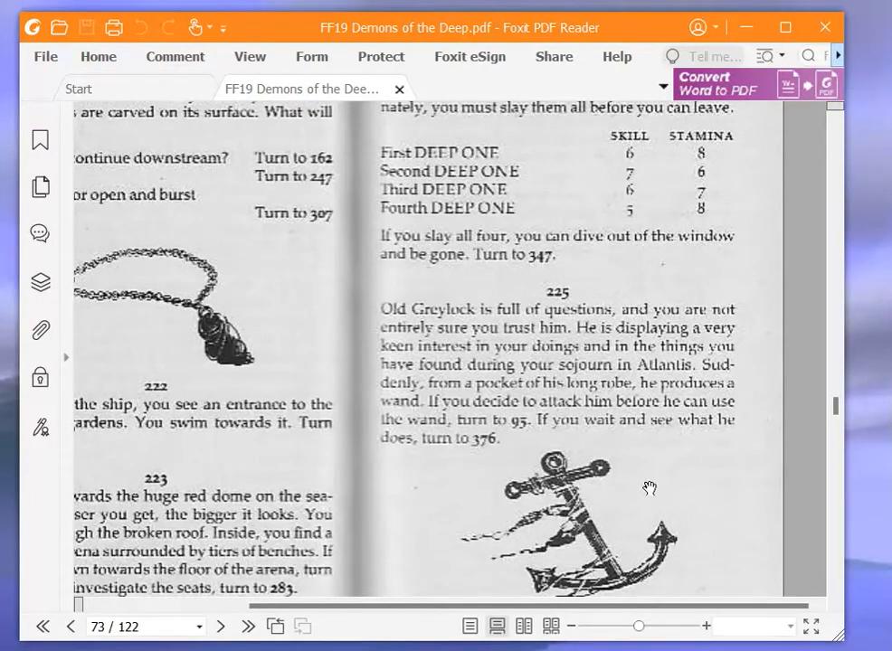
{"action": "mouse_move", "coordinate": [633, 493]}
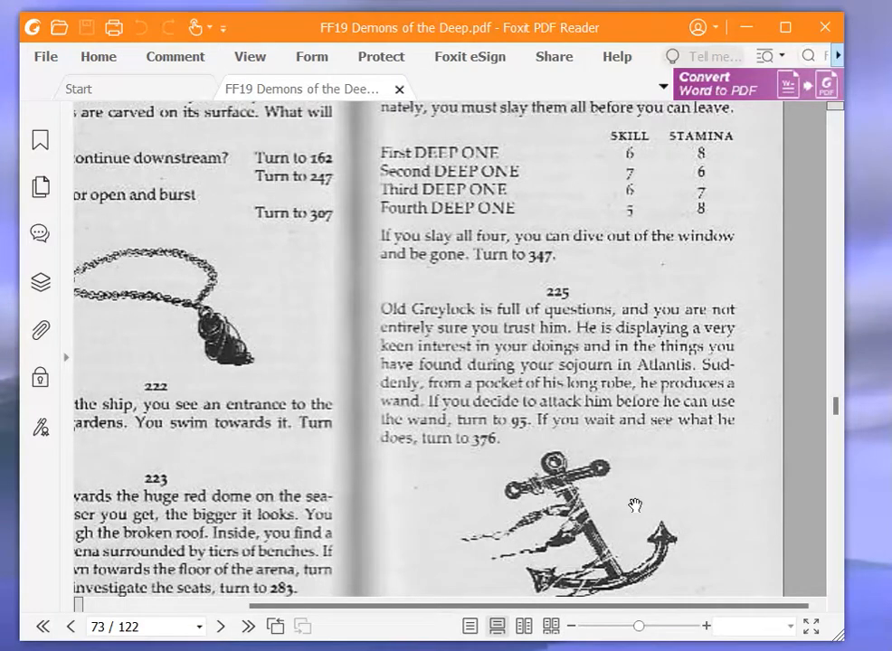
{"action": "mouse_move", "coordinate": [641, 485]}
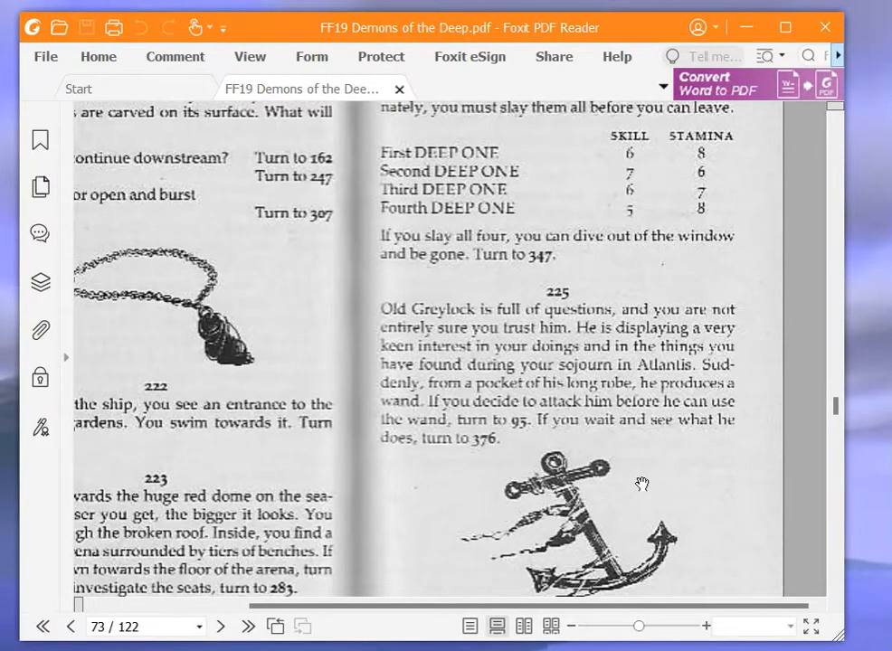
{"action": "mouse_move", "coordinate": [662, 492]}
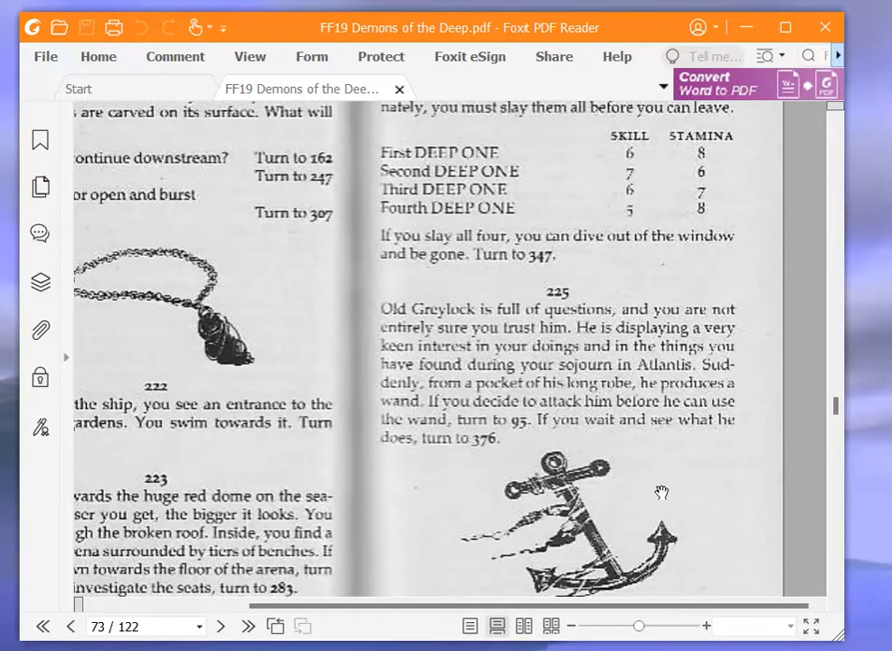
{"action": "mouse_move", "coordinate": [623, 495]}
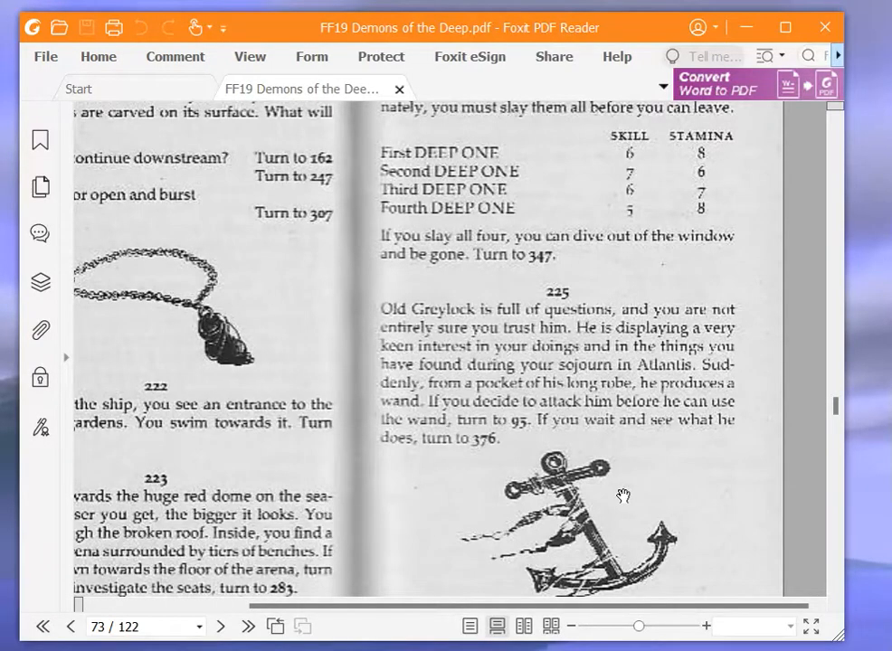
{"action": "mouse_move", "coordinate": [141, 499]}
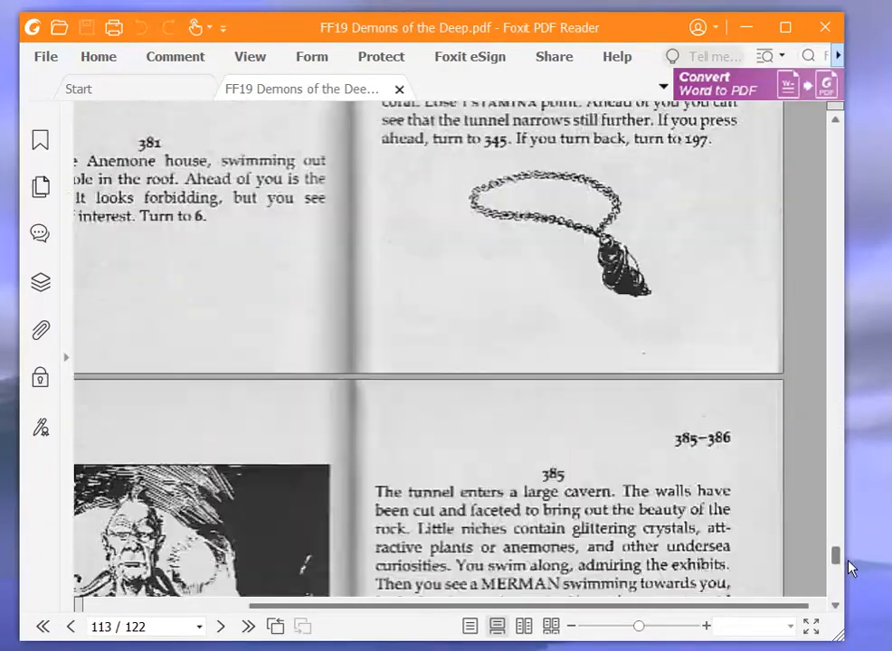
Scroll the gamebook to page 112 showing paragraphs 375–377 about the Black Pearls
{"action": "scroll", "scroll_direction": "up", "scroll_amount": 3}
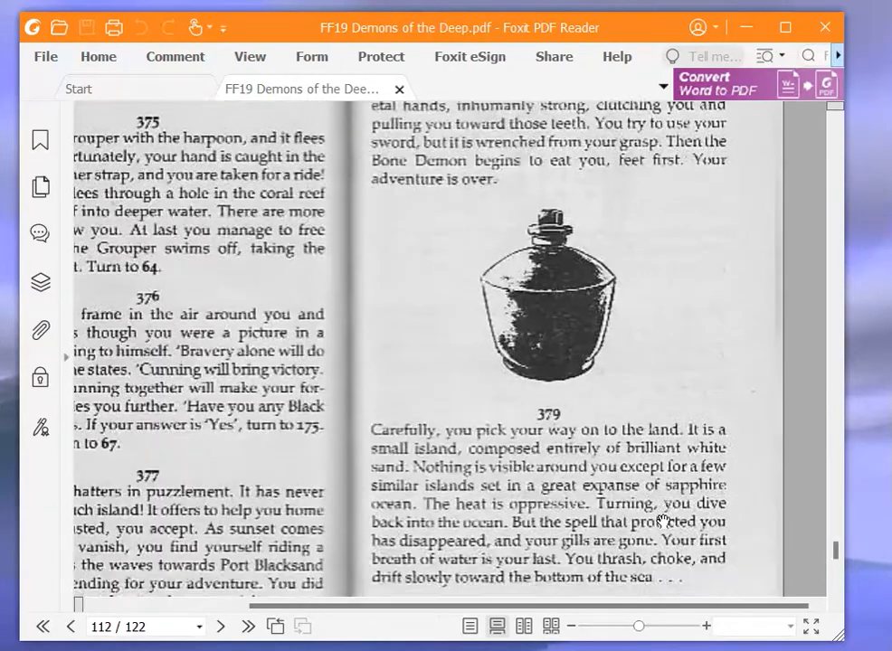
{"action": "scroll", "scroll_direction": "up", "scroll_amount": 3}
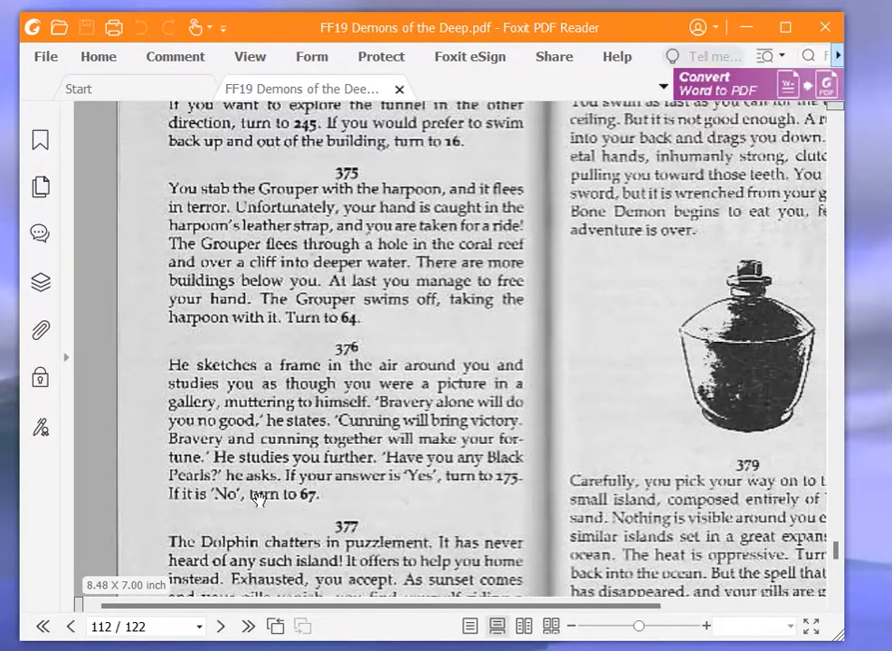
{"action": "mouse_move", "coordinate": [358, 518]}
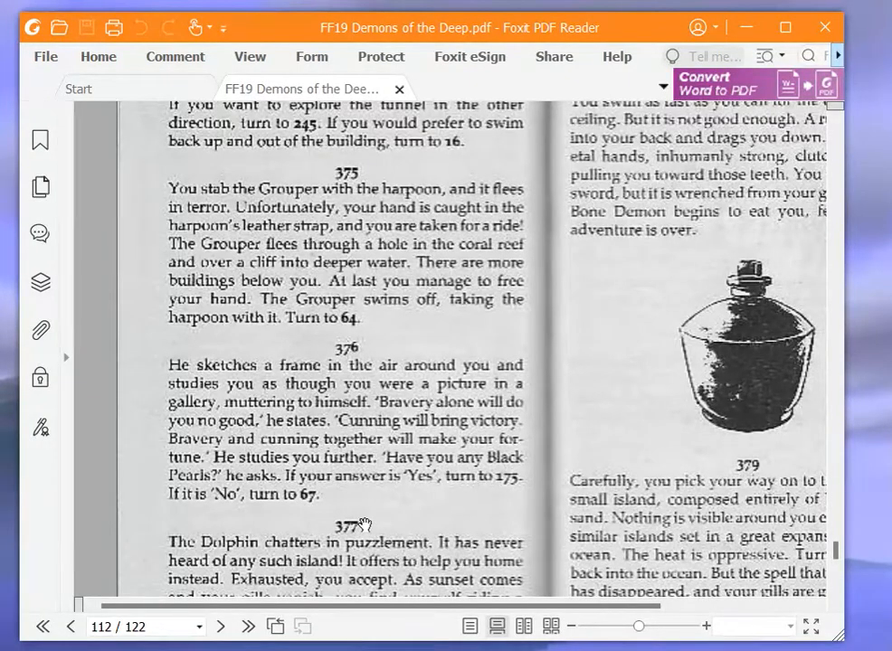
{"action": "mouse_move", "coordinate": [822, 383]}
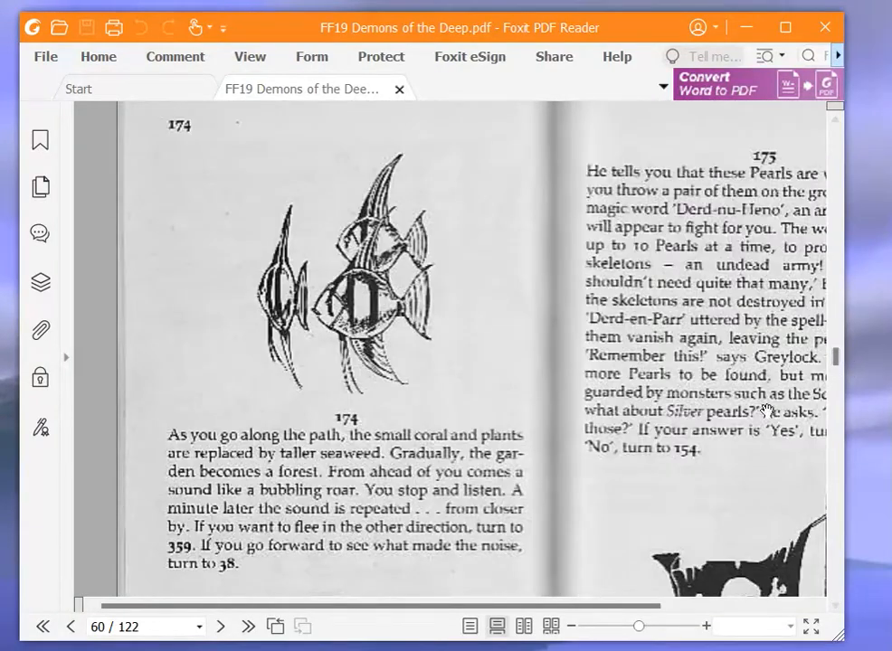
Scroll the gamebook back to page 60 to read paragraph 175 on the Pearls' spell
{"action": "scroll", "scroll_direction": "right", "scroll_amount": 3}
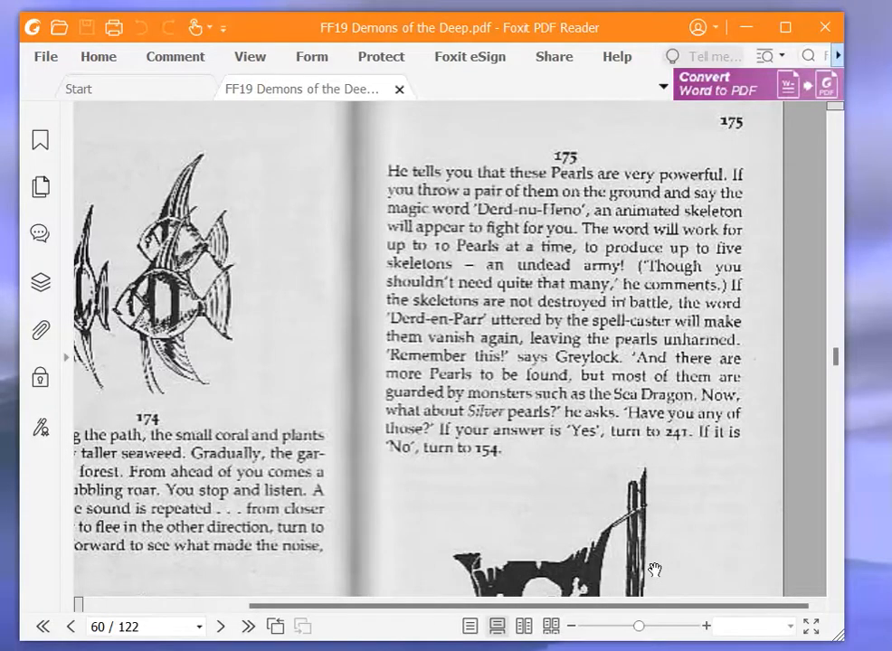
{"action": "mouse_move", "coordinate": [658, 572]}
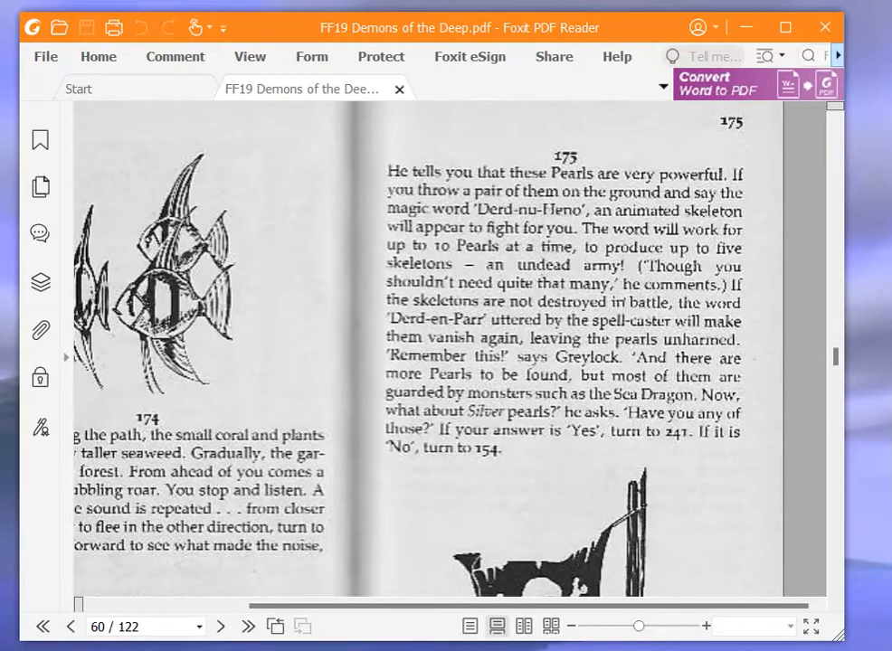
{"action": "mouse_move", "coordinate": [214, 414]}
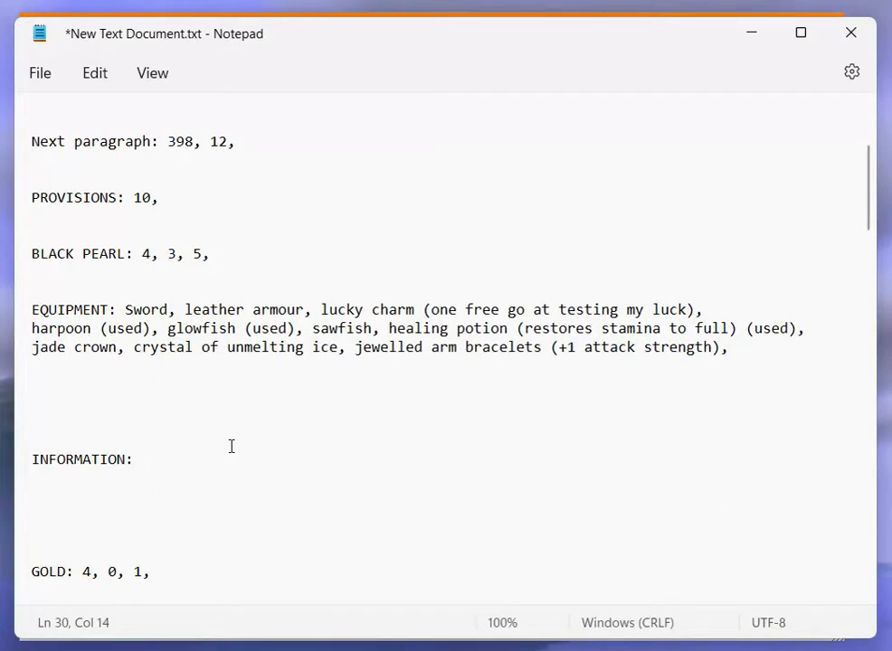
Record 'Derd nu Heno (to use black pearls),' on the INFORMATION line, fixing the capital E
{"action": "type", "text": "DErd nu"}
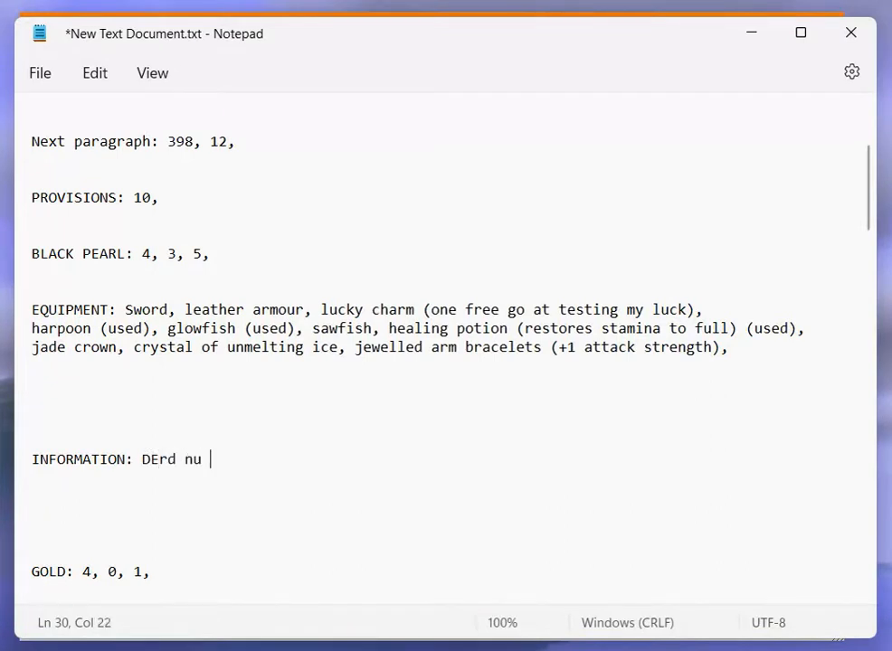
{"action": "type", "text": "Heno"}
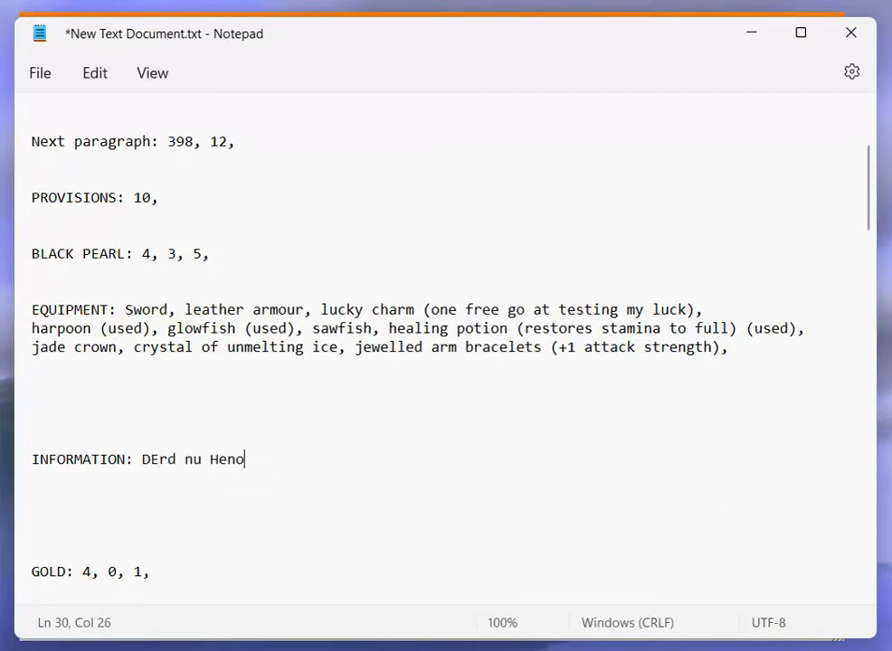
{"action": "left_click", "coordinate": [159, 459]}
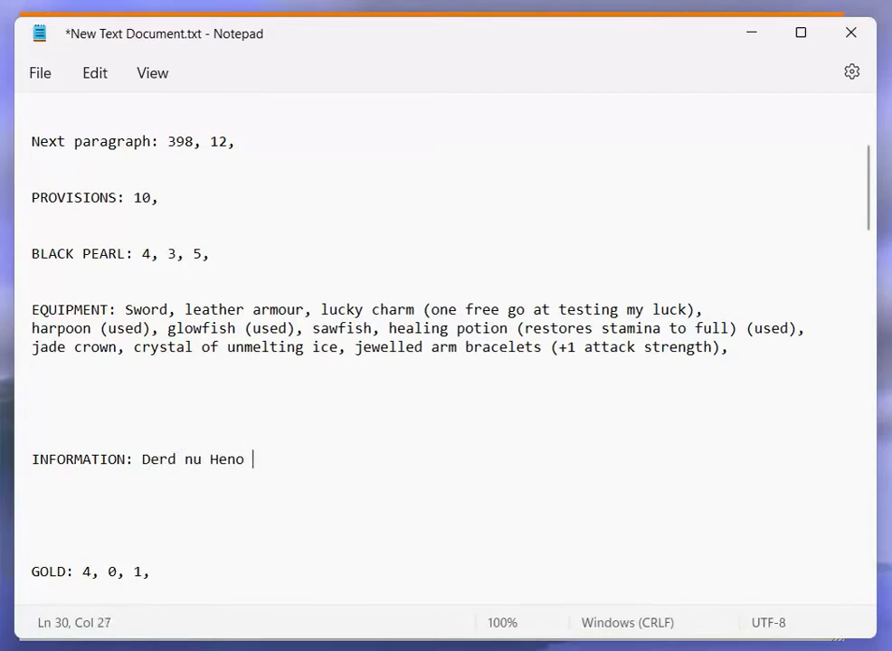
{"action": "type", "text": "(to use"}
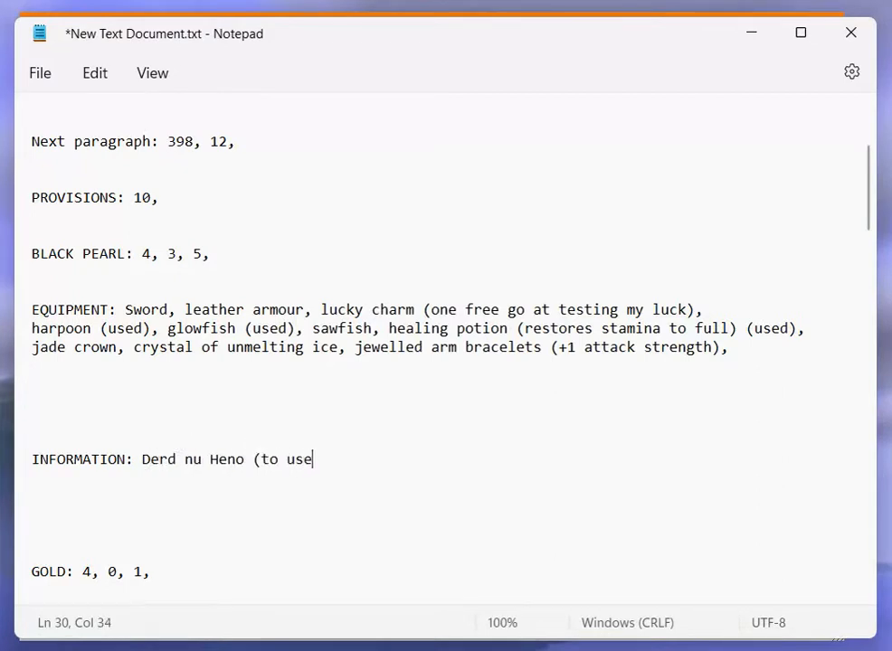
{"action": "type", "text": "blac"}
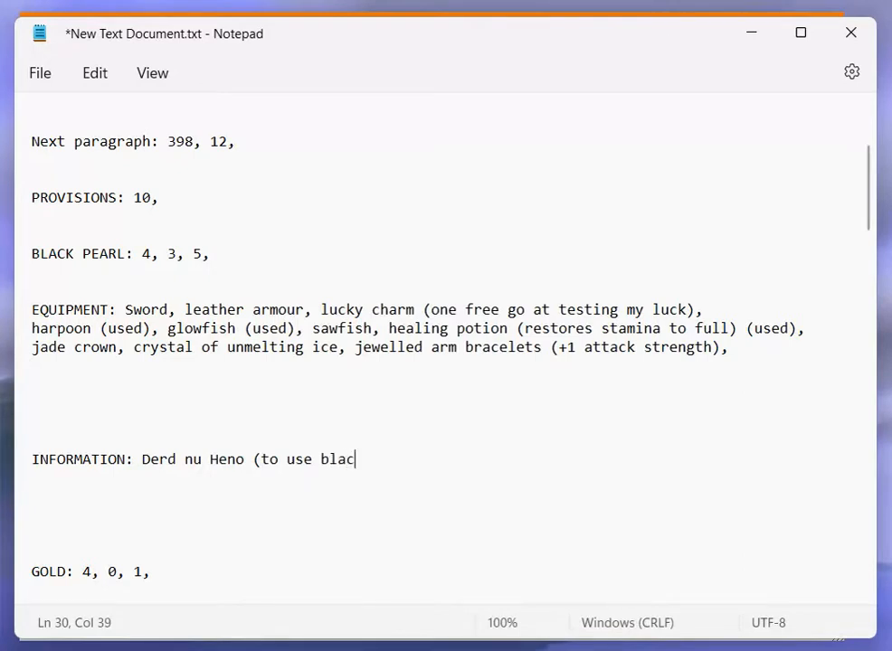
{"action": "type", "text": "k pearls"}
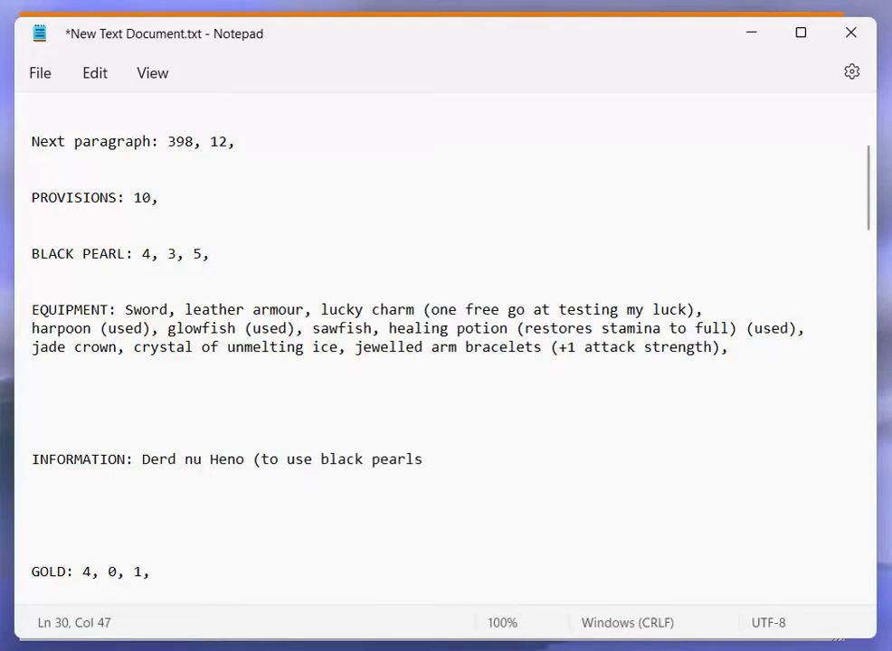
{"action": "type", "text": "),"}
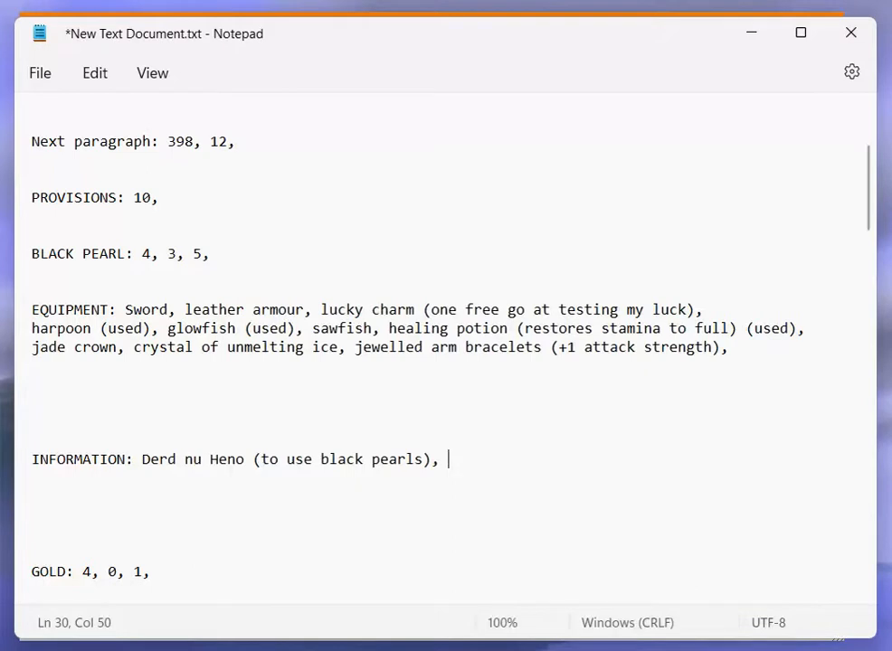
Add 'derd en parr (to unse black pearls)' as the reversing spell on the same line
{"action": "type", "text": "derd en pa"}
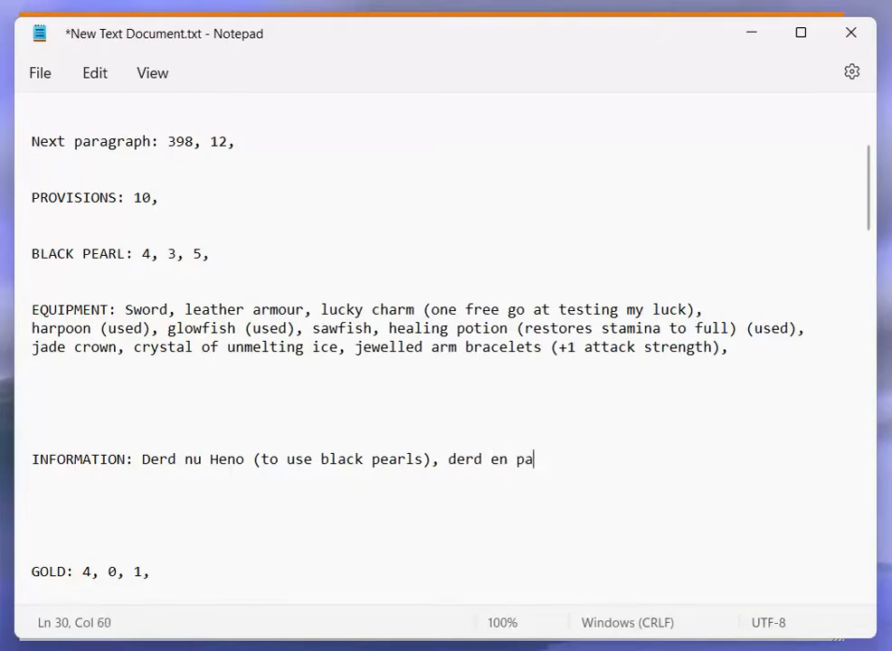
{"action": "type", "text": "rr"}
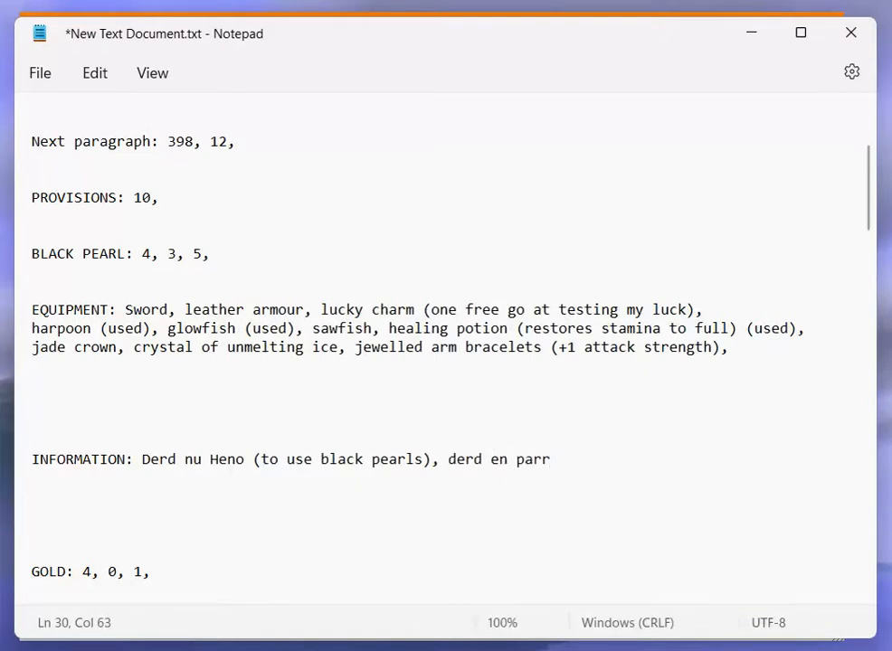
{"action": "type", "text": "(to un"}
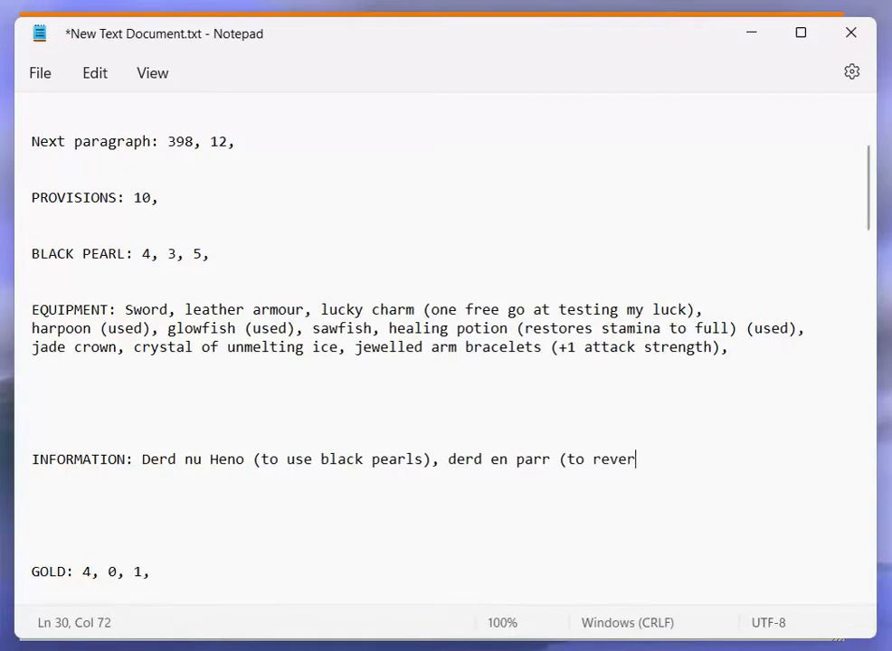
{"action": "type", "text": "se black"}
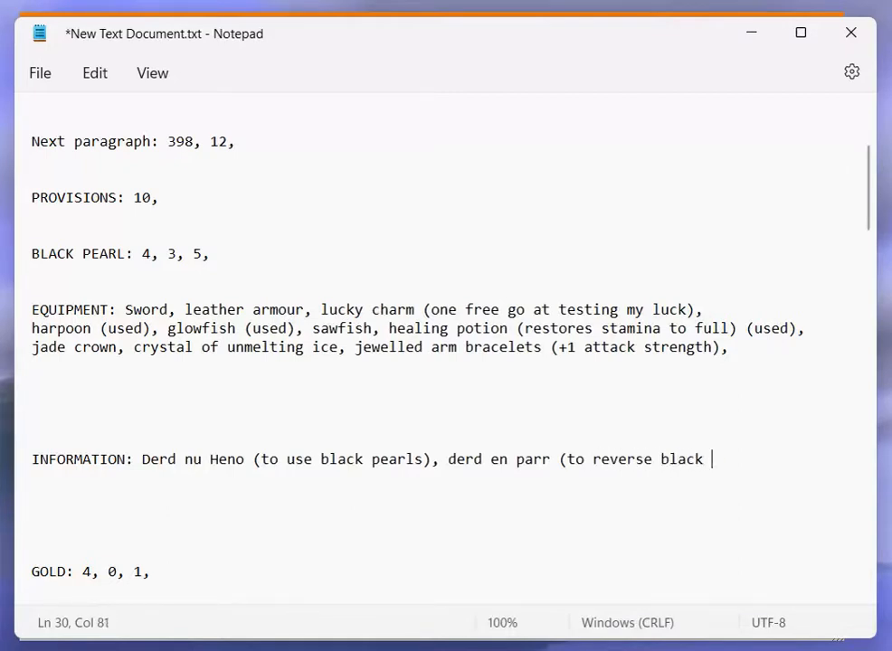
{"action": "type", "text": "pearls)"}
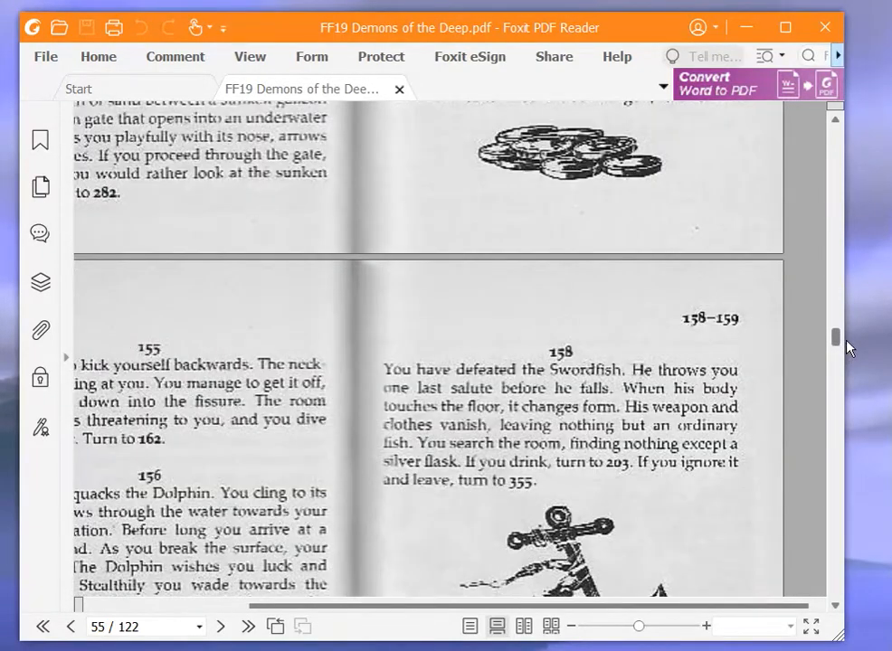
Scroll the gamebook up to page 54 to read paragraph 154's wizard offer
{"action": "scroll", "scroll_direction": "up", "scroll_amount": 3}
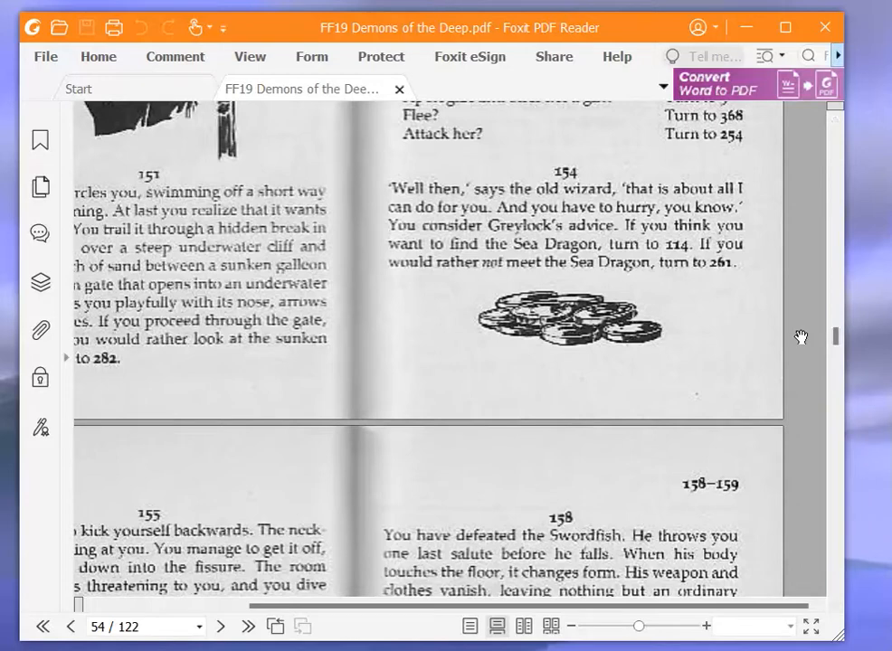
{"action": "mouse_move", "coordinate": [793, 330]}
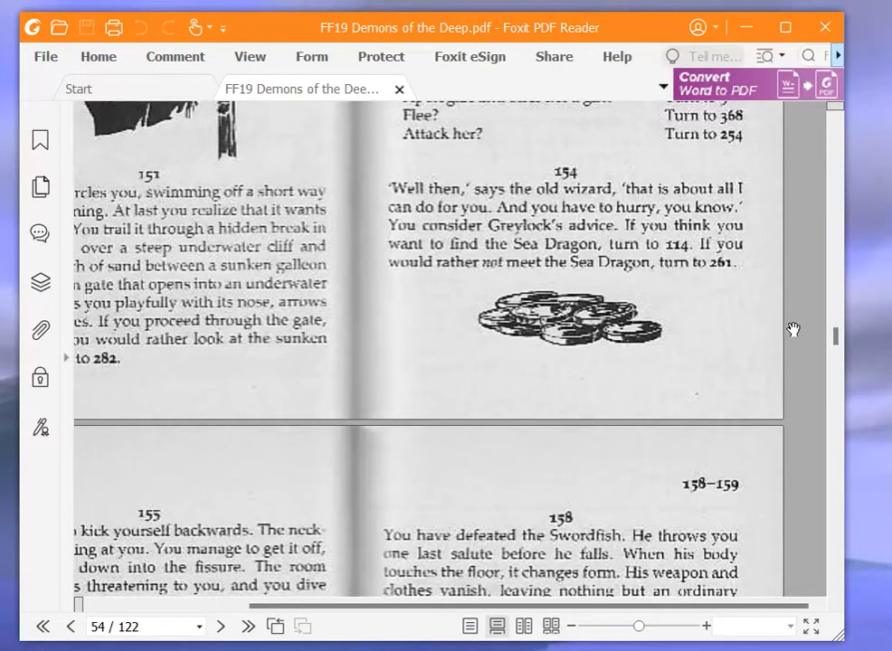
{"action": "mouse_move", "coordinate": [774, 329]}
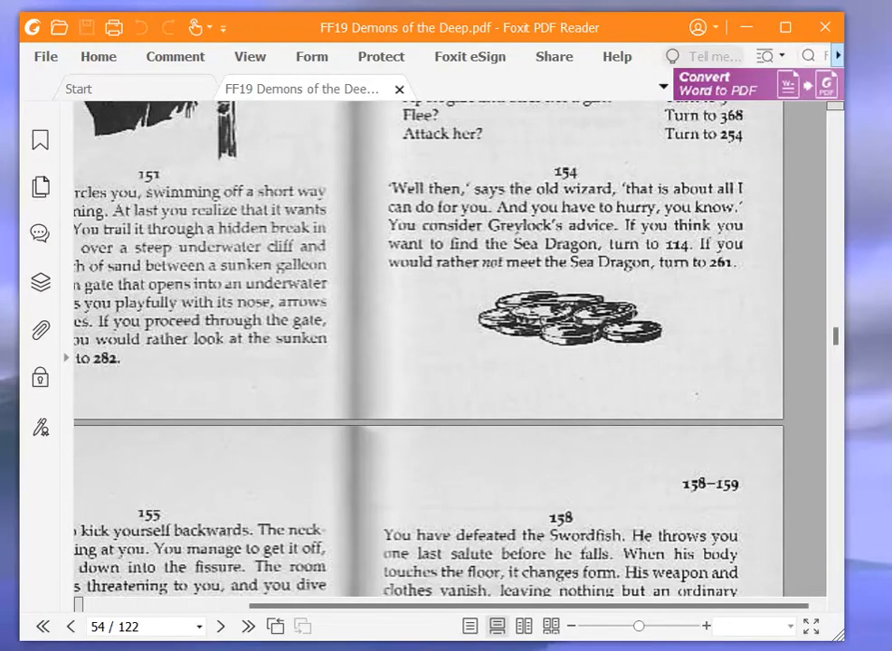
{"action": "mouse_move", "coordinate": [886, 375]}
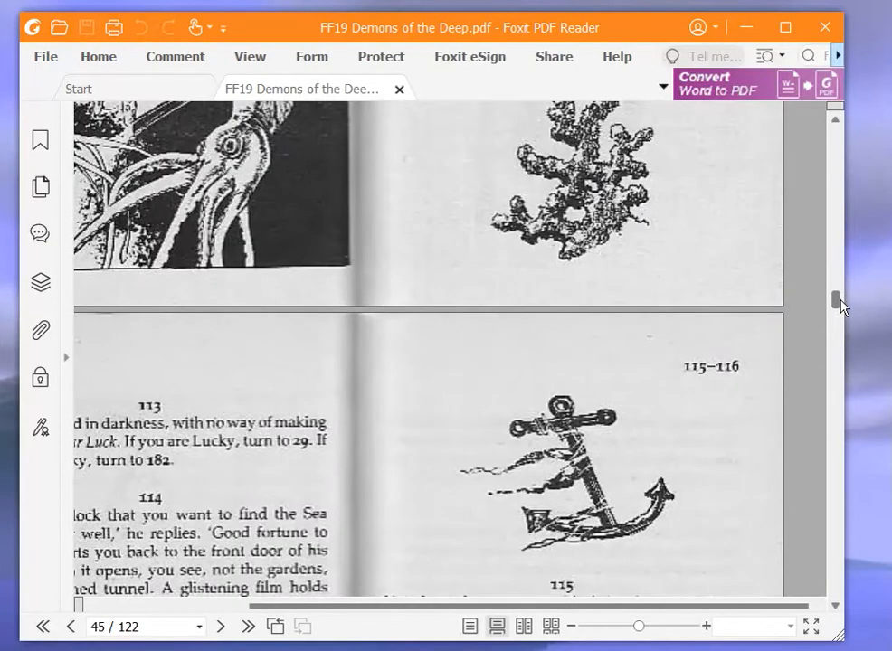
Scroll the gamebook to page 45 showing paragraph 114, heading toward the Sea Dragon tunnel
{"action": "scroll", "scroll_direction": "down", "scroll_amount": 3}
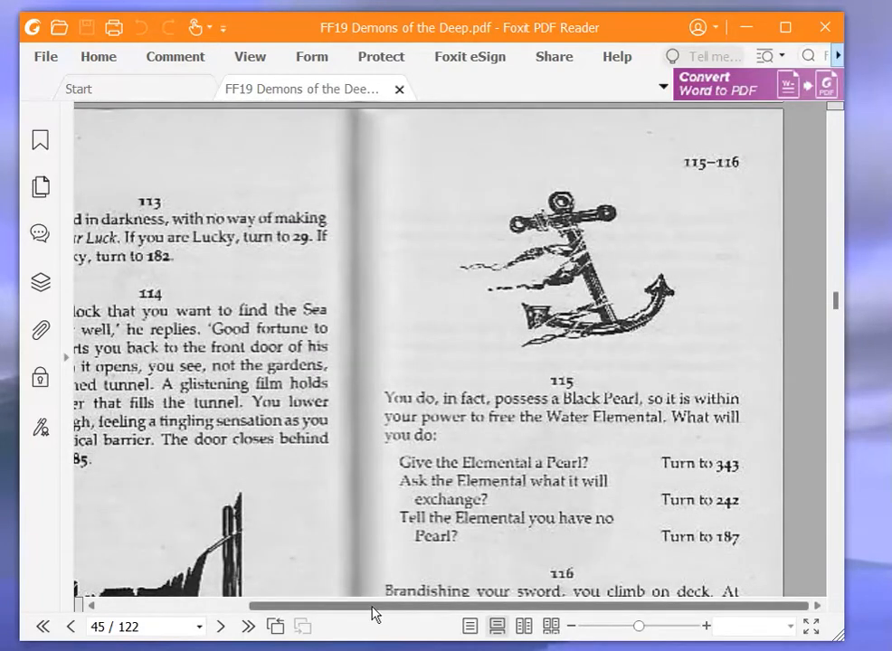
{"action": "scroll", "scroll_direction": "left", "scroll_amount": 3}
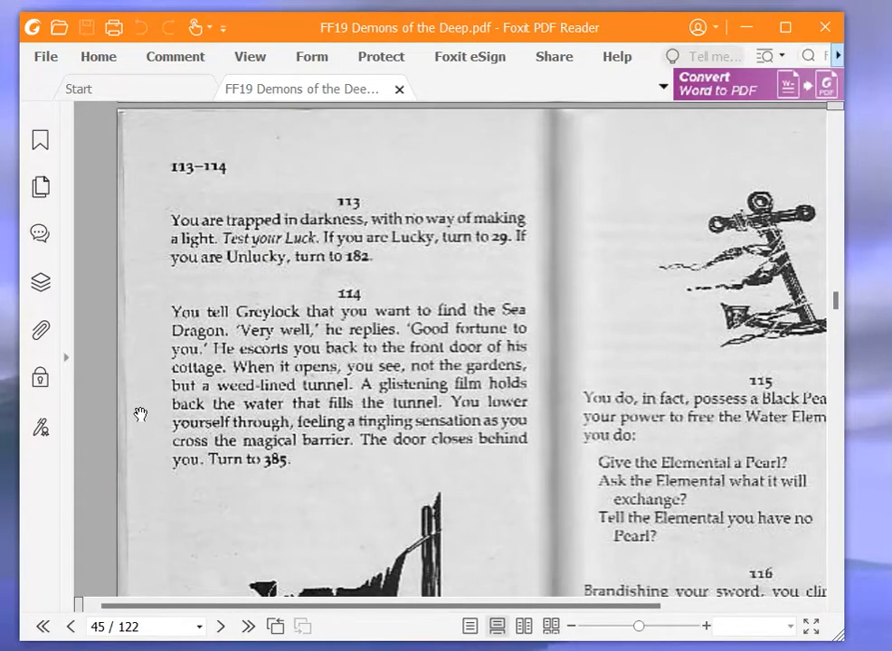
{"action": "mouse_move", "coordinate": [119, 394]}
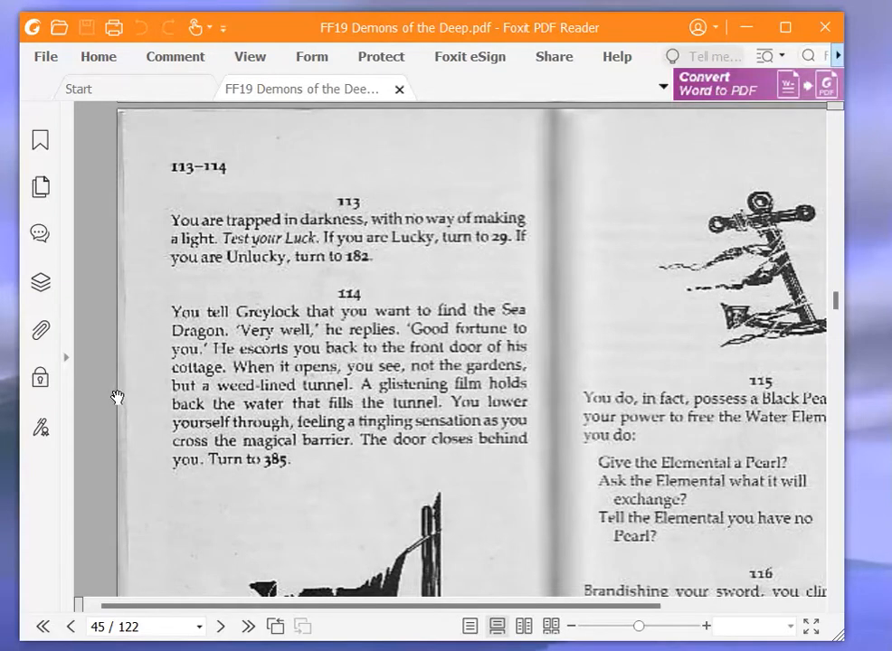
{"action": "mouse_move", "coordinate": [108, 387]}
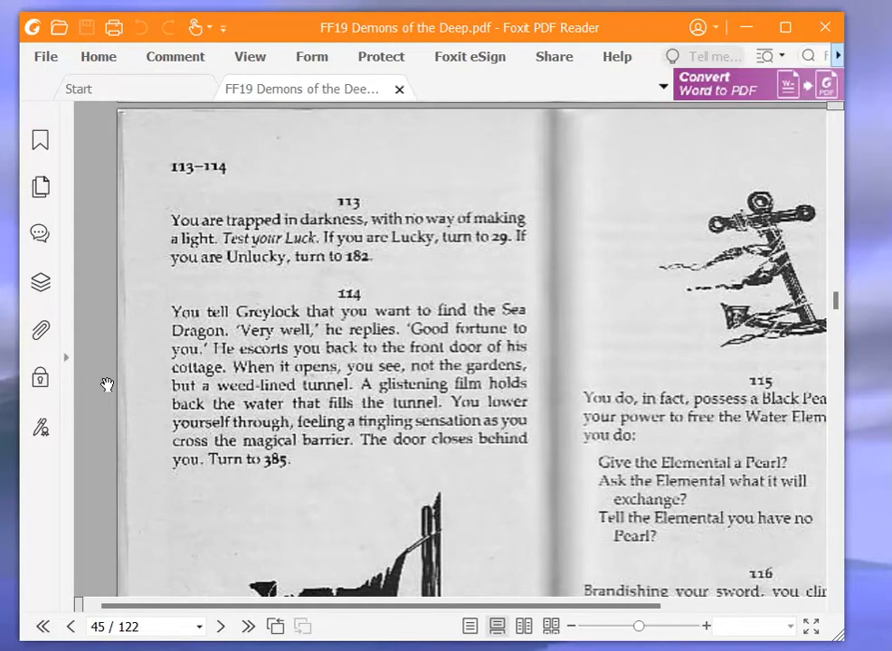
{"action": "mouse_move", "coordinate": [103, 373]}
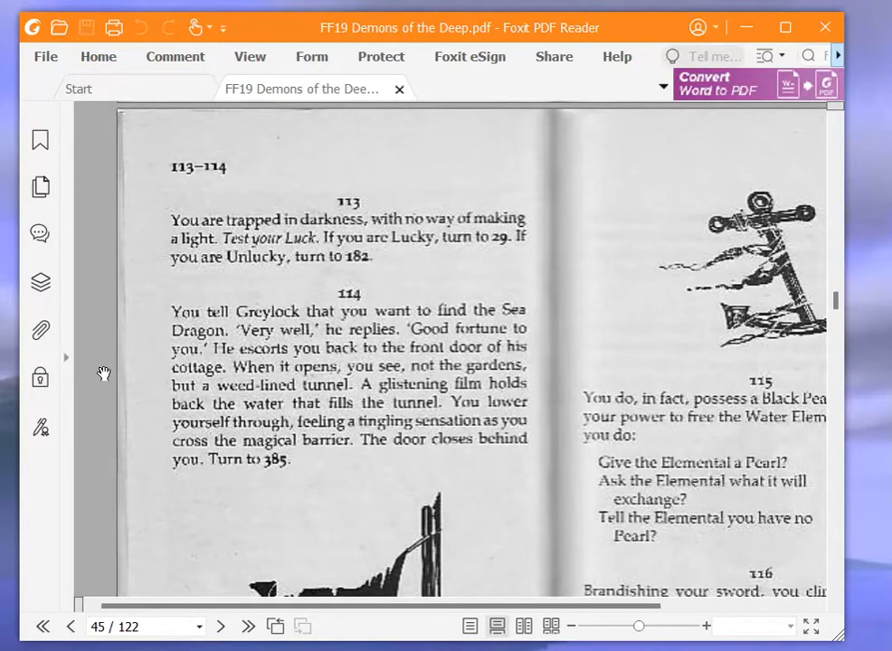
{"action": "mouse_move", "coordinate": [103, 372]}
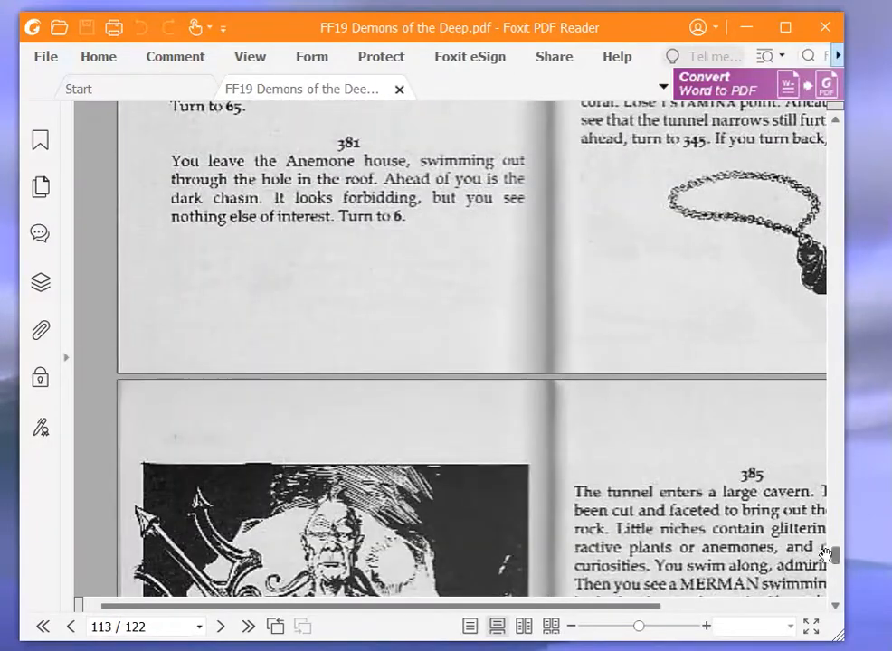
Scroll through paragraph 385 and its Merman illustration on to page 64 with paragraph 190
{"action": "scroll", "scroll_direction": "down", "scroll_amount": 3}
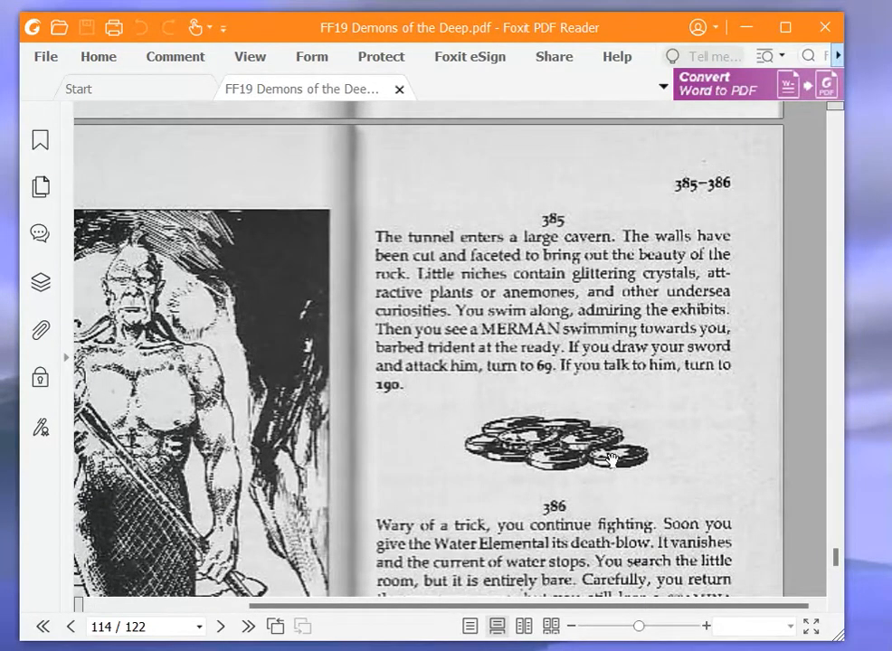
{"action": "mouse_move", "coordinate": [600, 443]}
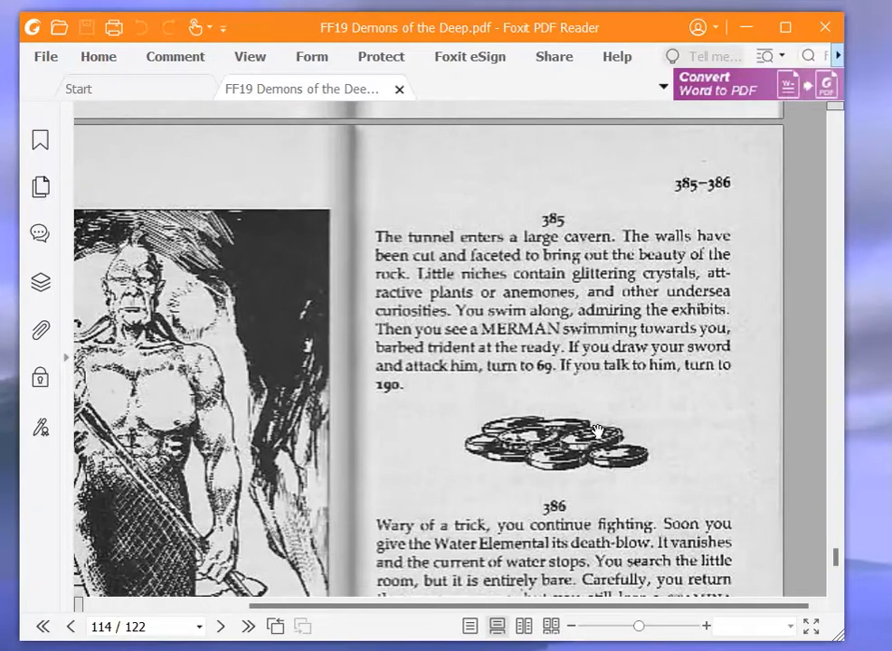
{"action": "mouse_move", "coordinate": [564, 528]}
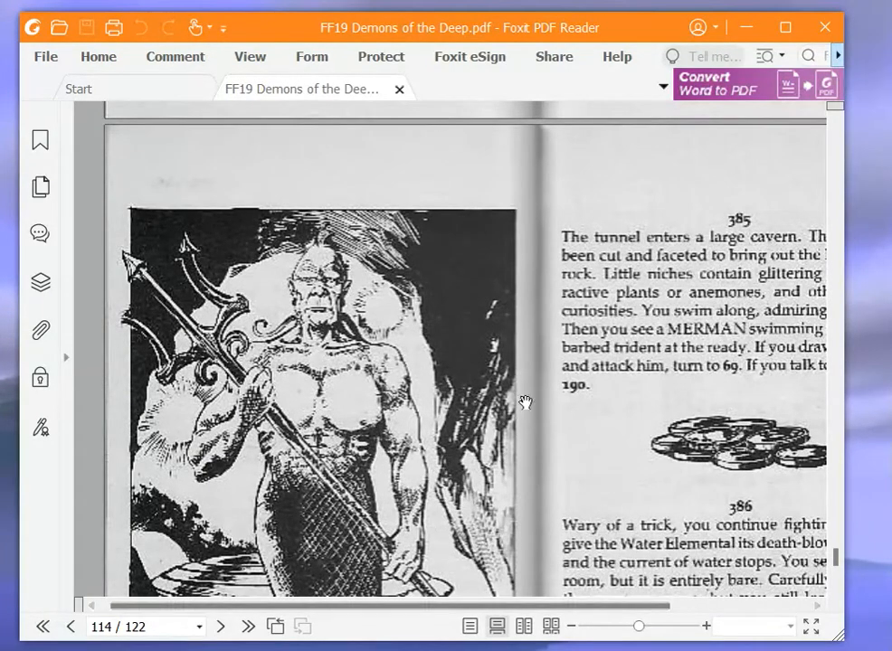
{"action": "scroll", "scroll_direction": "down", "scroll_amount": 3}
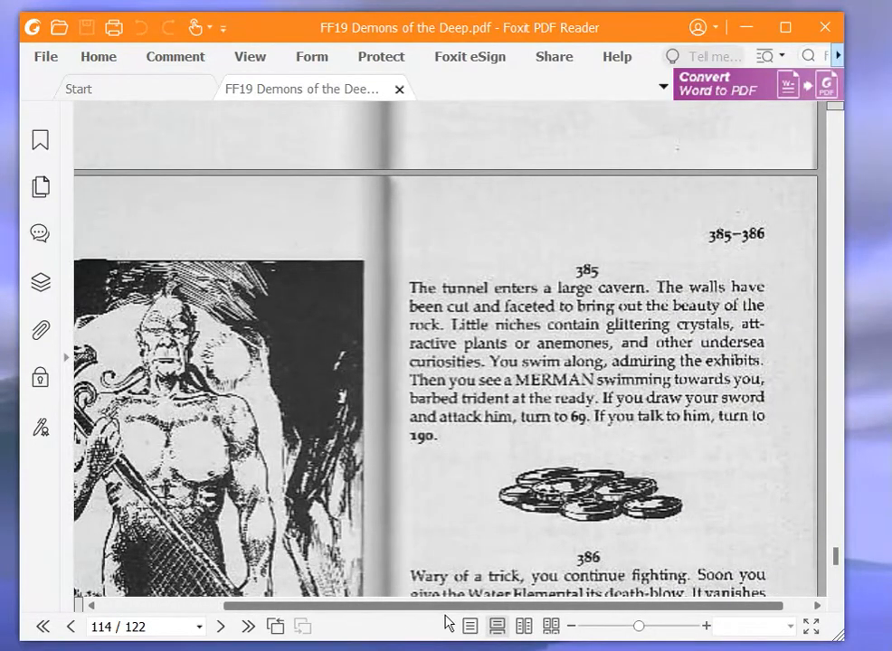
{"action": "scroll", "scroll_direction": "down", "scroll_amount": 3}
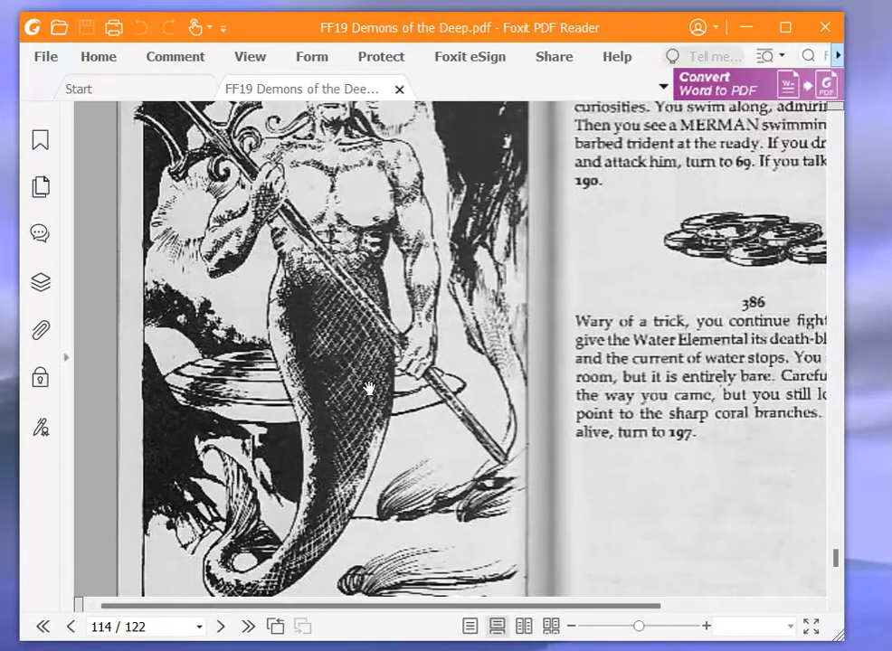
{"action": "scroll", "scroll_direction": "up", "scroll_amount": 3}
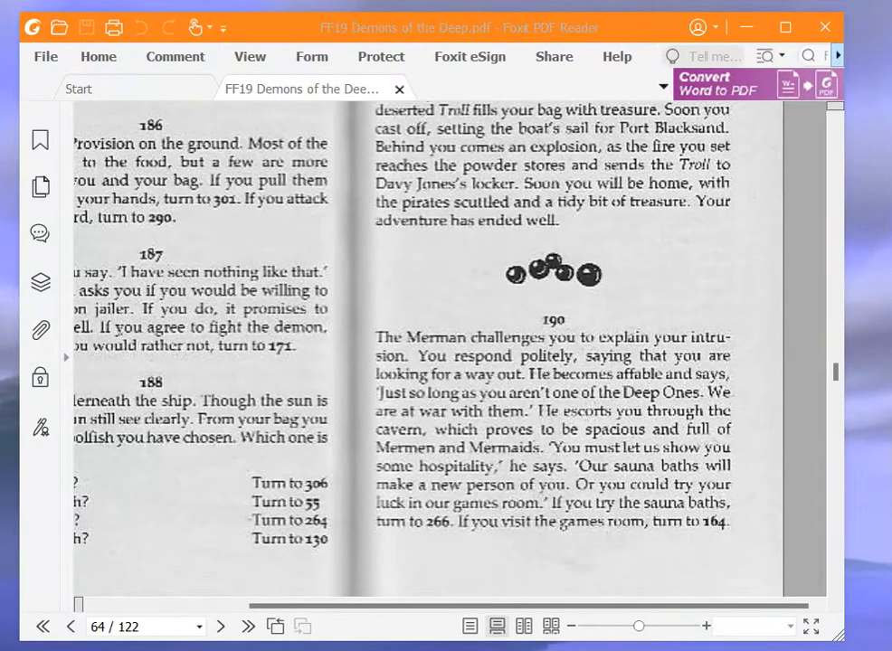
{"action": "mouse_move", "coordinate": [749, 492]}
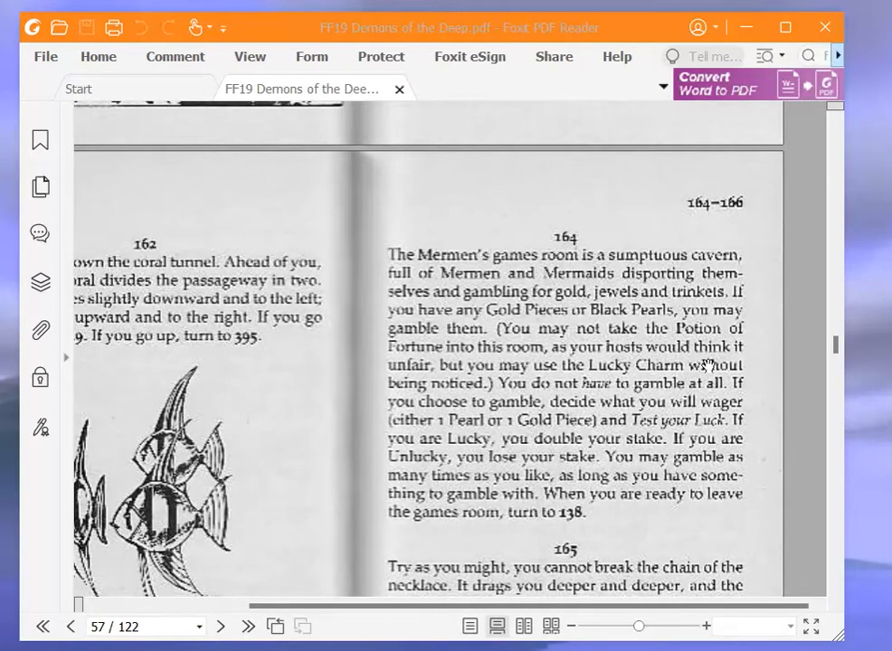
{"action": "mouse_move", "coordinate": [696, 407]}
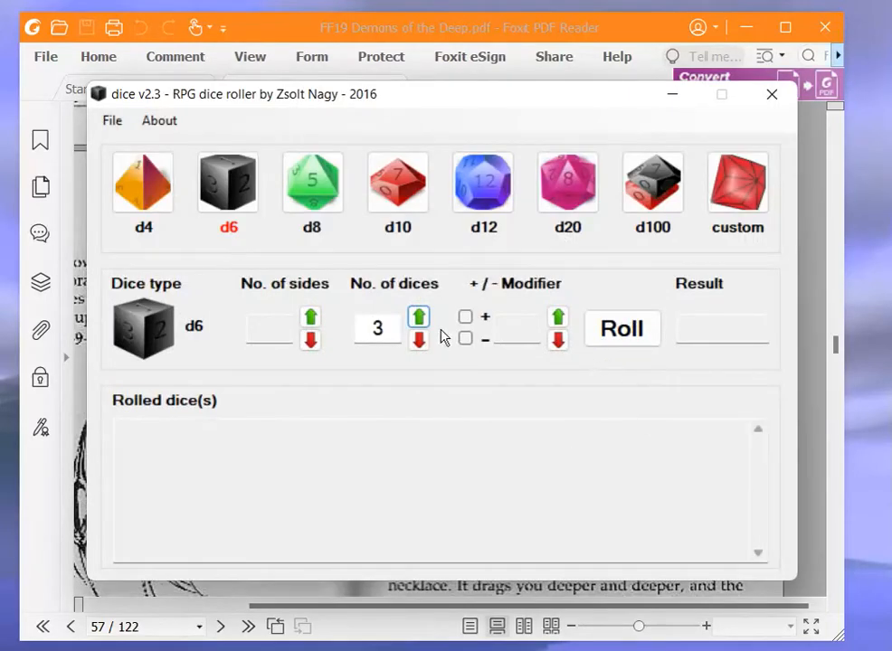
Roll two six-sided dice for a total of 6 and close the dice roller
{"action": "left_click", "coordinate": [418, 340]}
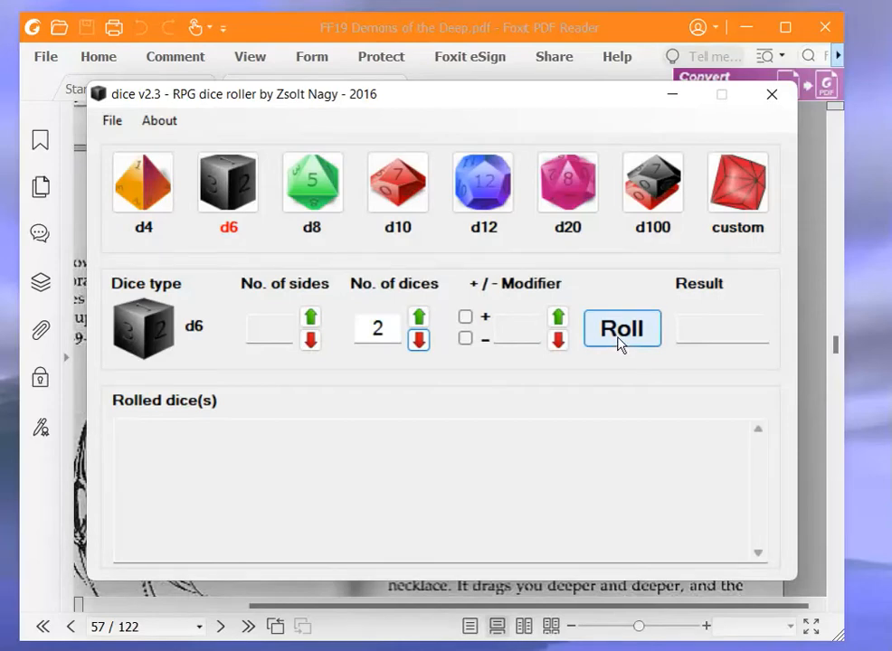
{"action": "left_click", "coordinate": [622, 327]}
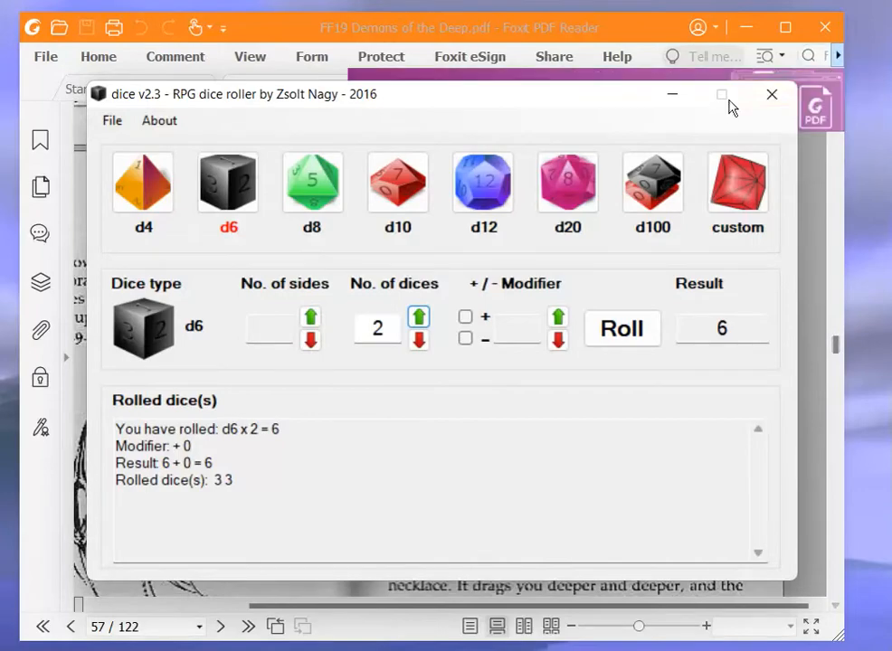
{"action": "left_click", "coordinate": [770, 94]}
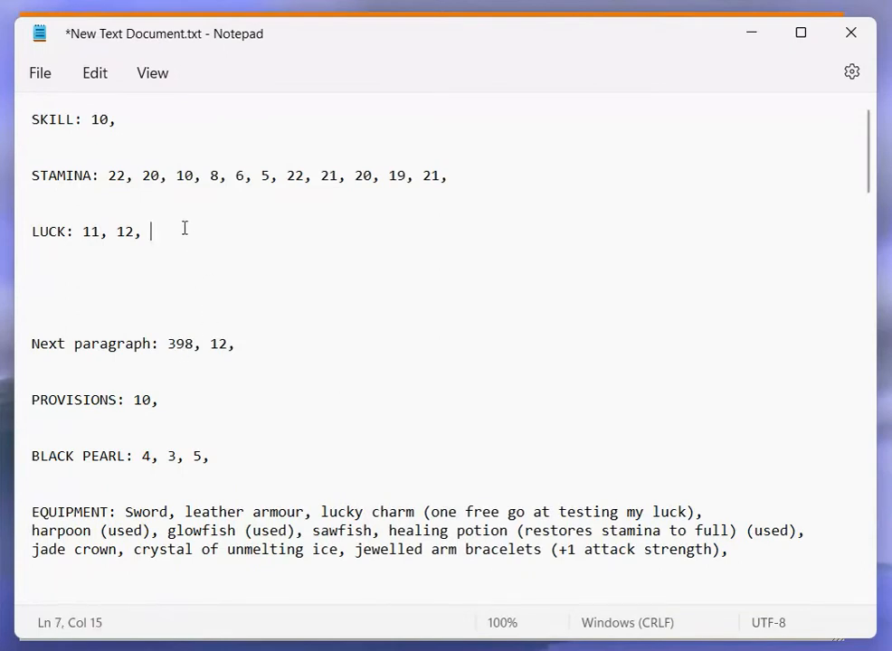
Record luck 11 after the LUCK values and gold 2 after the GOLD values
{"action": "type", "text": "1"}
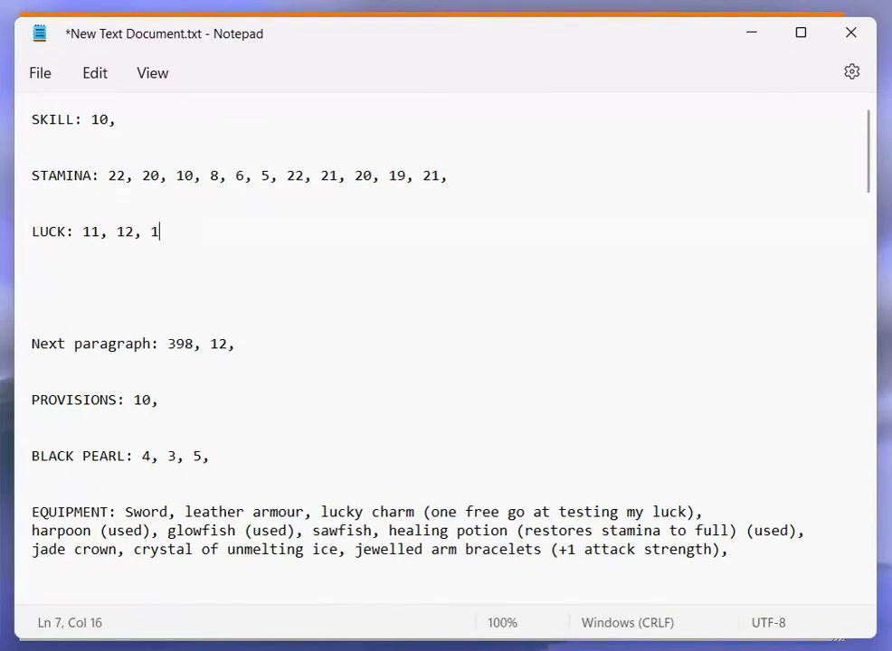
{"action": "type", "text": "1,"}
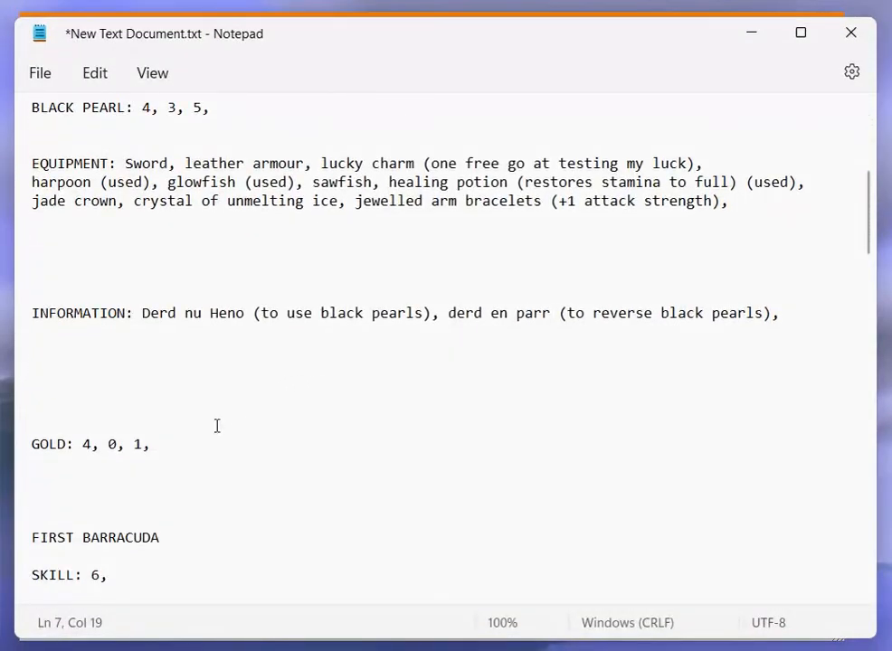
{"action": "type", "text": "2,"}
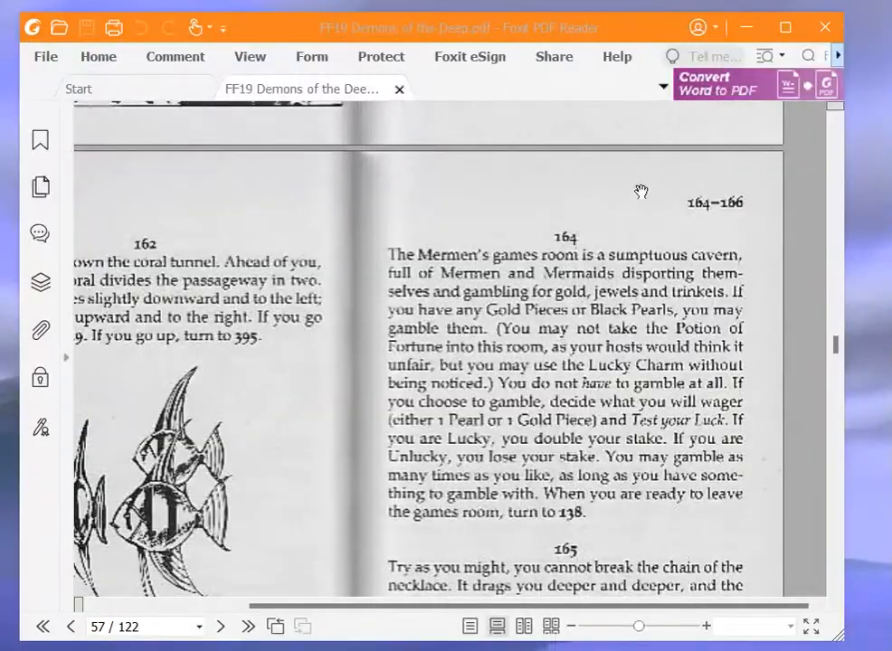
{"action": "mouse_move", "coordinate": [883, 311]}
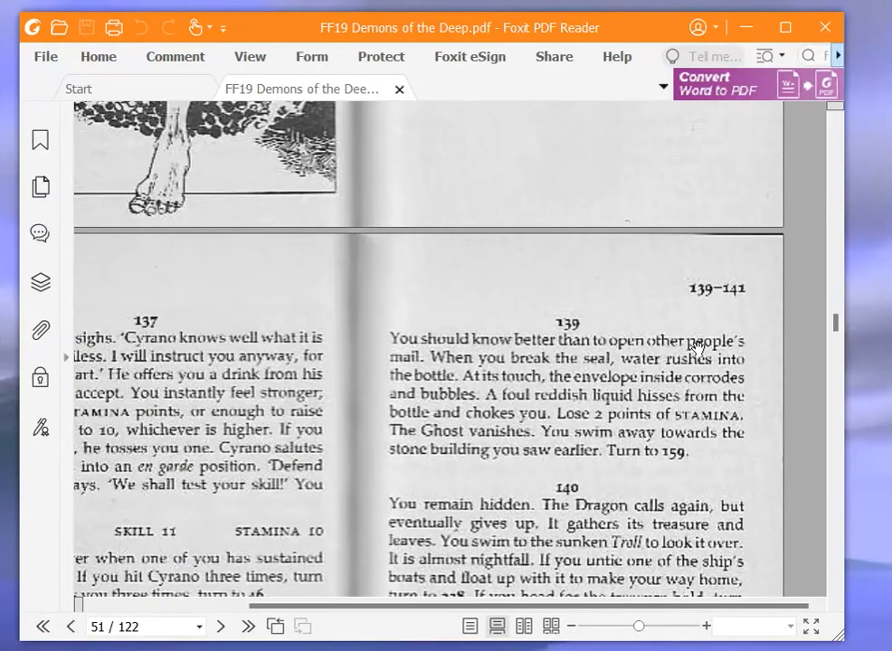
Scroll the gamebook to page 51 to read paragraph 138's three Mermen paths
{"action": "scroll", "scroll_direction": "down", "scroll_amount": 3}
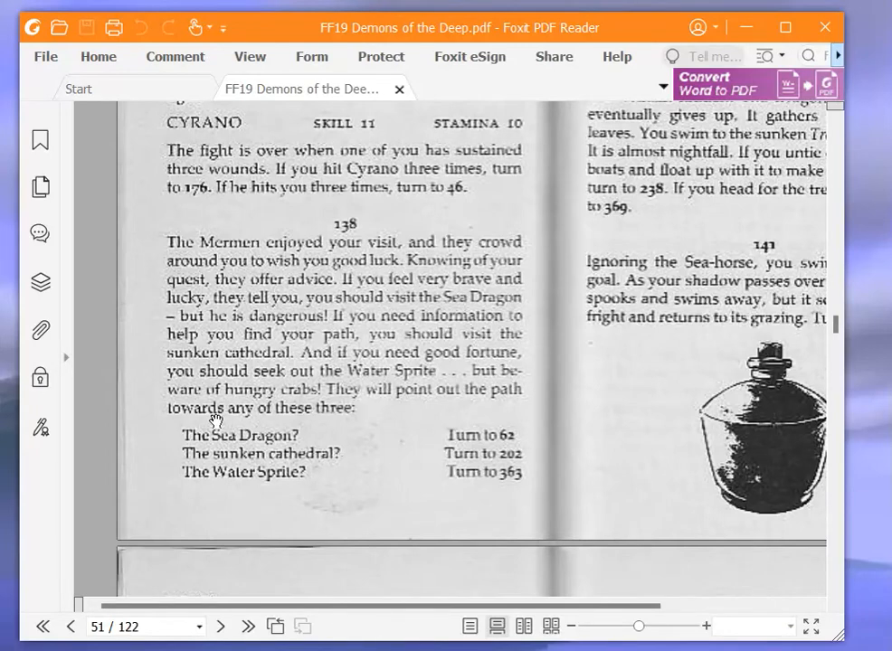
{"action": "mouse_move", "coordinate": [311, 459]}
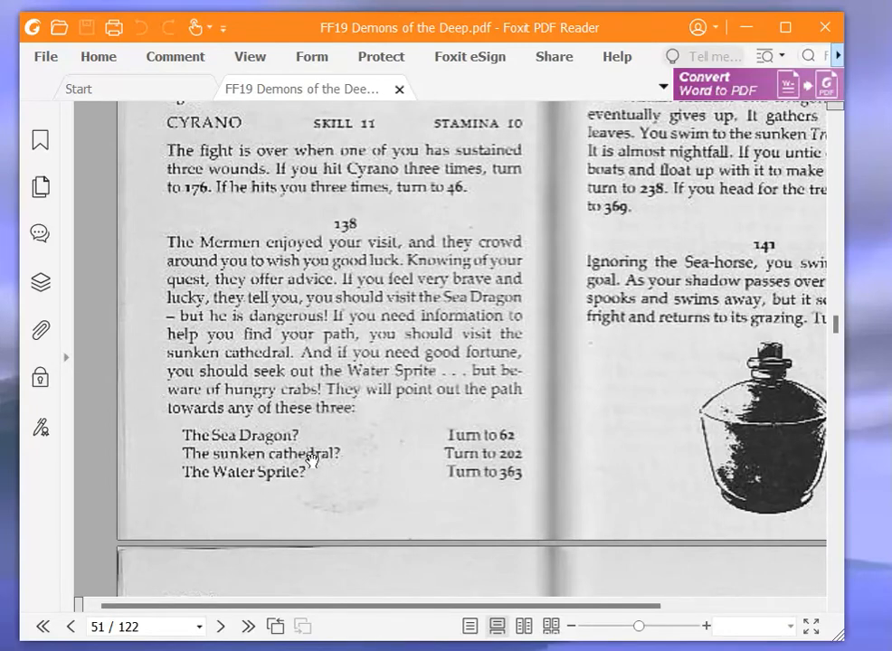
{"action": "mouse_move", "coordinate": [466, 532]}
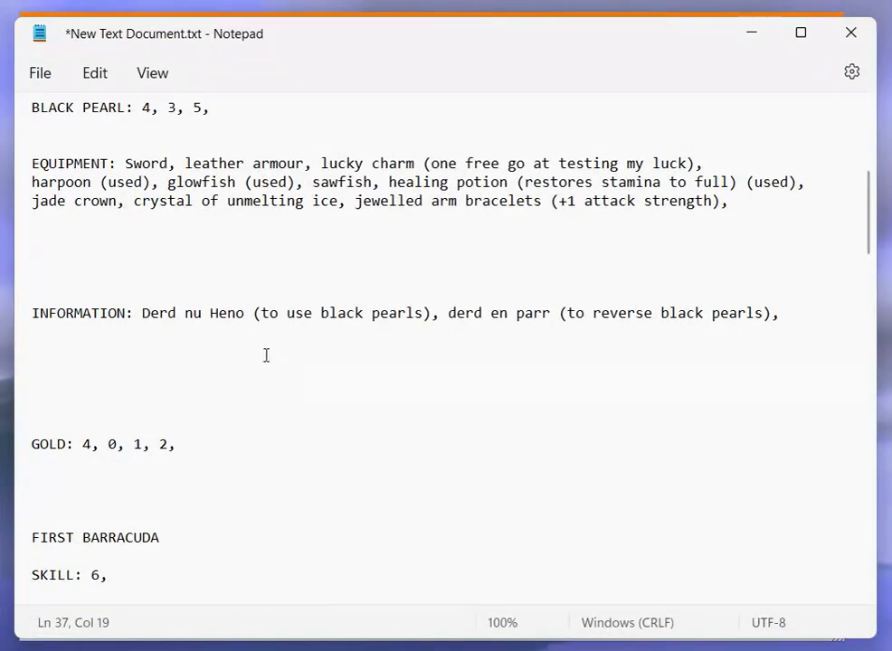
Add '138,' to the end of the Next paragraph line on the character sheet
{"action": "scroll", "scroll_direction": "up", "scroll_amount": 3}
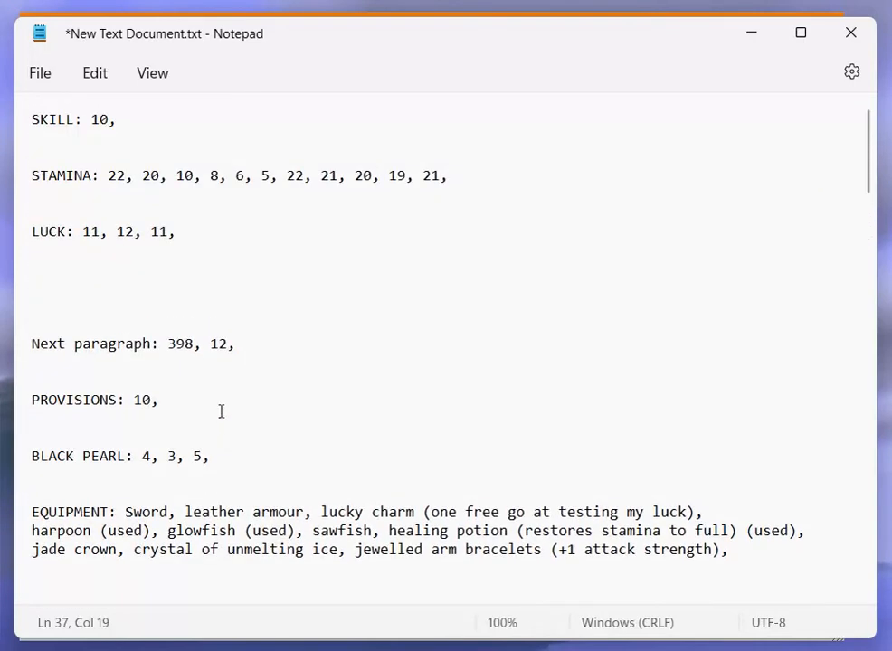
{"action": "type", "text": "13"}
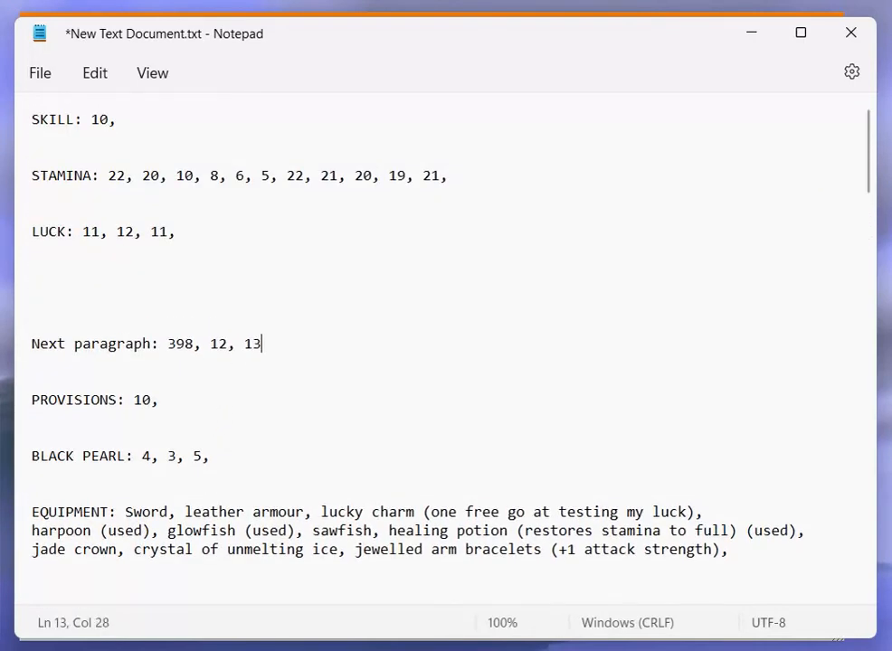
{"action": "type", "text": "8,"}
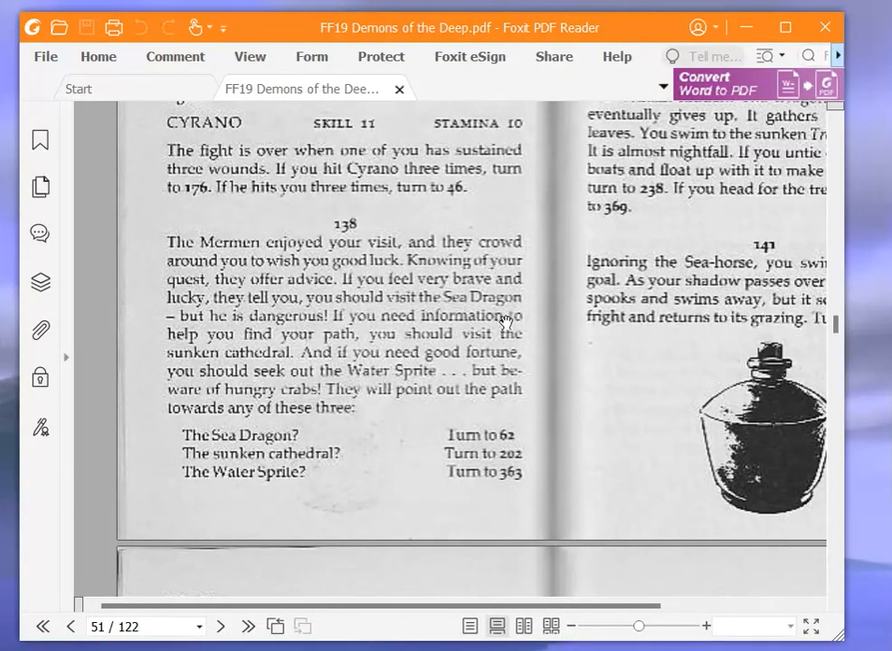
{"action": "mouse_move", "coordinate": [500, 297]}
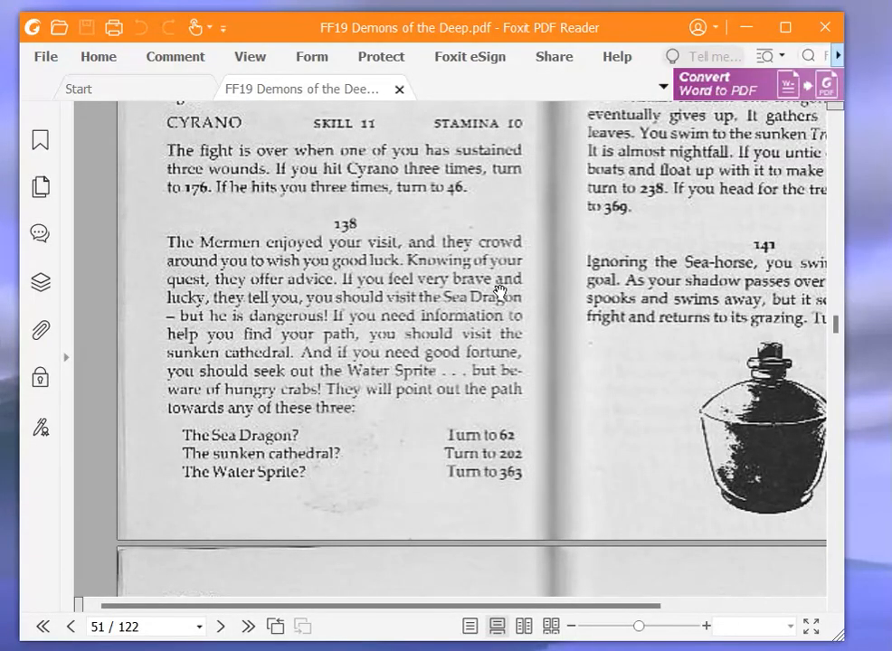
{"action": "mouse_move", "coordinate": [496, 282]}
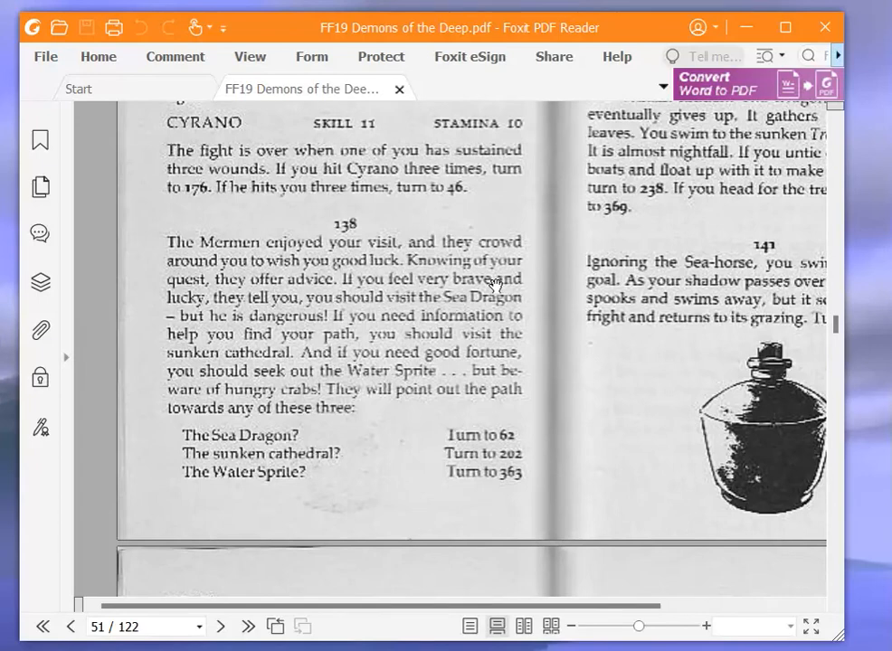
{"action": "mouse_move", "coordinate": [485, 279]}
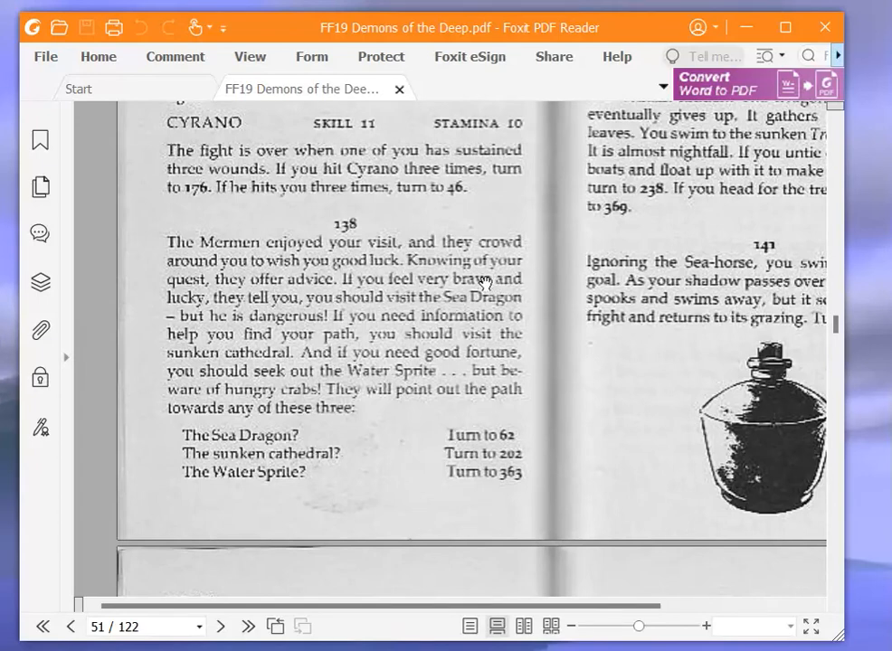